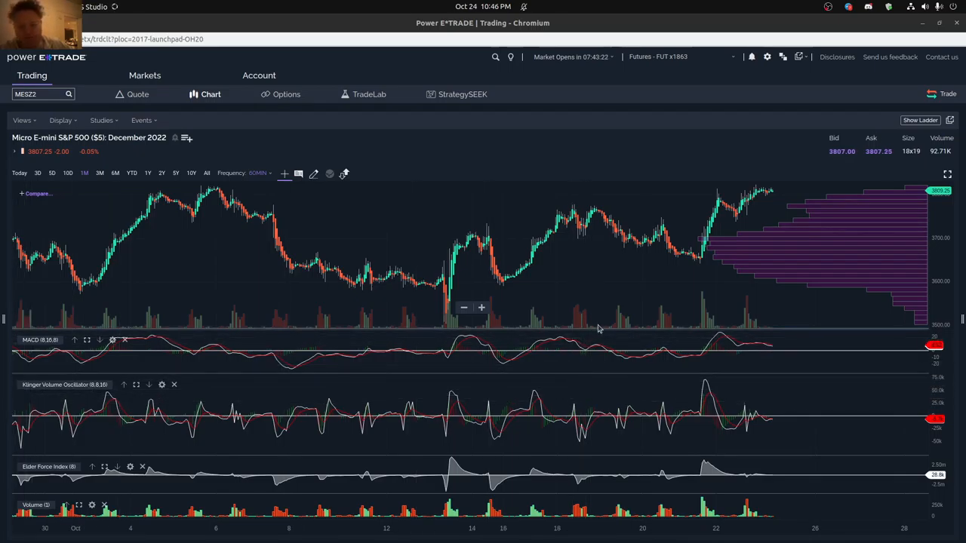
mouse_move(622, 298)
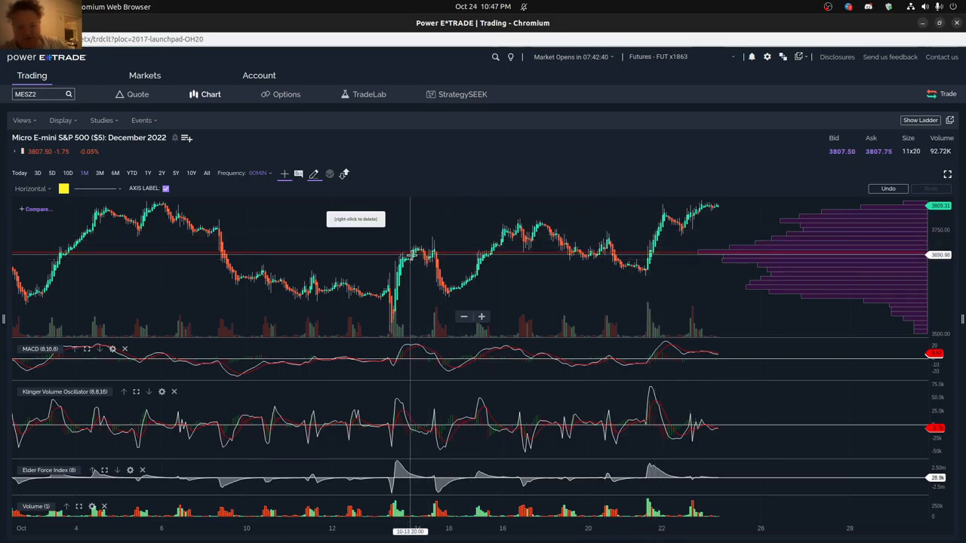
mouse_move(430, 249)
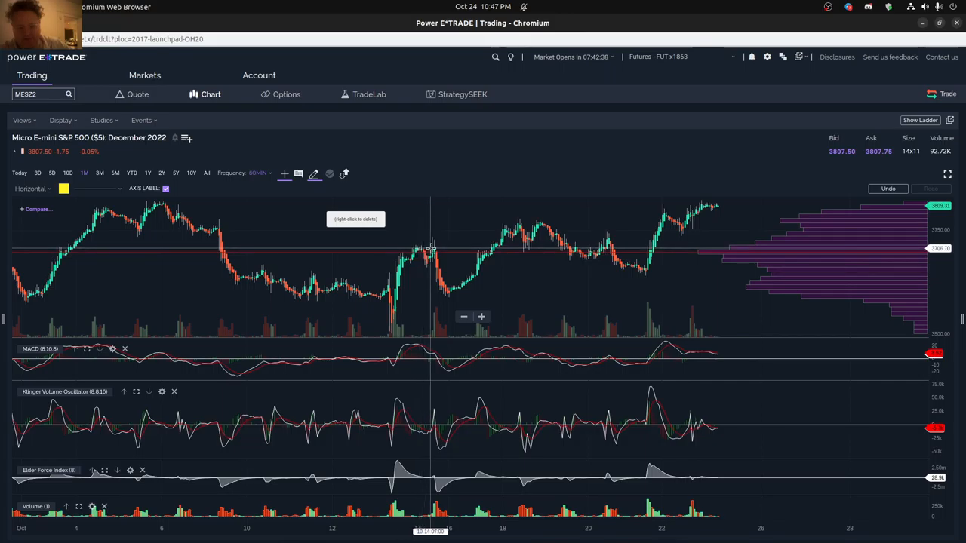
mouse_move(406, 249)
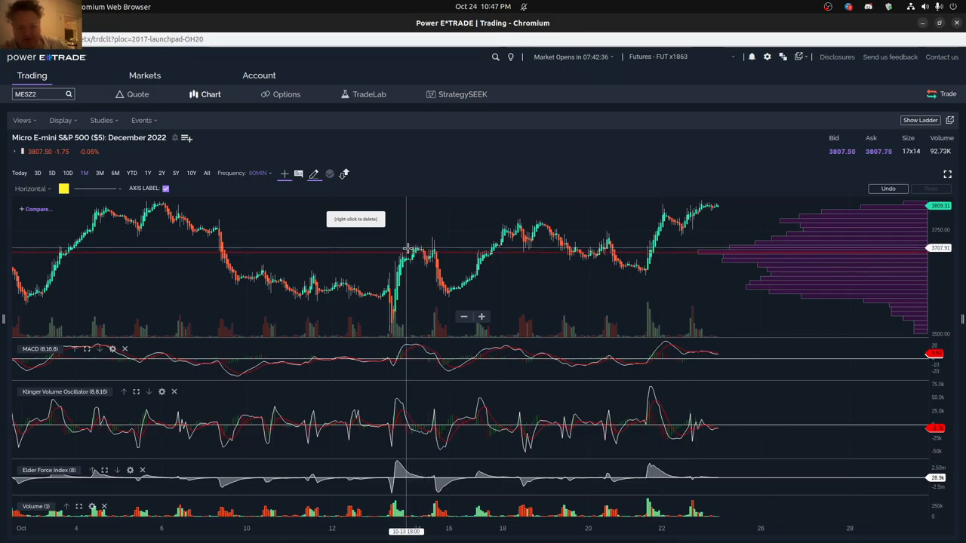
mouse_move(434, 249)
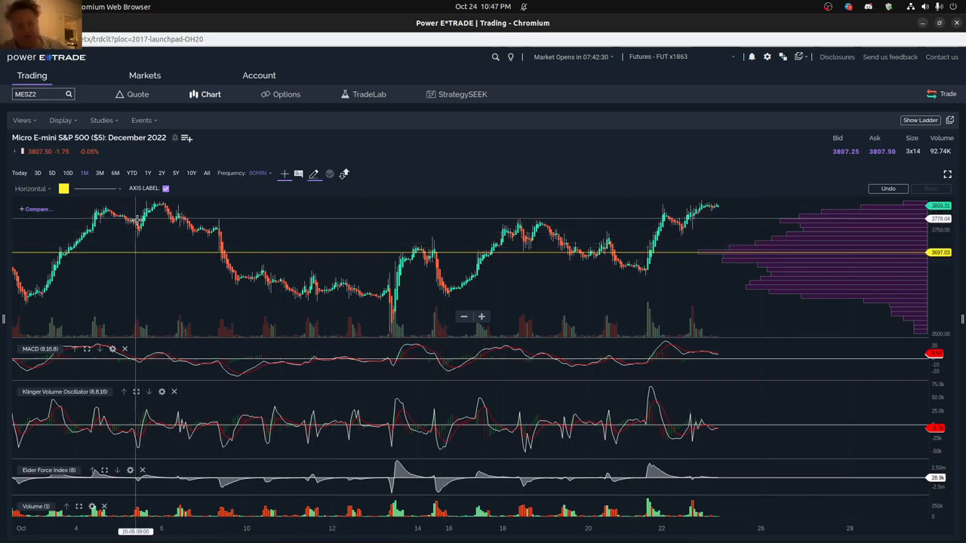
mouse_move(835, 293)
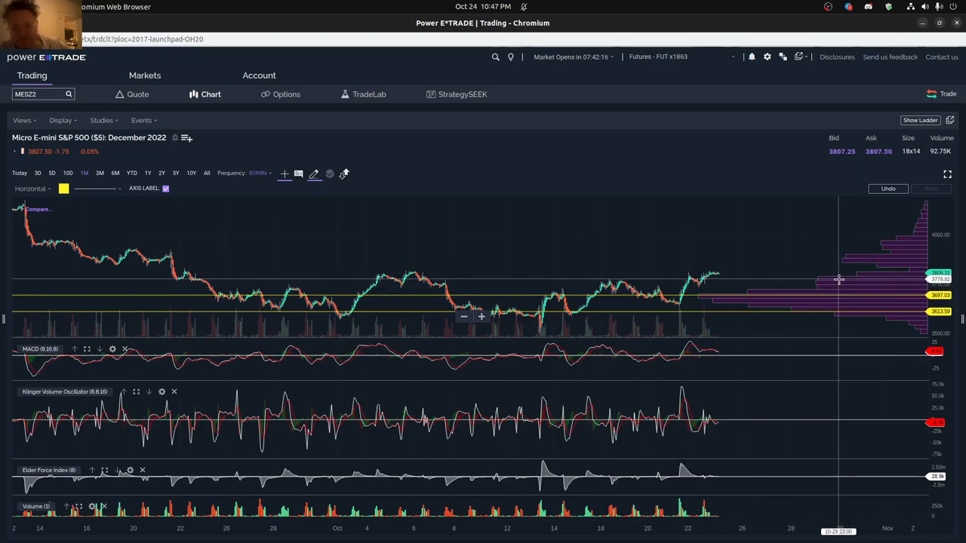
mouse_move(842, 273)
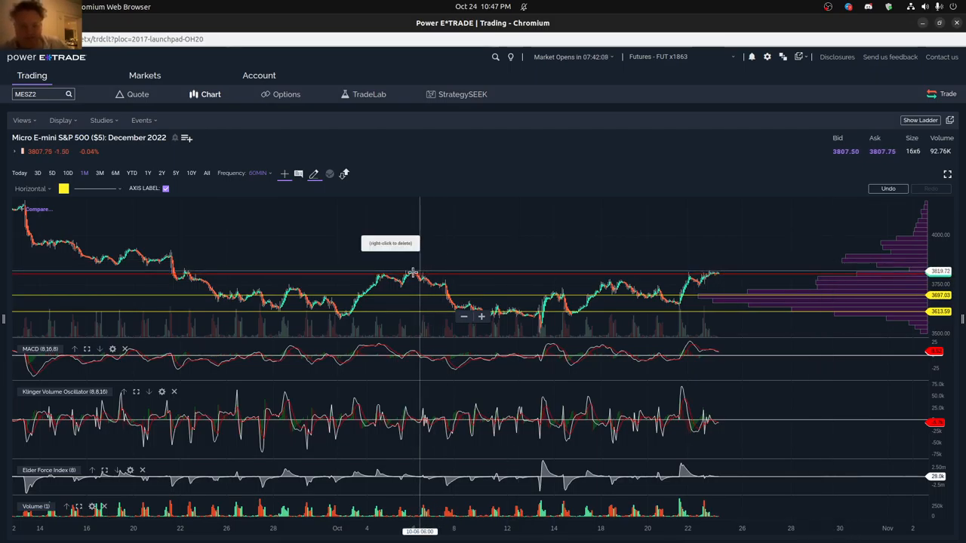
mouse_move(726, 278)
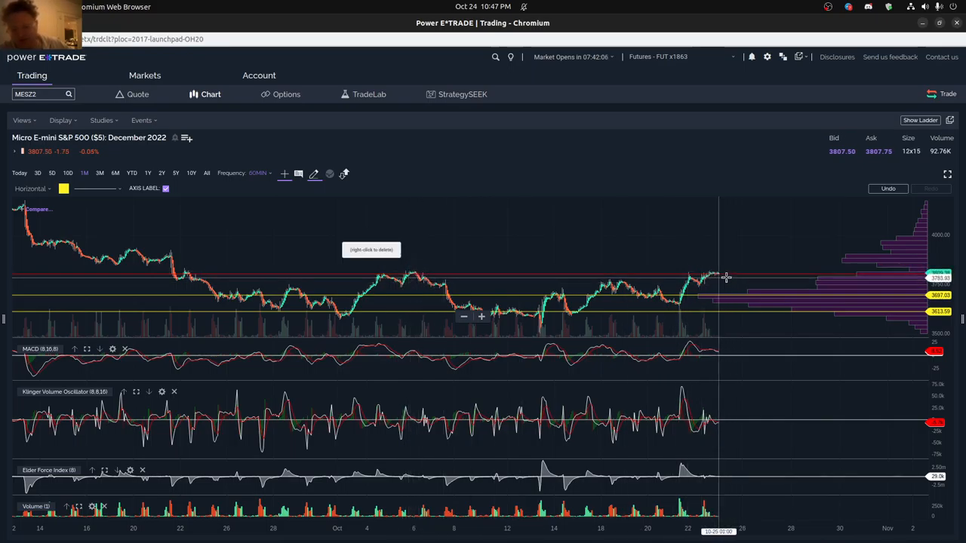
mouse_move(414, 273)
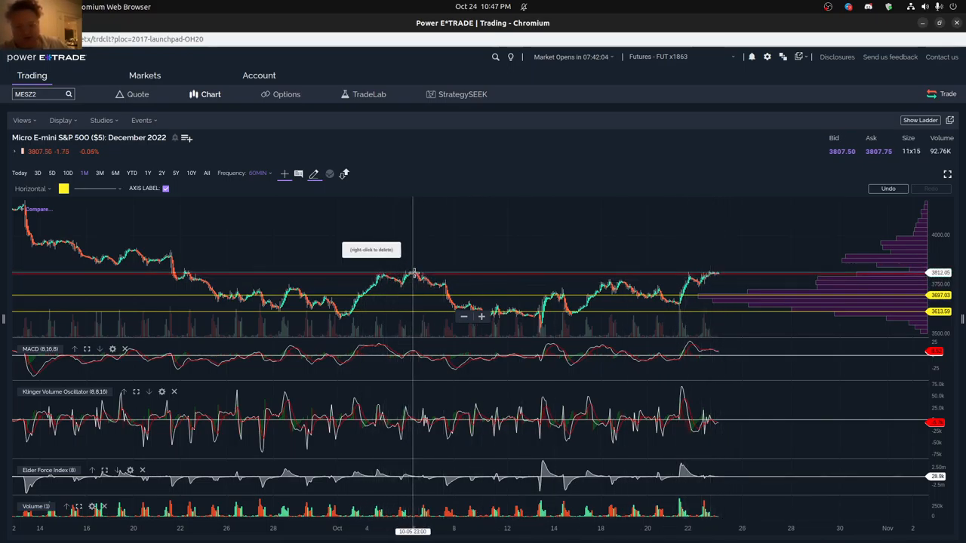
mouse_move(419, 282)
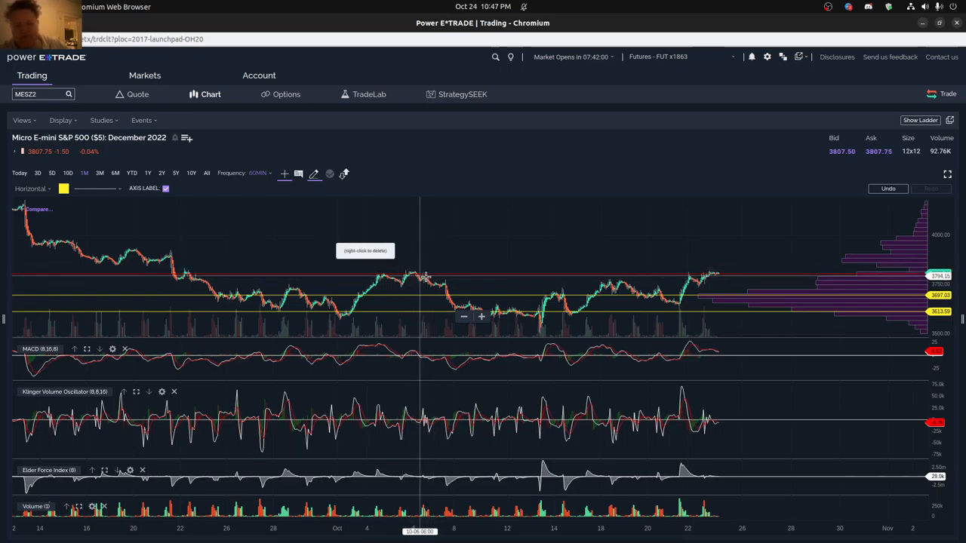
mouse_move(718, 282)
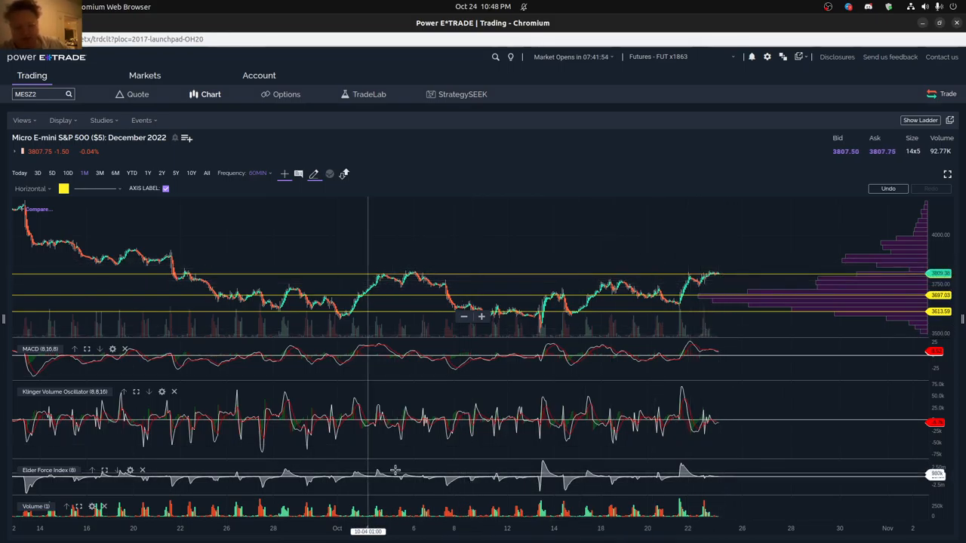
mouse_move(568, 421)
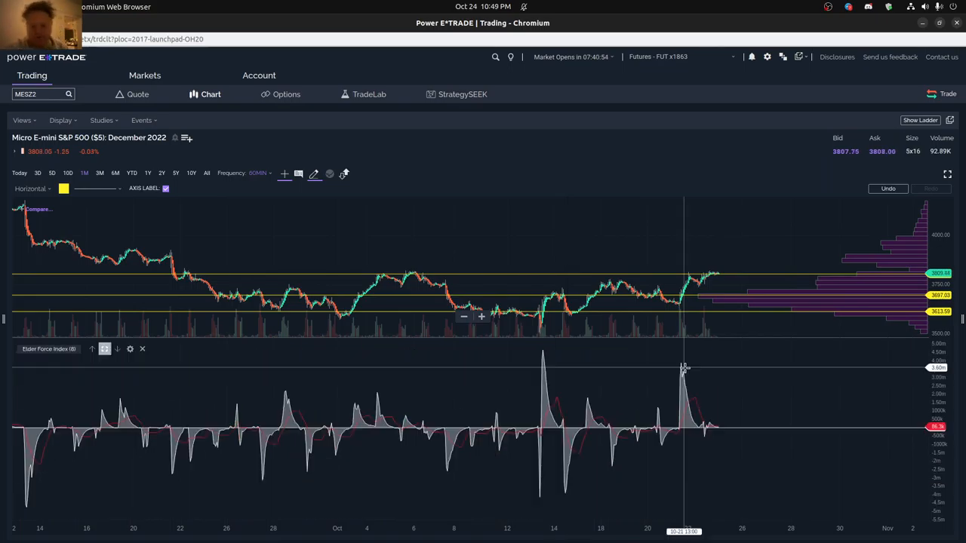
mouse_move(693, 420)
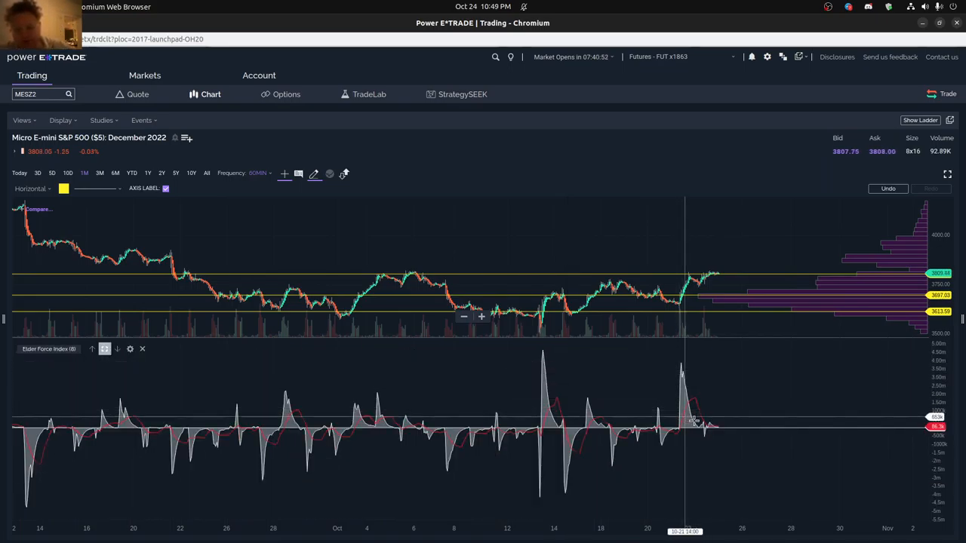
mouse_move(696, 386)
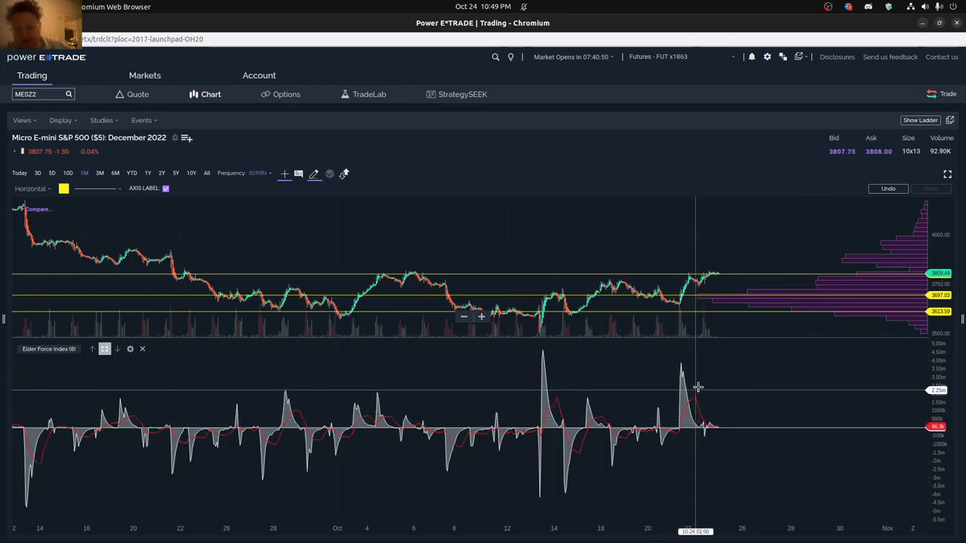
mouse_move(707, 329)
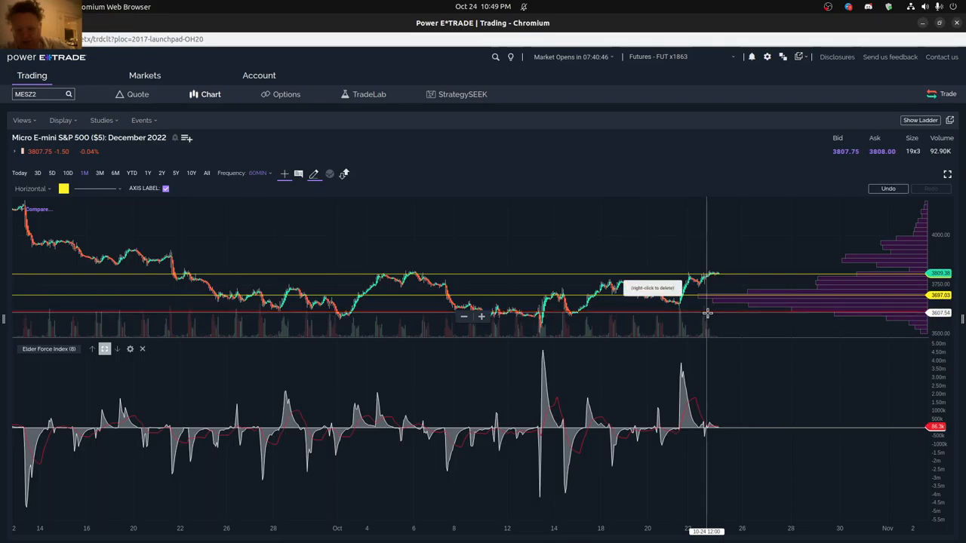
mouse_move(704, 312)
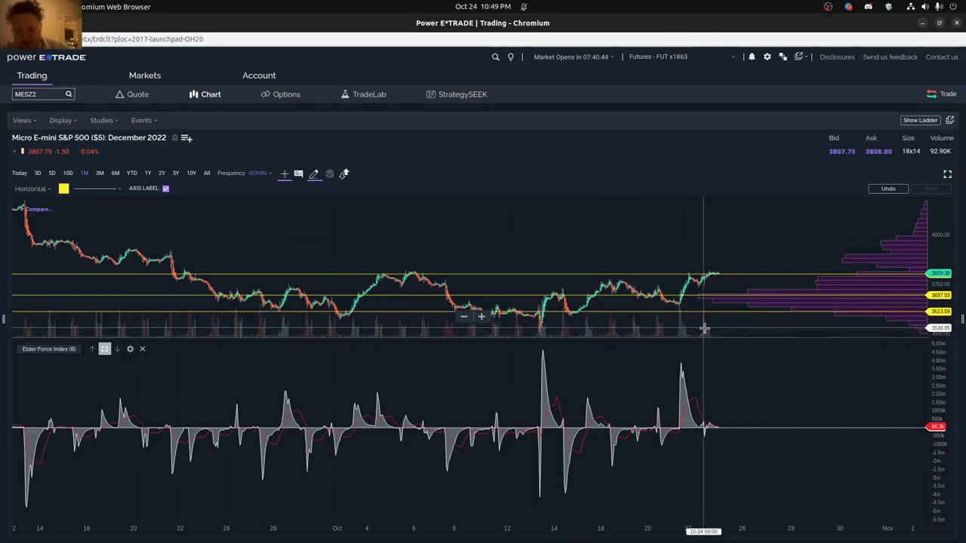
mouse_move(706, 442)
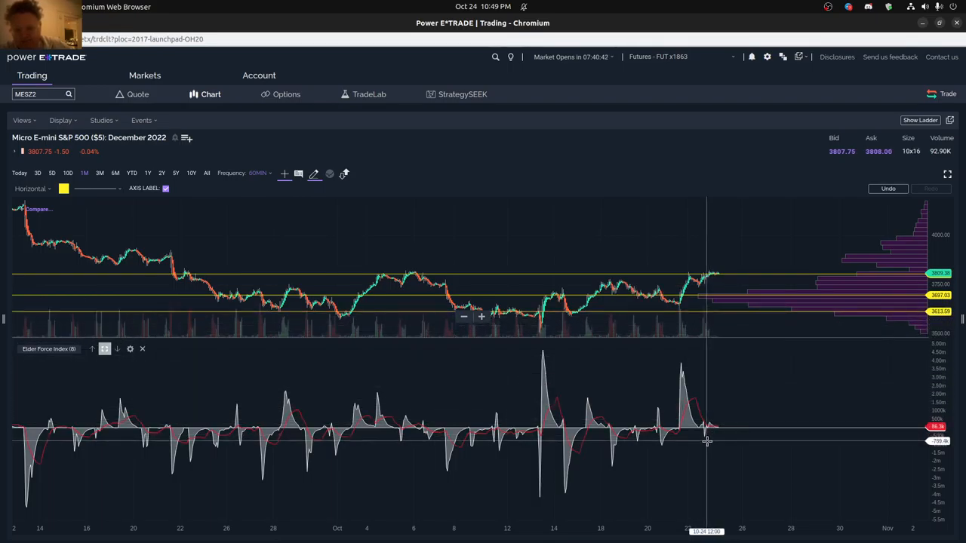
mouse_move(708, 361)
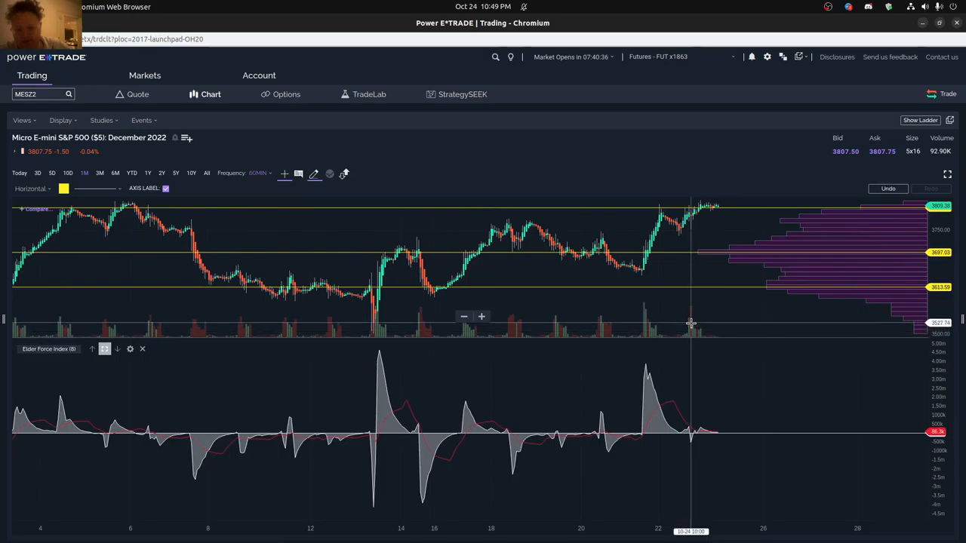
mouse_move(691, 370)
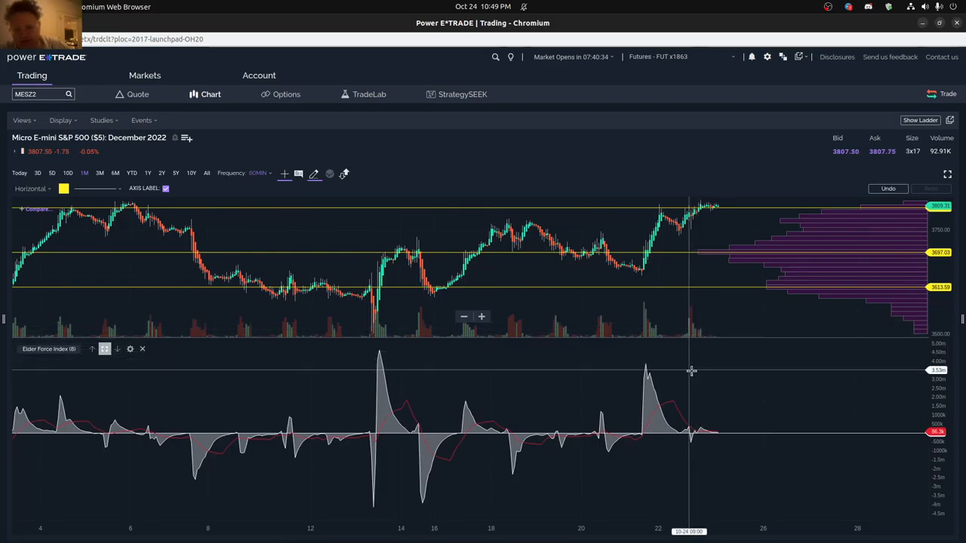
mouse_move(646, 371)
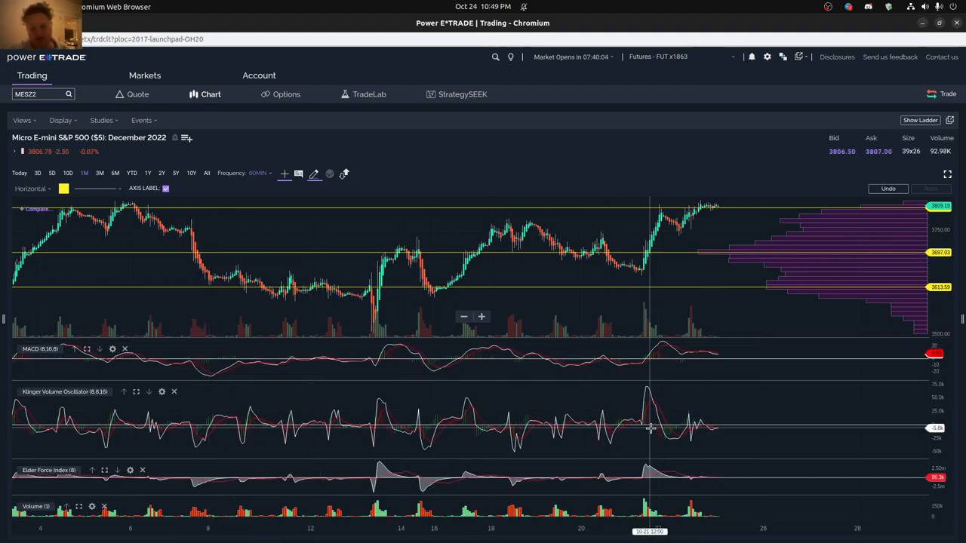
mouse_move(748, 345)
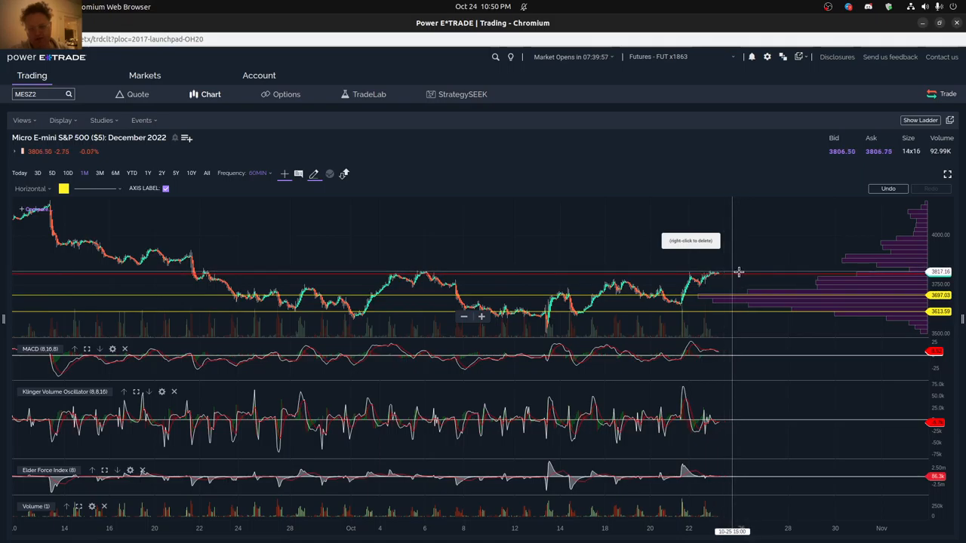
mouse_move(728, 271)
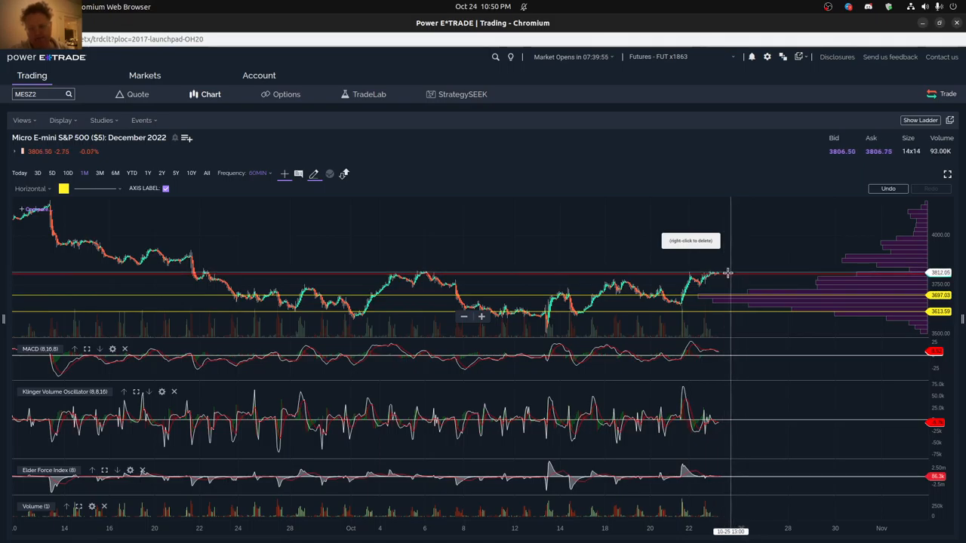
mouse_move(746, 272)
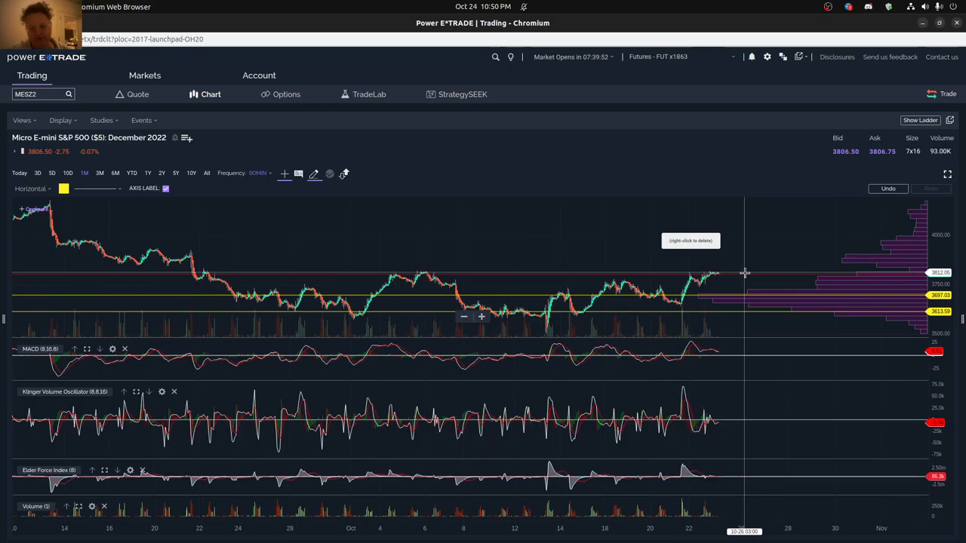
mouse_move(780, 245)
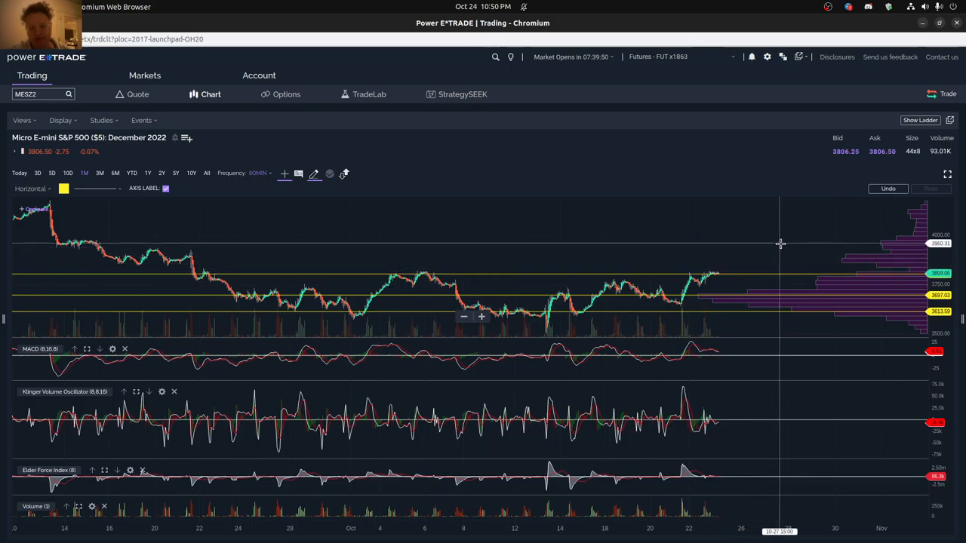
mouse_move(749, 260)
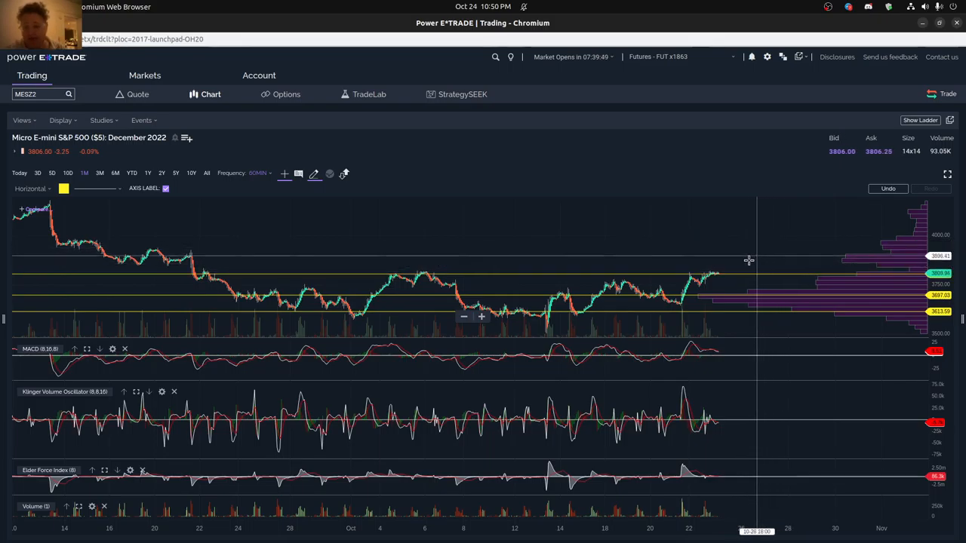
Switch the MES chart back to the 3M range and add a horizontal line above recent highs.
click(747, 274)
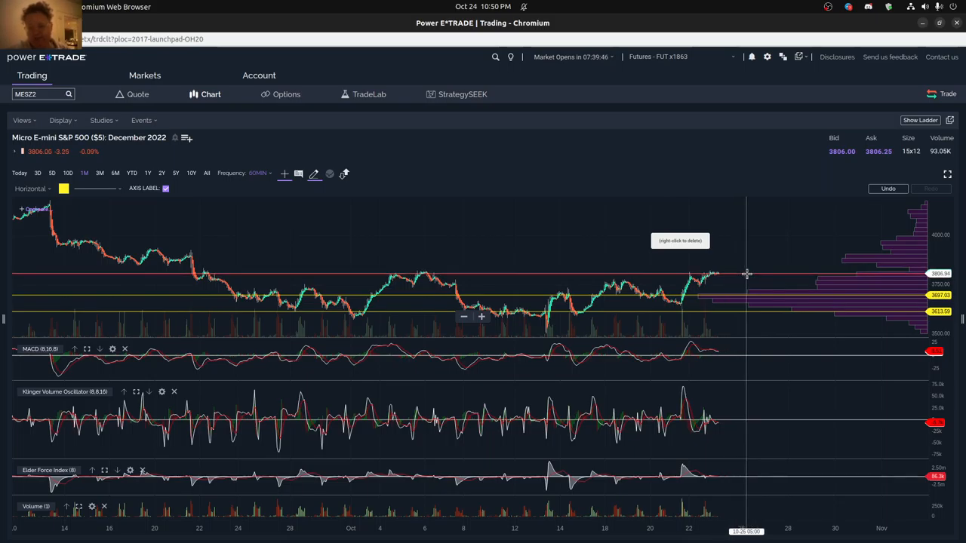
mouse_move(738, 274)
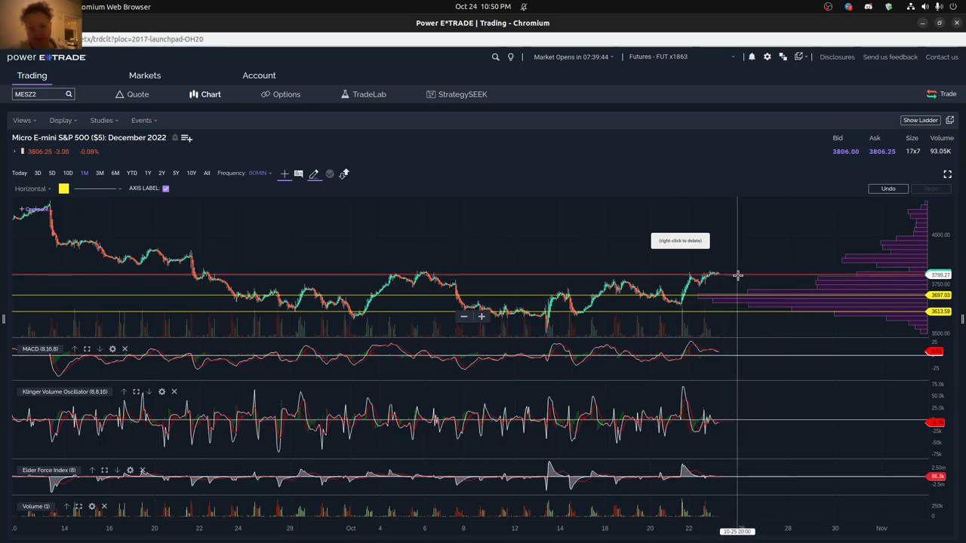
mouse_move(753, 272)
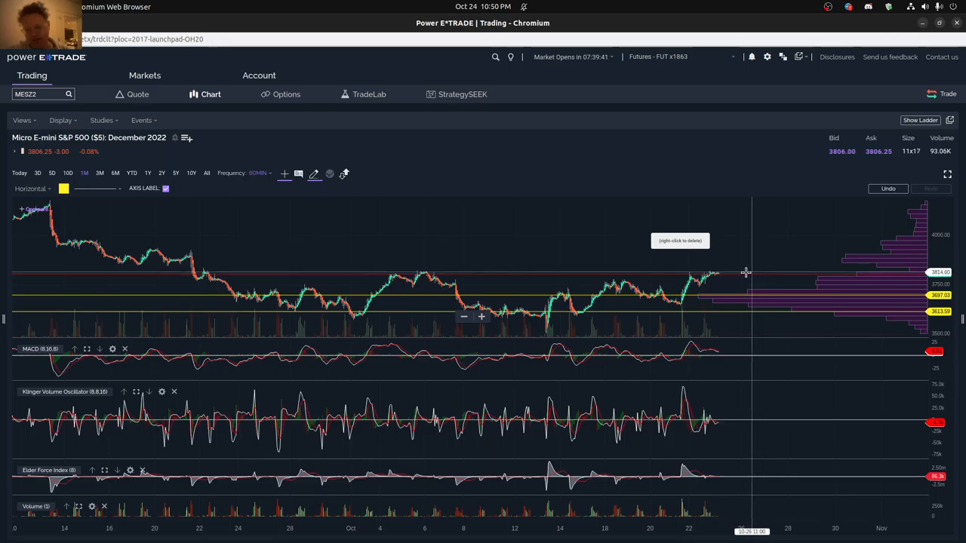
mouse_move(729, 272)
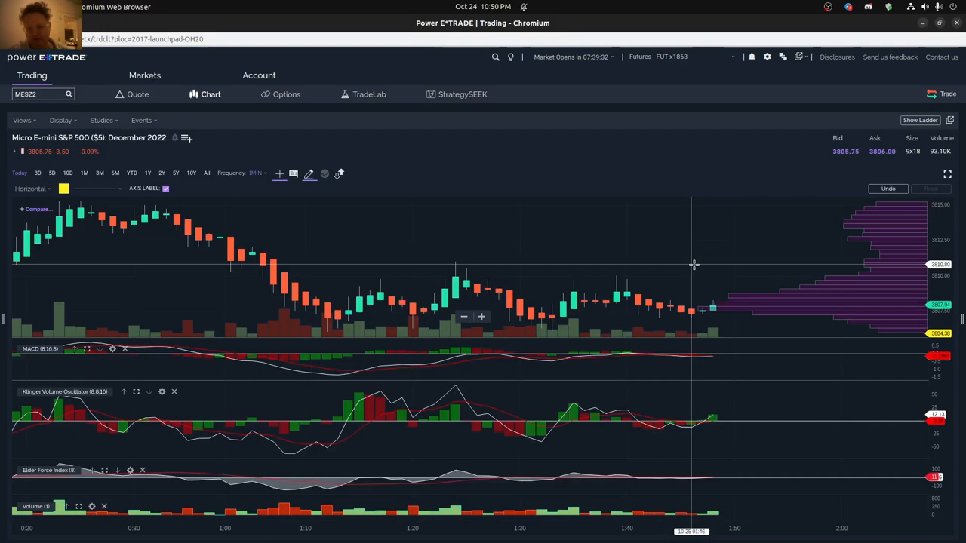
mouse_move(715, 280)
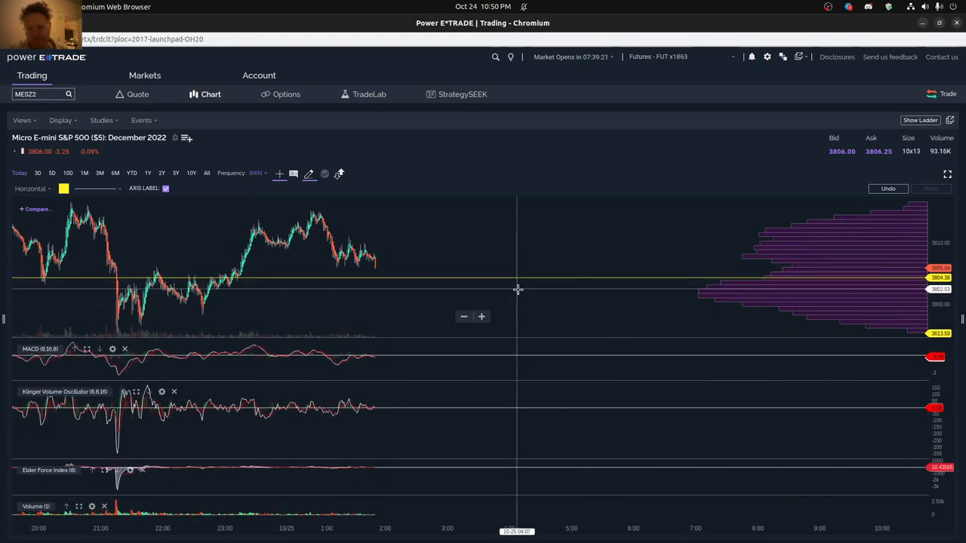
mouse_move(778, 259)
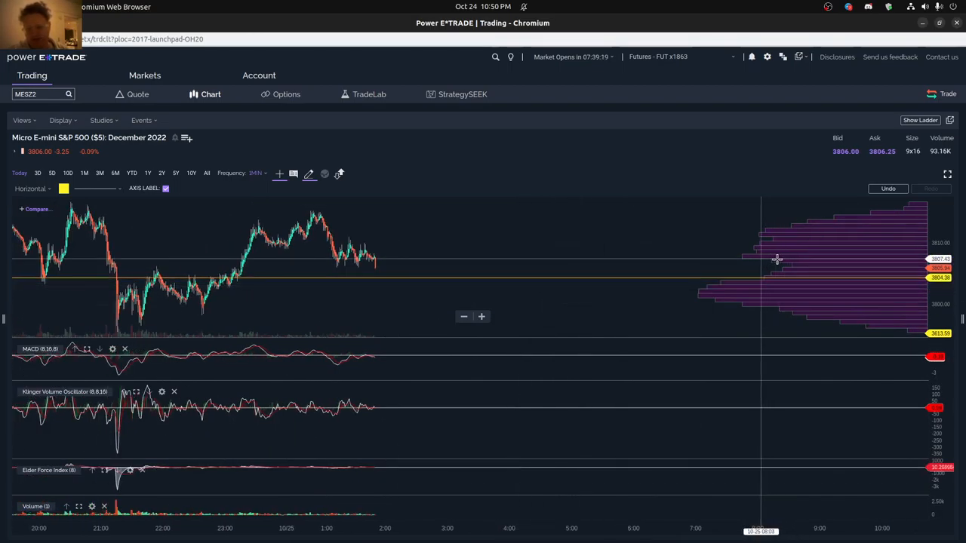
mouse_move(779, 260)
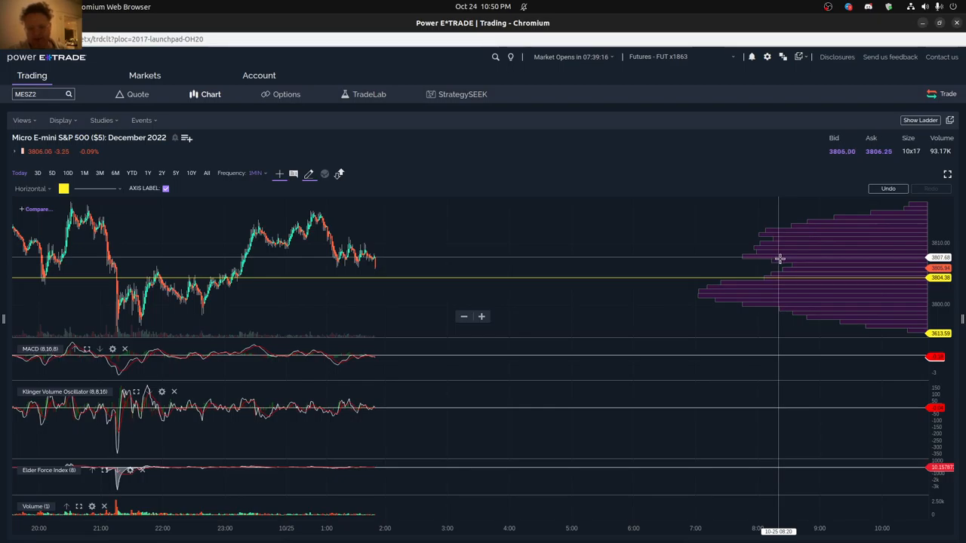
mouse_move(845, 254)
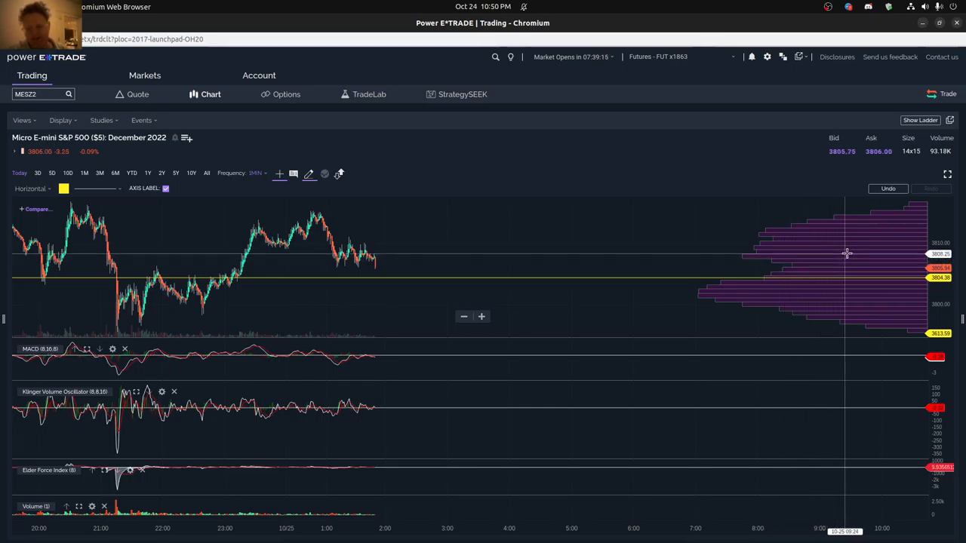
mouse_move(380, 247)
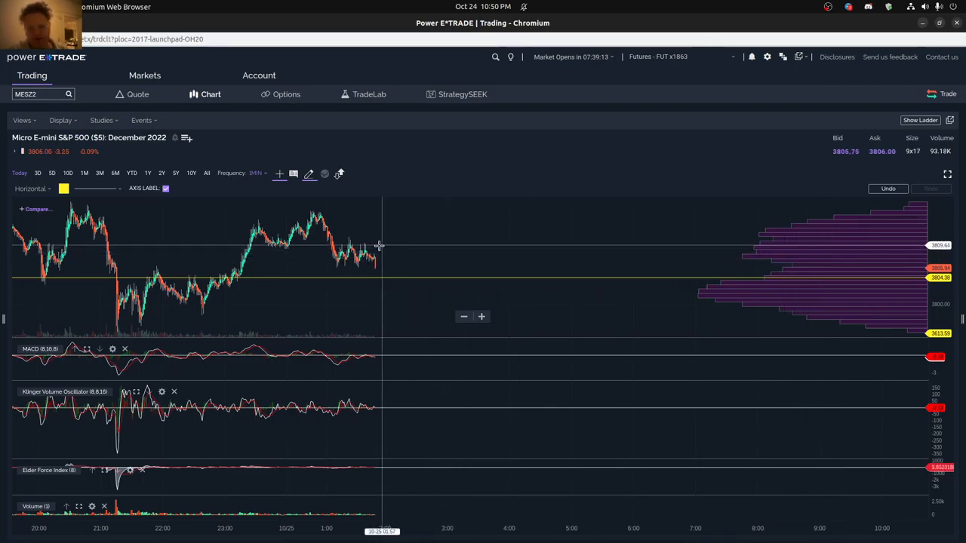
mouse_move(407, 274)
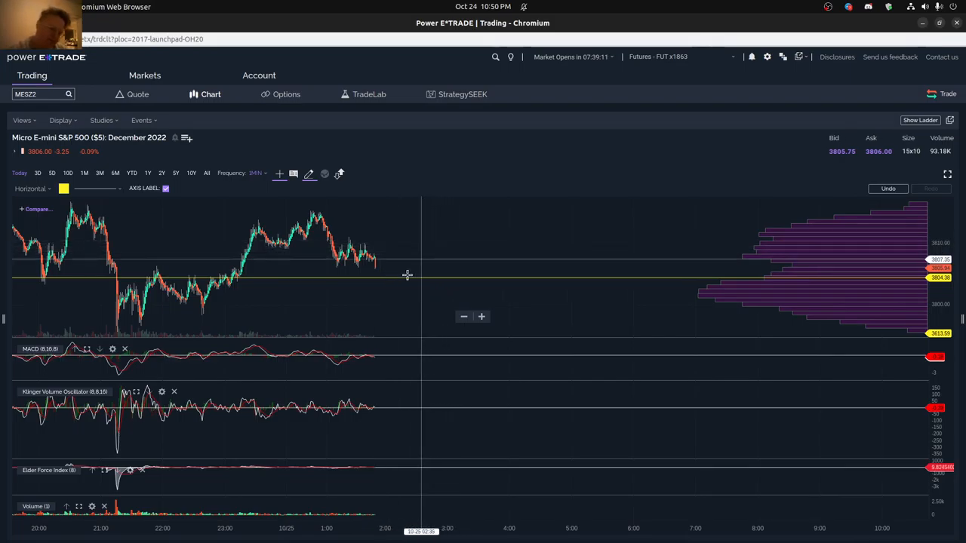
mouse_move(428, 257)
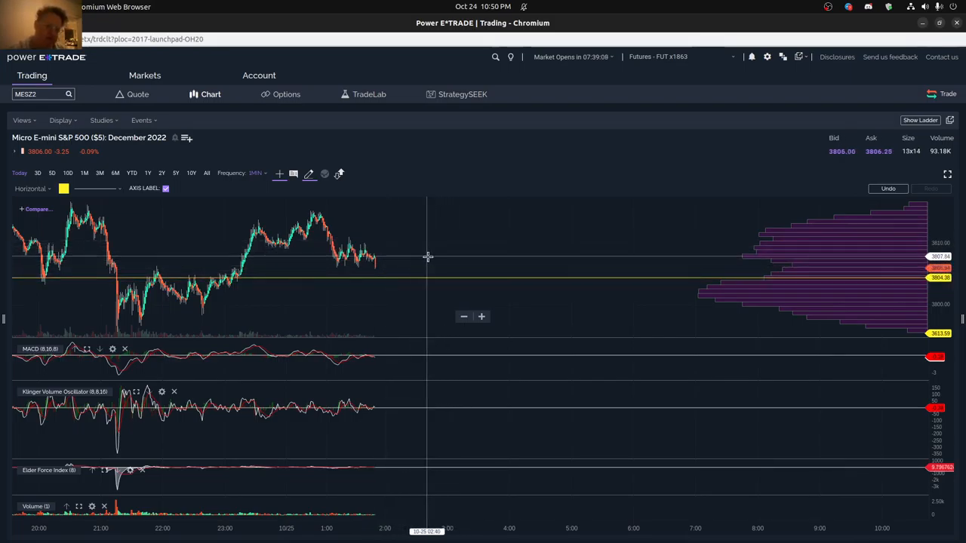
mouse_move(314, 334)
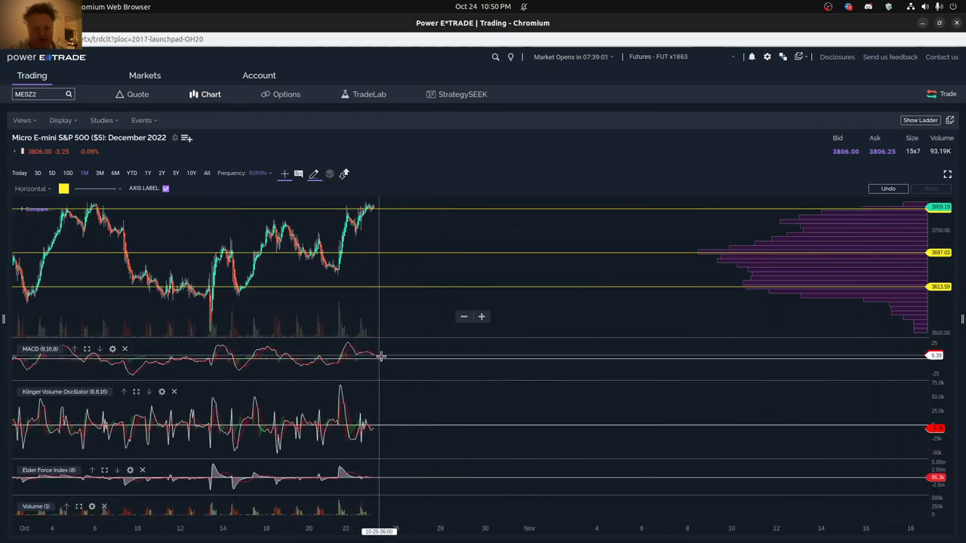
mouse_move(341, 386)
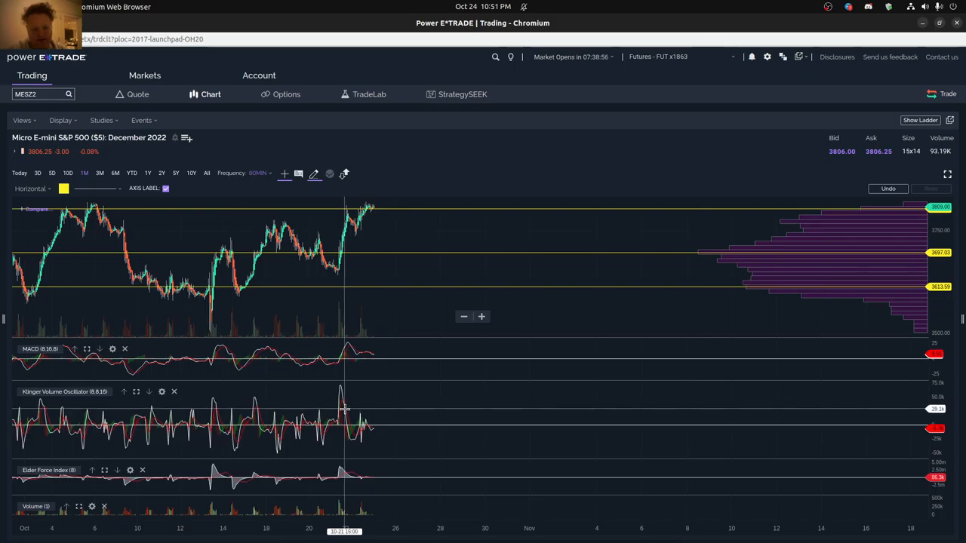
mouse_move(341, 410)
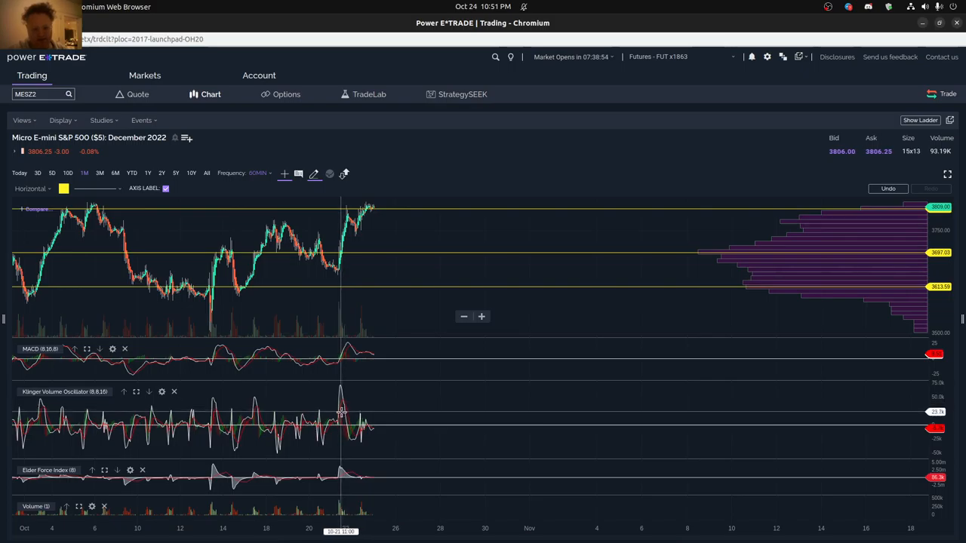
mouse_move(350, 388)
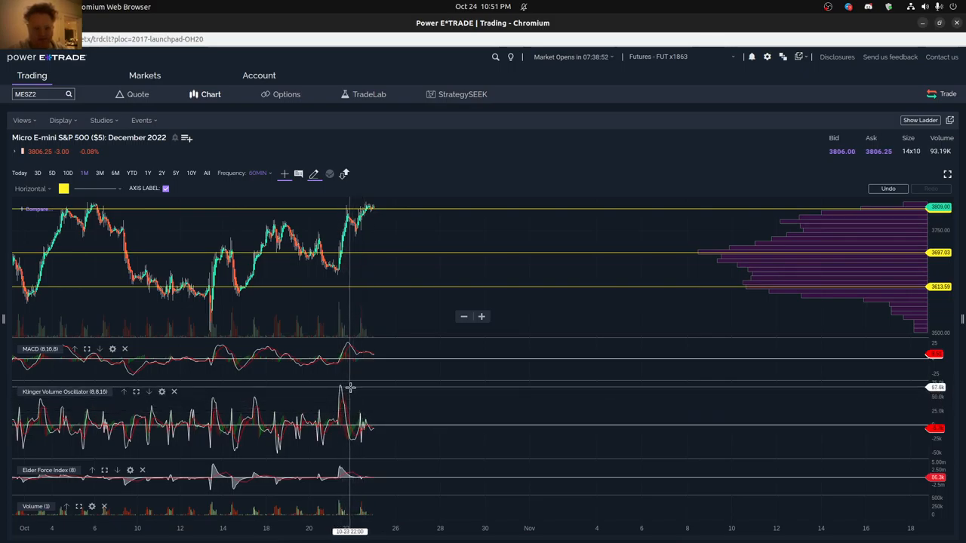
mouse_move(342, 386)
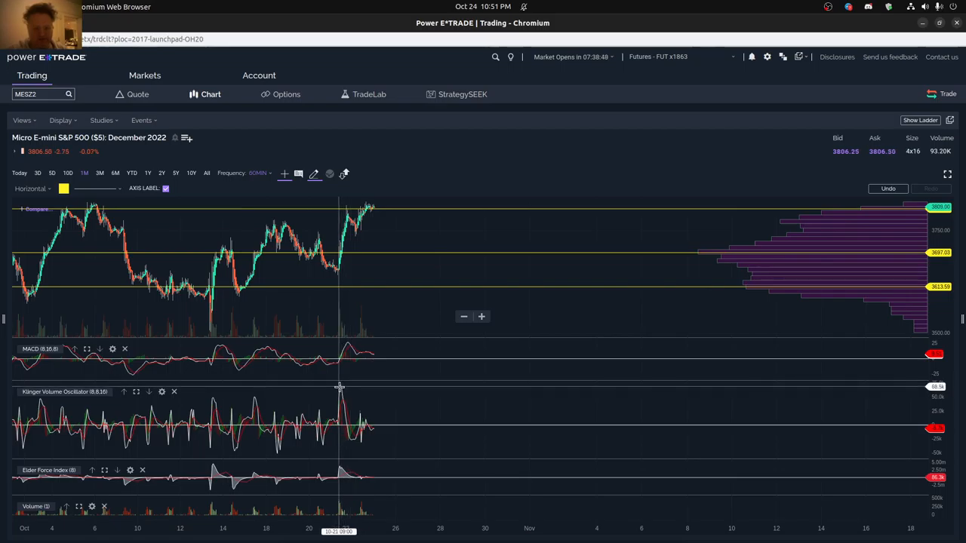
mouse_move(346, 386)
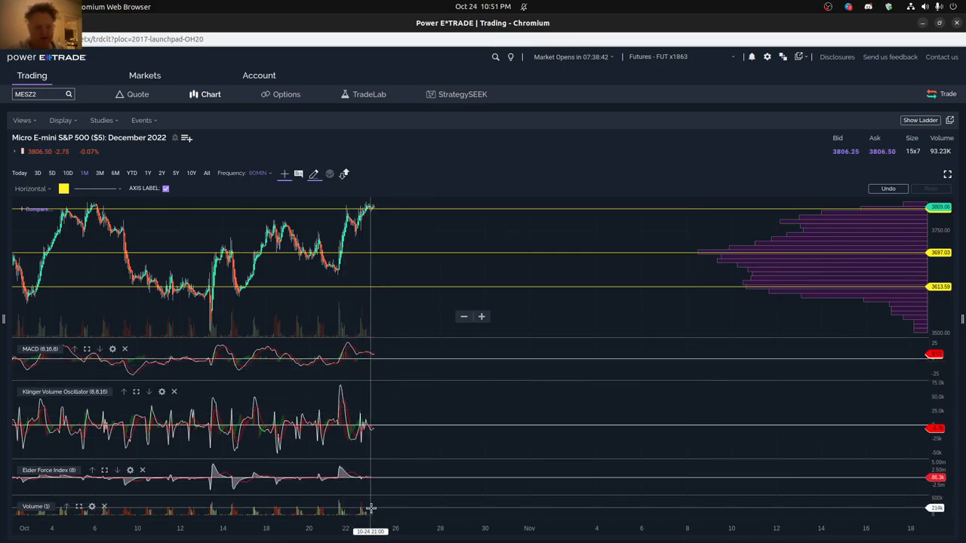
mouse_move(364, 509)
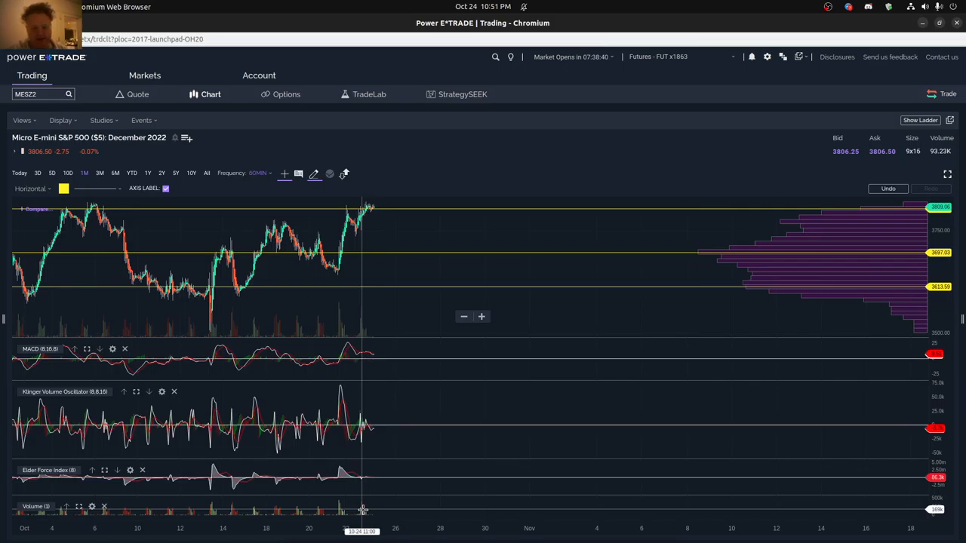
mouse_move(450, 242)
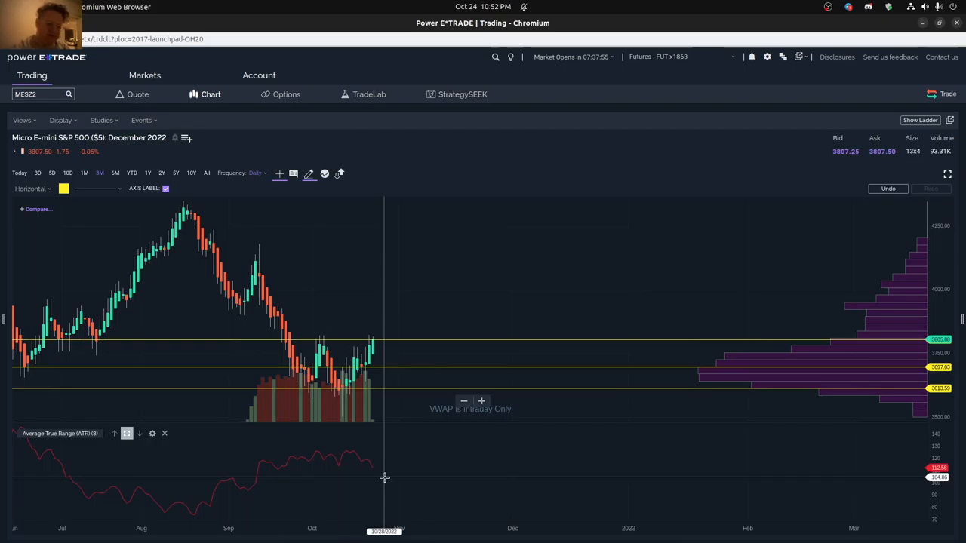
mouse_move(378, 465)
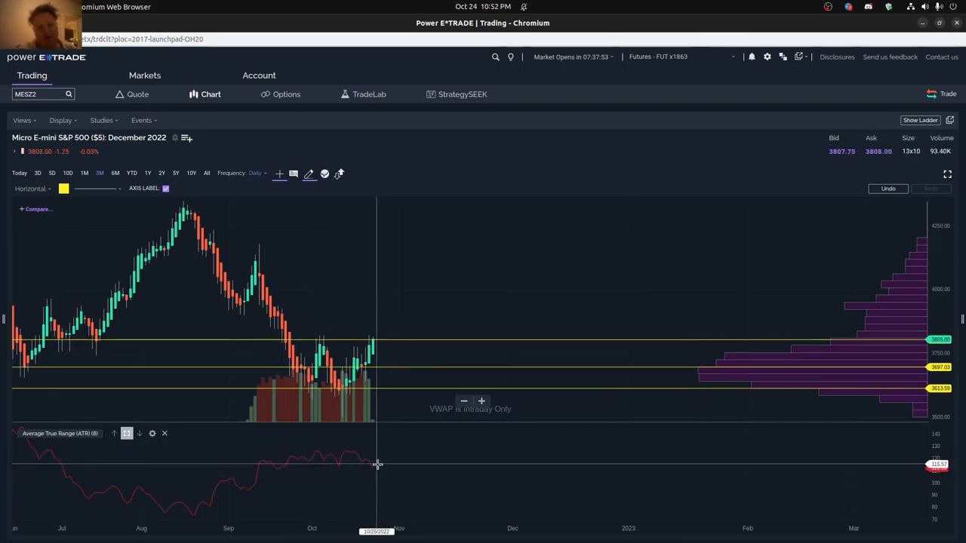
mouse_move(374, 465)
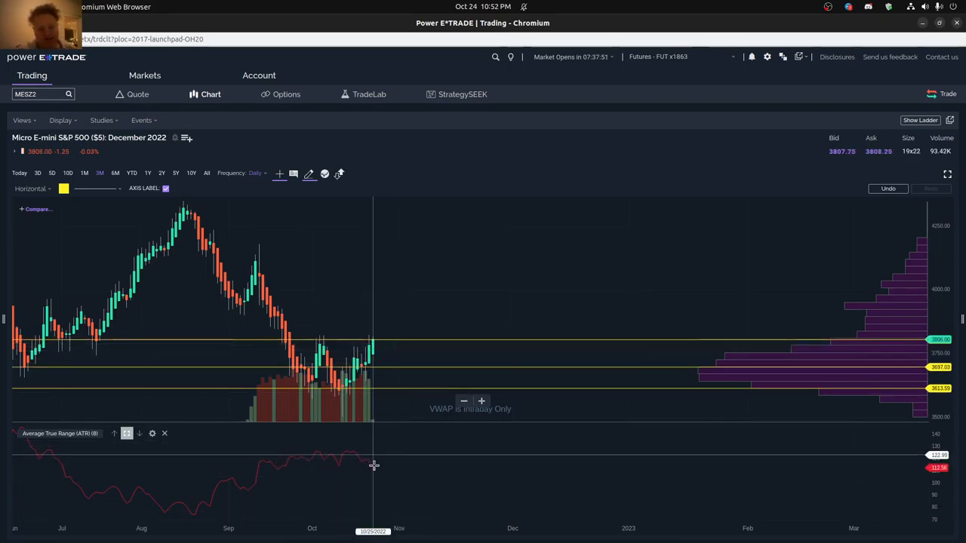
mouse_move(380, 335)
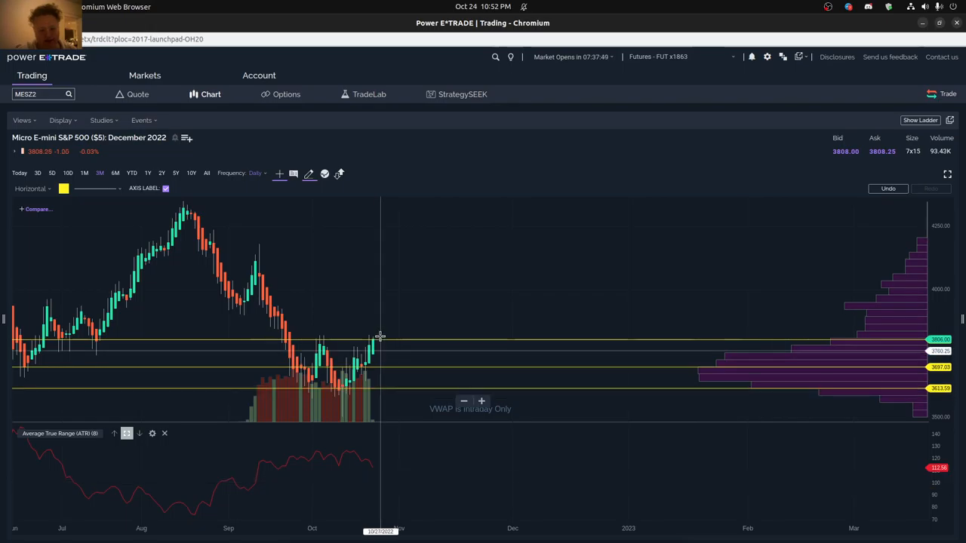
mouse_move(370, 465)
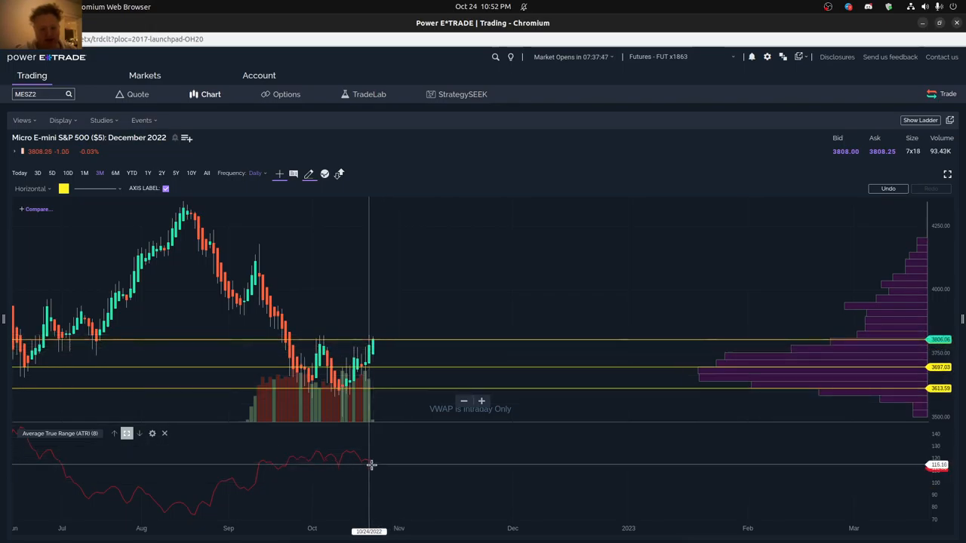
mouse_move(384, 483)
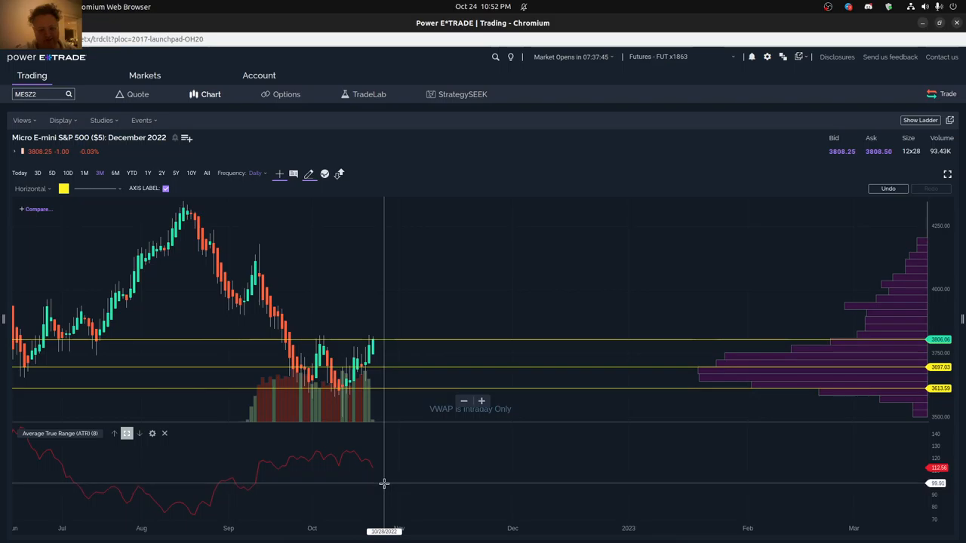
mouse_move(377, 475)
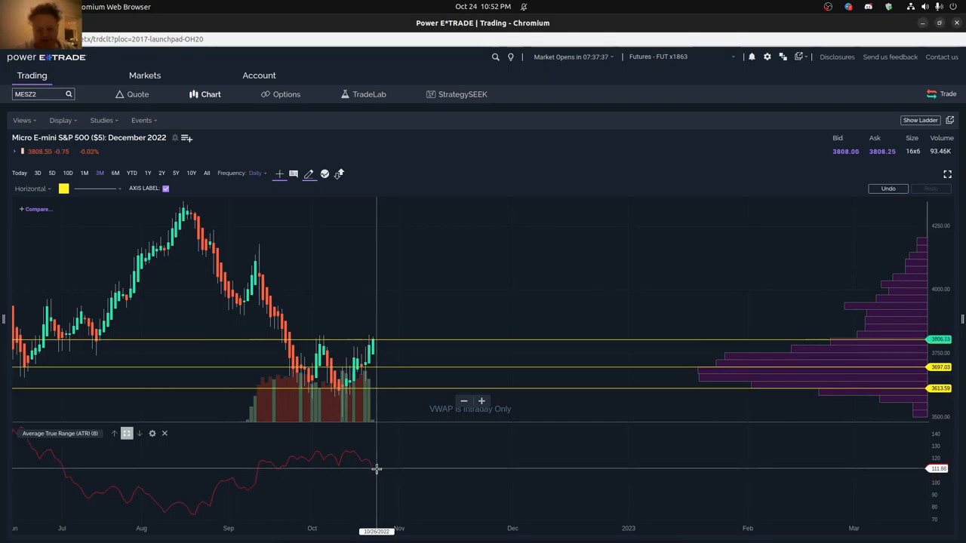
mouse_move(377, 476)
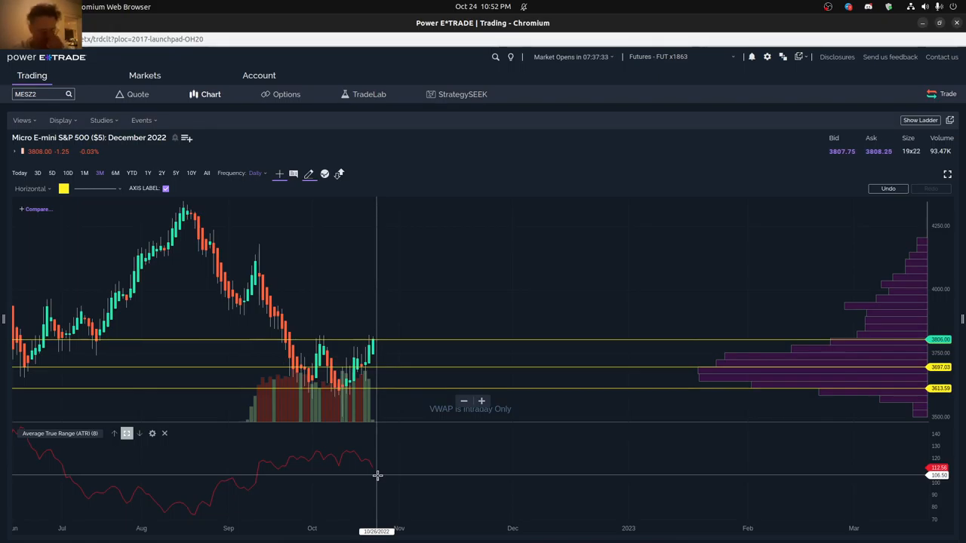
mouse_move(385, 483)
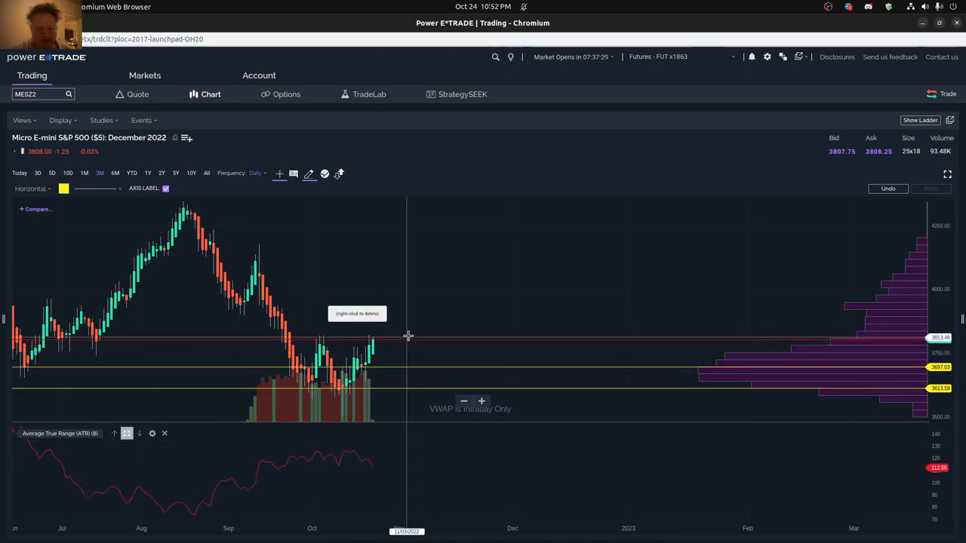
mouse_move(406, 338)
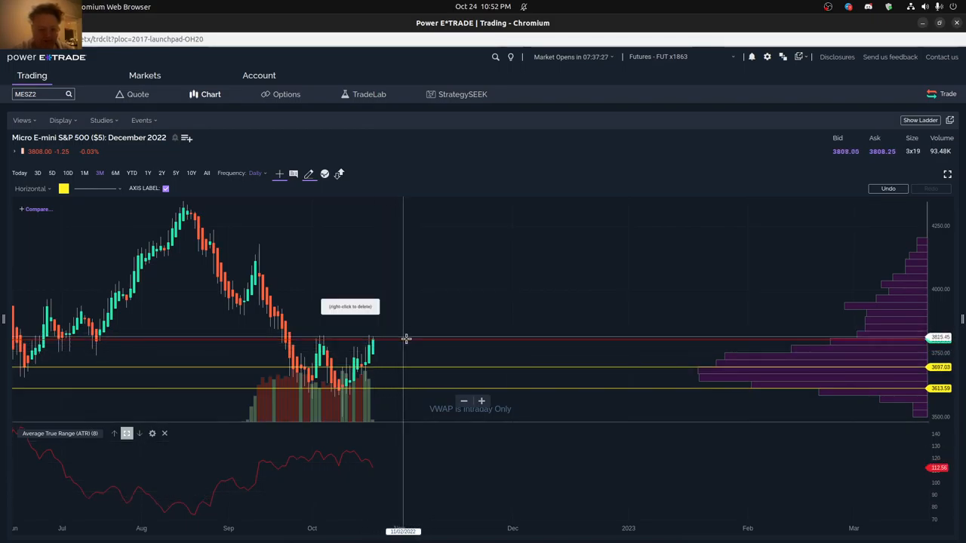
mouse_move(432, 345)
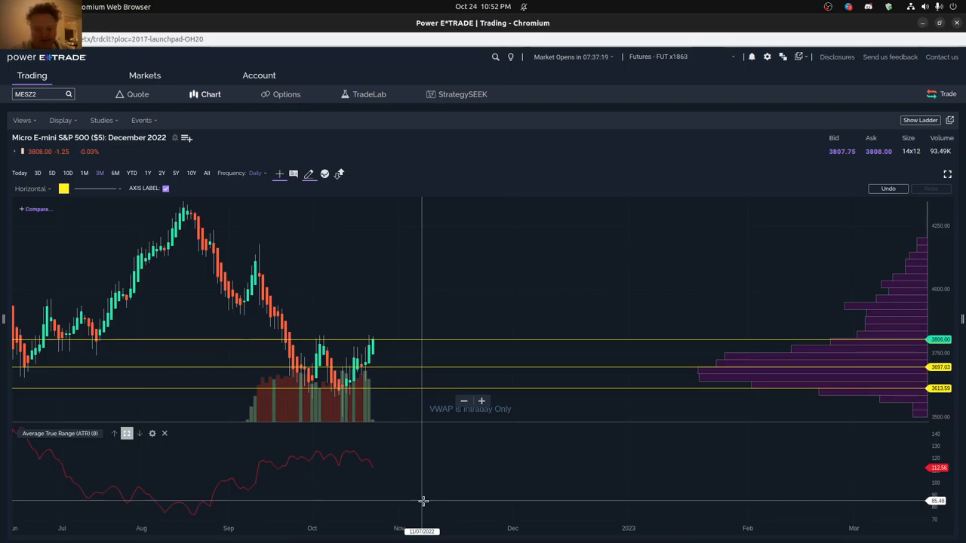
mouse_move(428, 496)
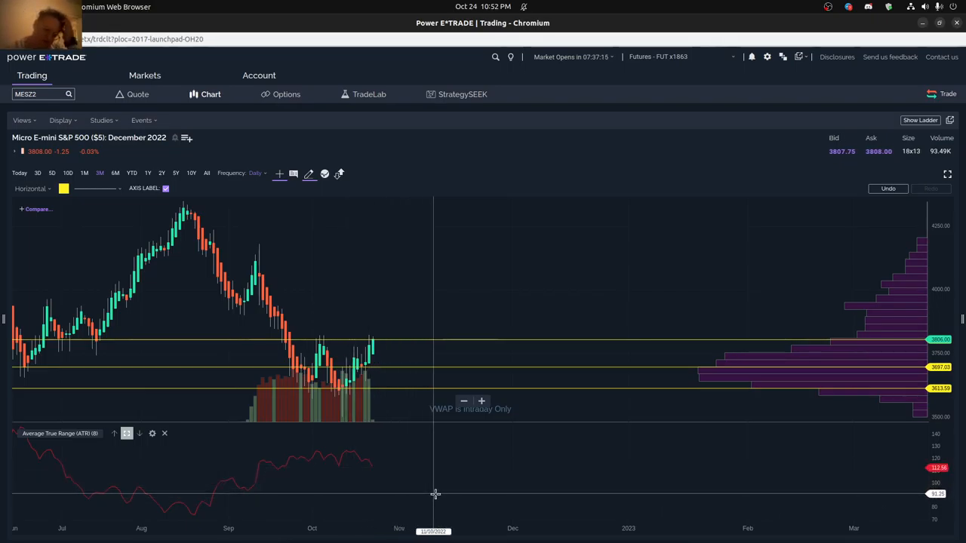
mouse_move(428, 486)
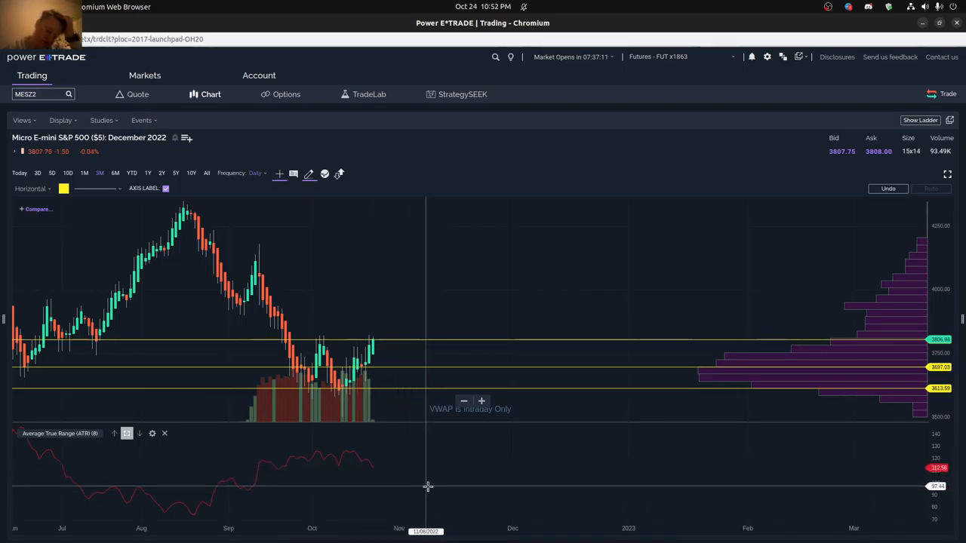
mouse_move(435, 492)
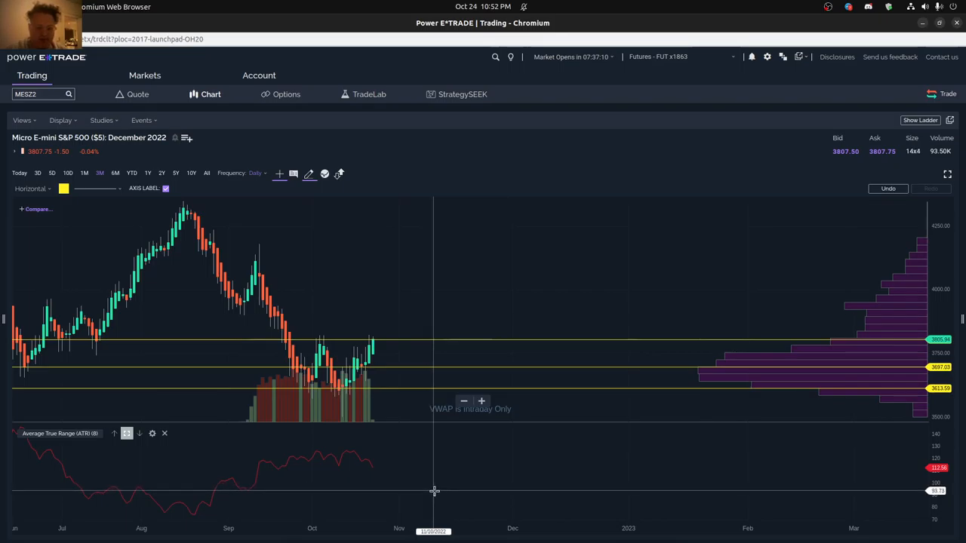
mouse_move(432, 487)
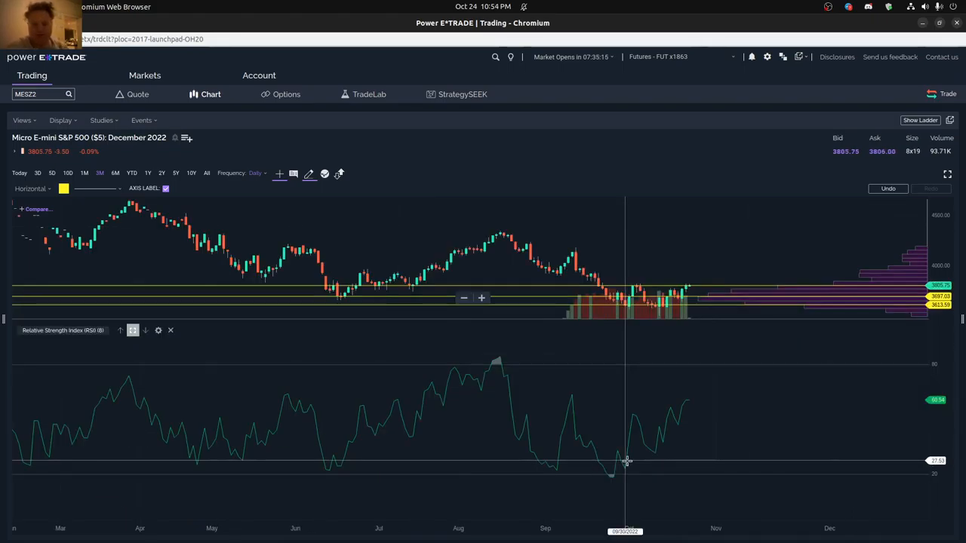
mouse_move(577, 444)
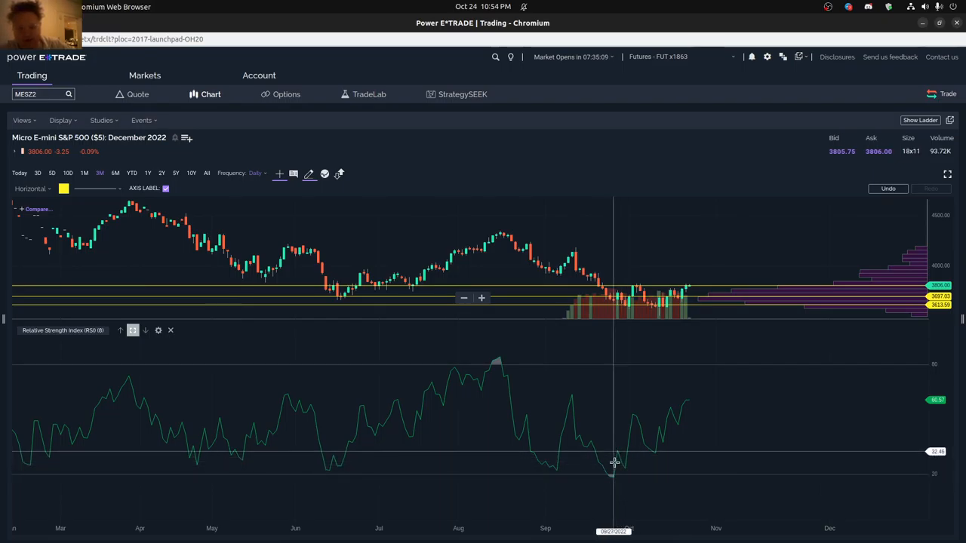
mouse_move(680, 392)
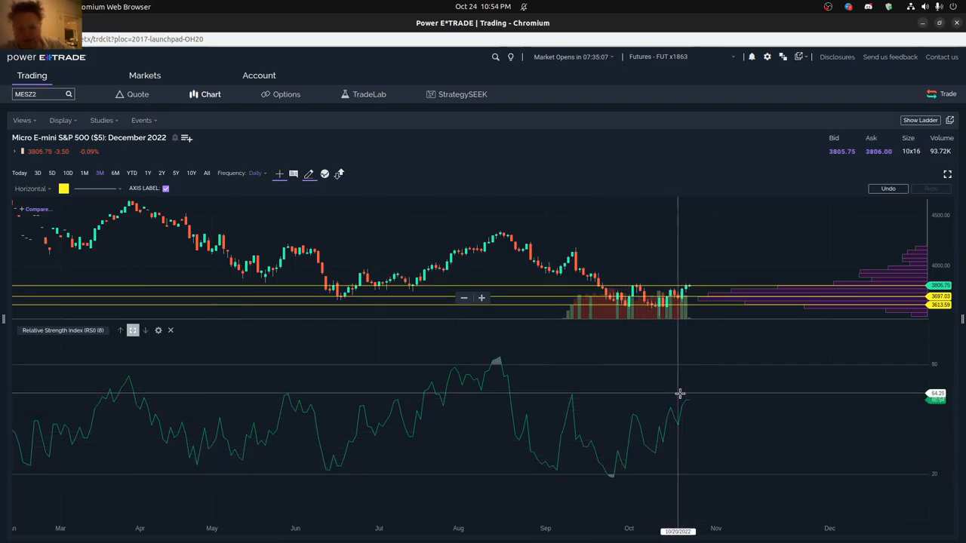
mouse_move(642, 281)
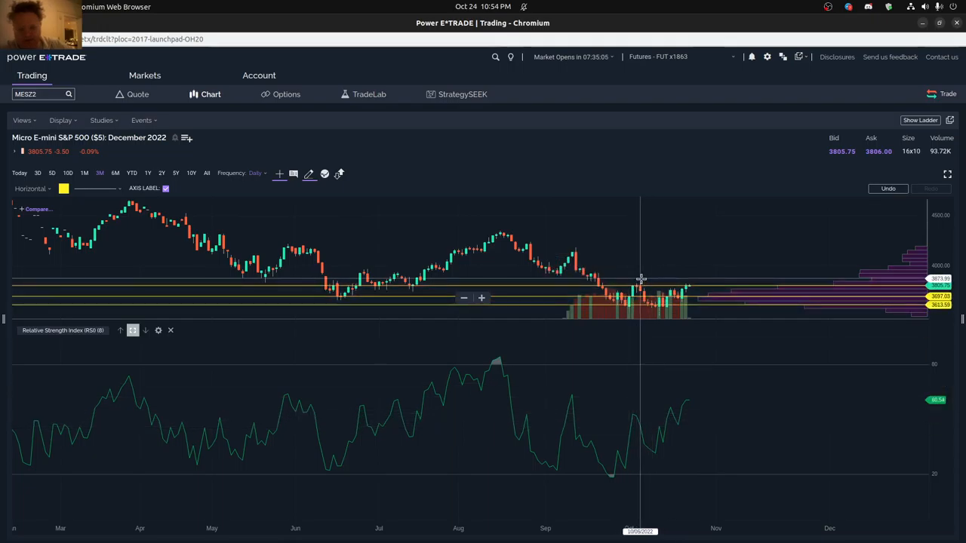
mouse_move(661, 410)
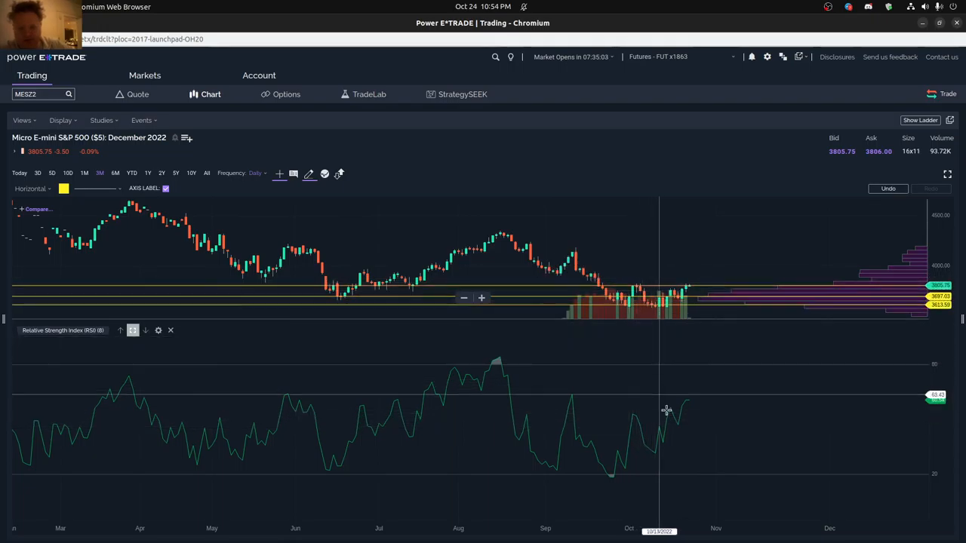
mouse_move(646, 419)
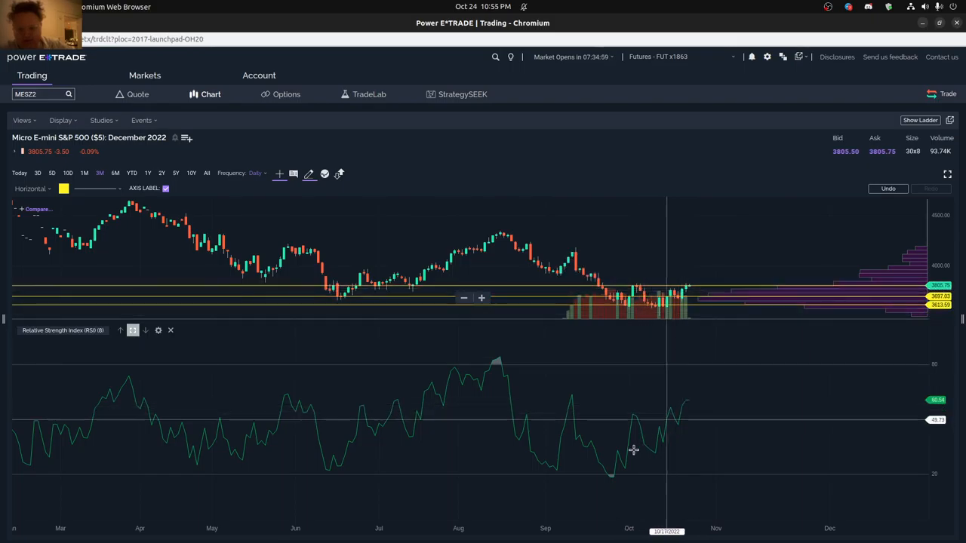
mouse_move(683, 411)
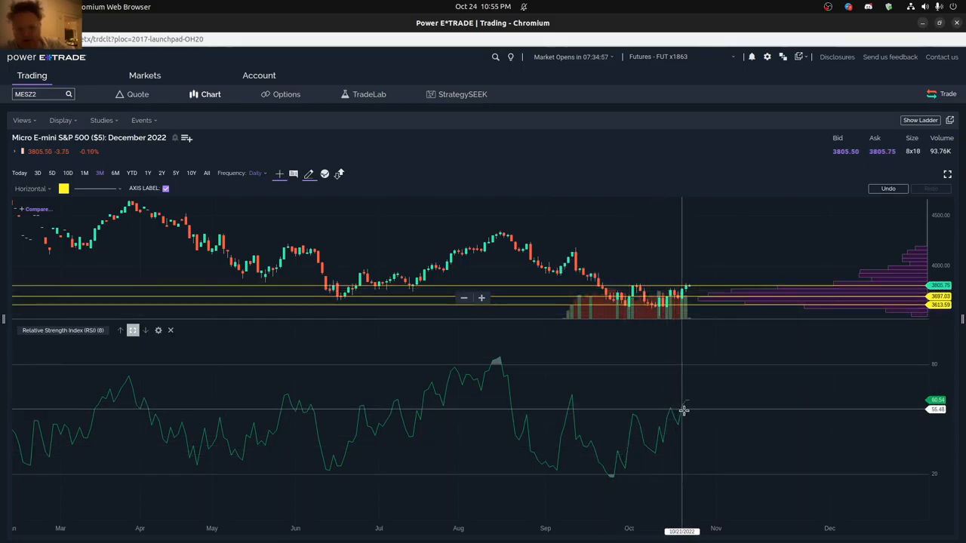
mouse_move(646, 423)
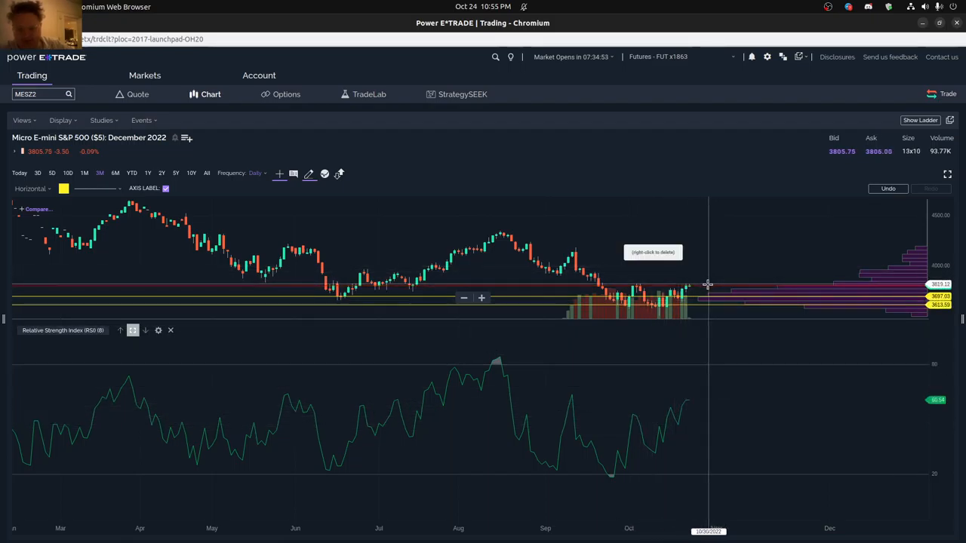
mouse_move(696, 405)
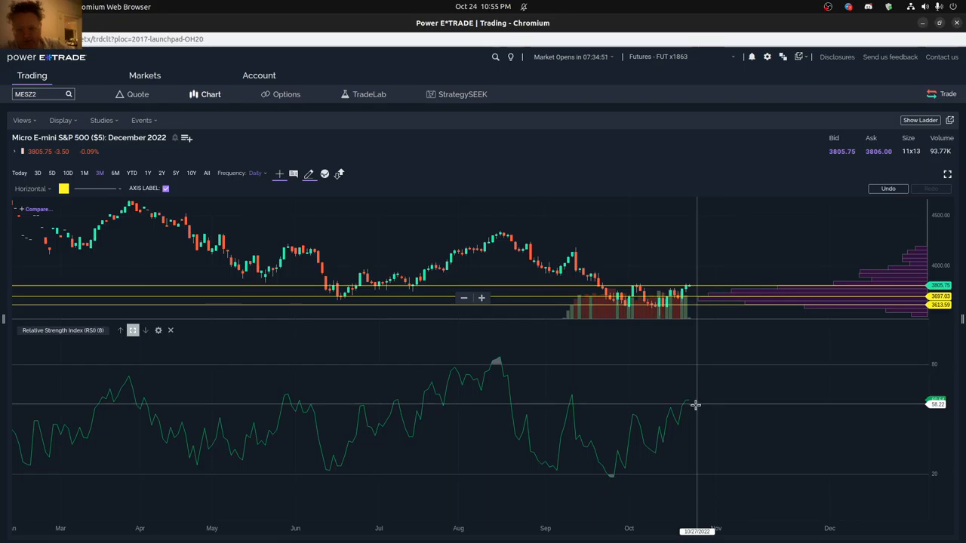
mouse_move(688, 405)
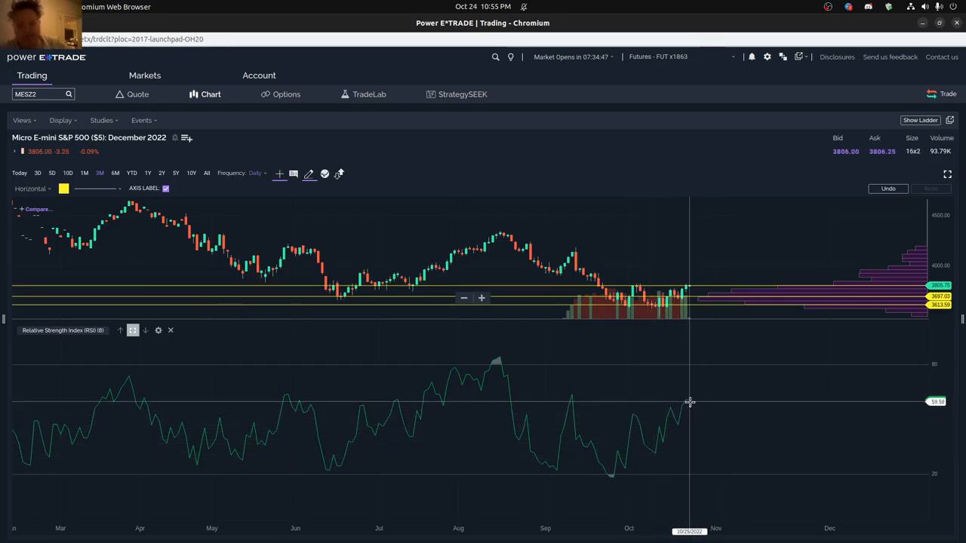
mouse_move(695, 388)
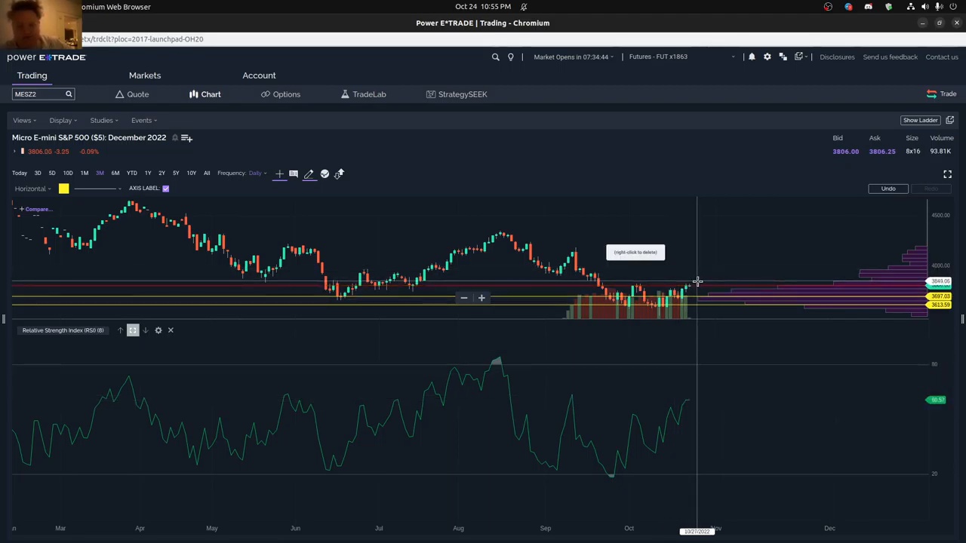
mouse_move(633, 290)
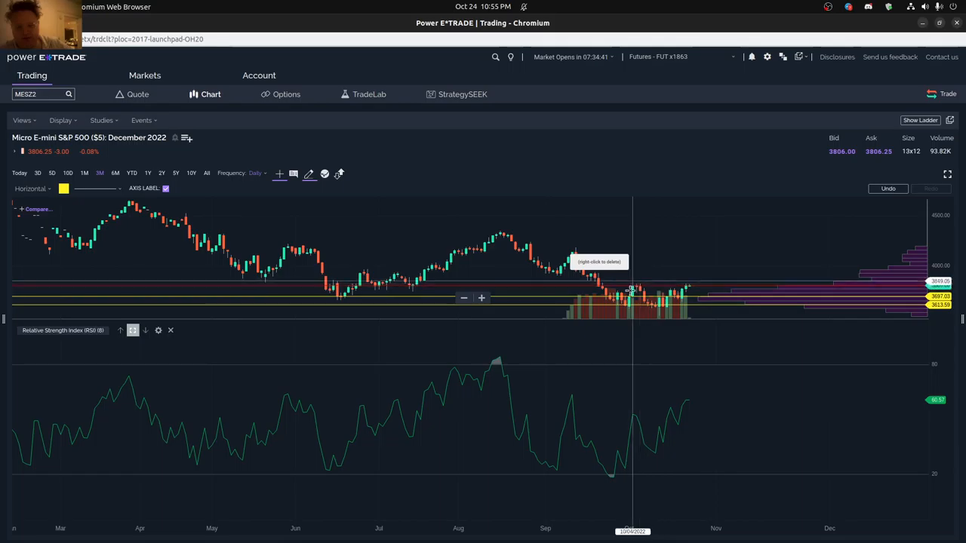
mouse_move(263, 327)
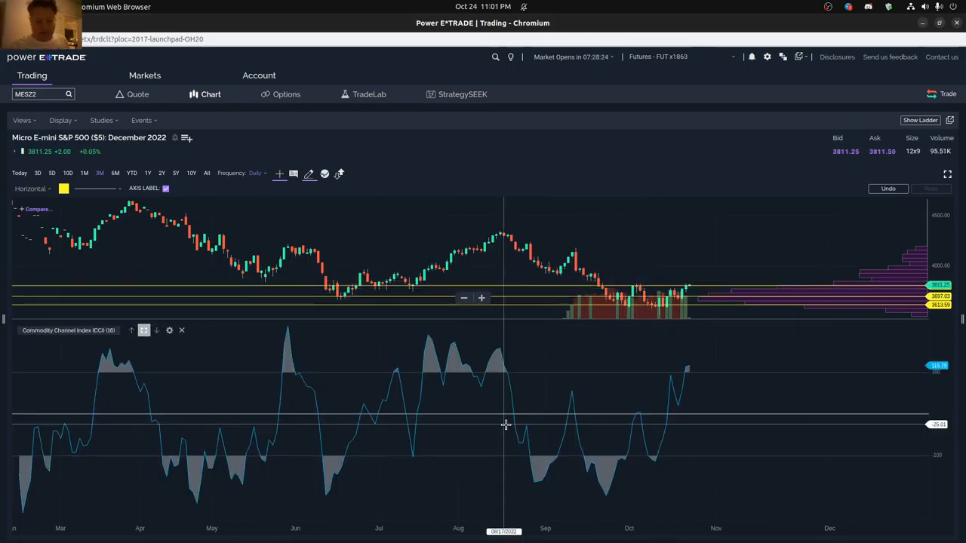
mouse_move(456, 355)
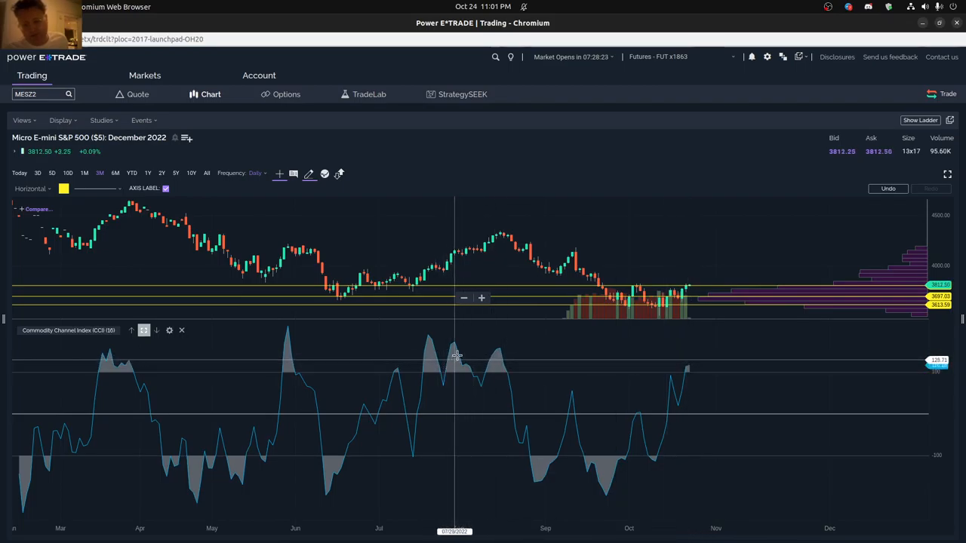
mouse_move(425, 271)
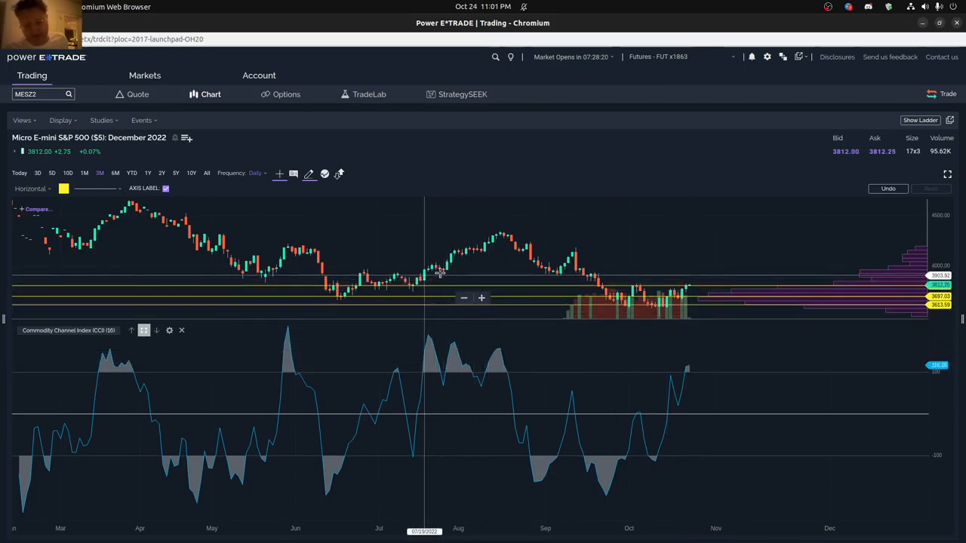
mouse_move(695, 284)
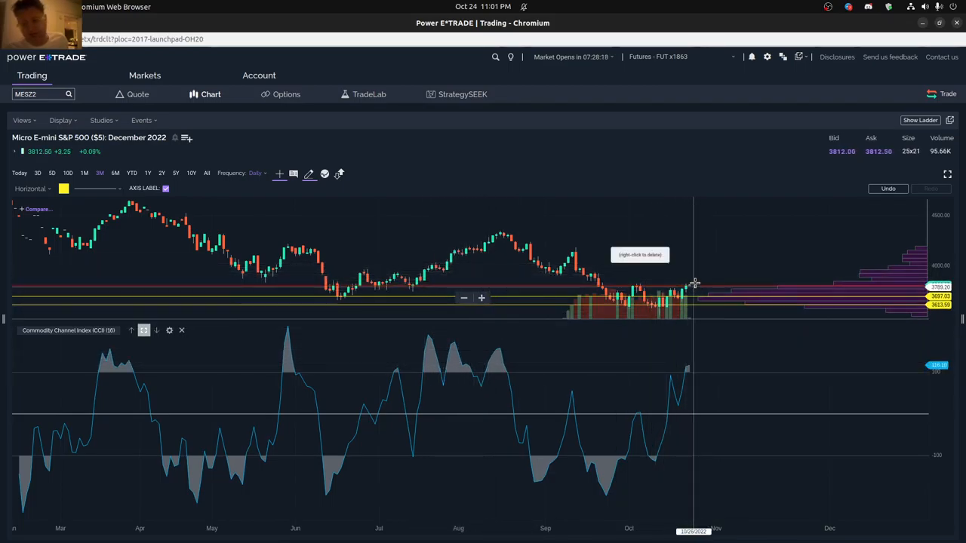
mouse_move(687, 378)
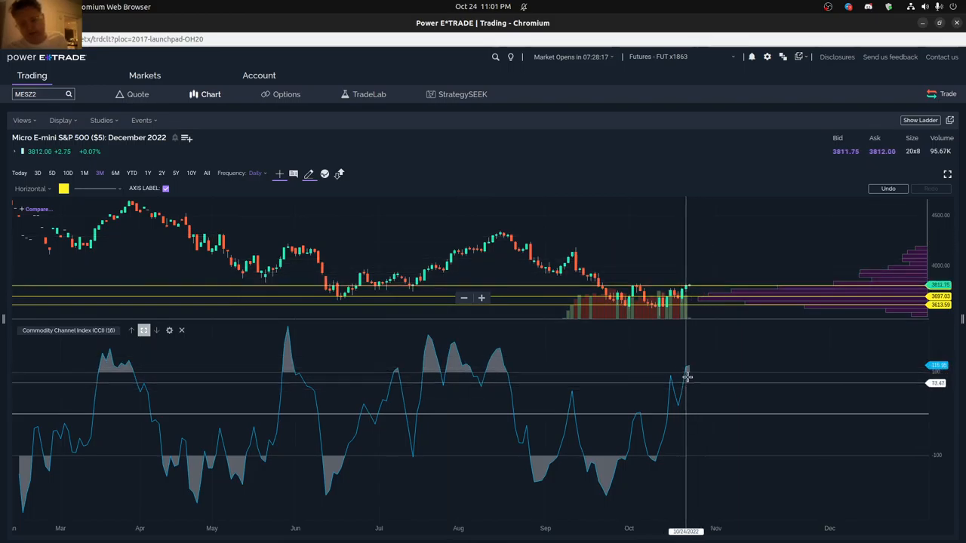
mouse_move(693, 369)
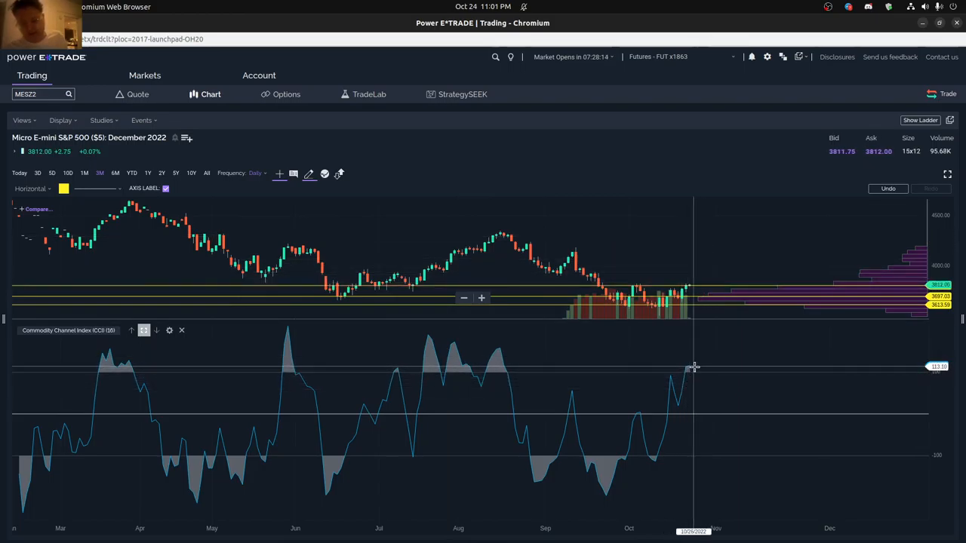
mouse_move(419, 374)
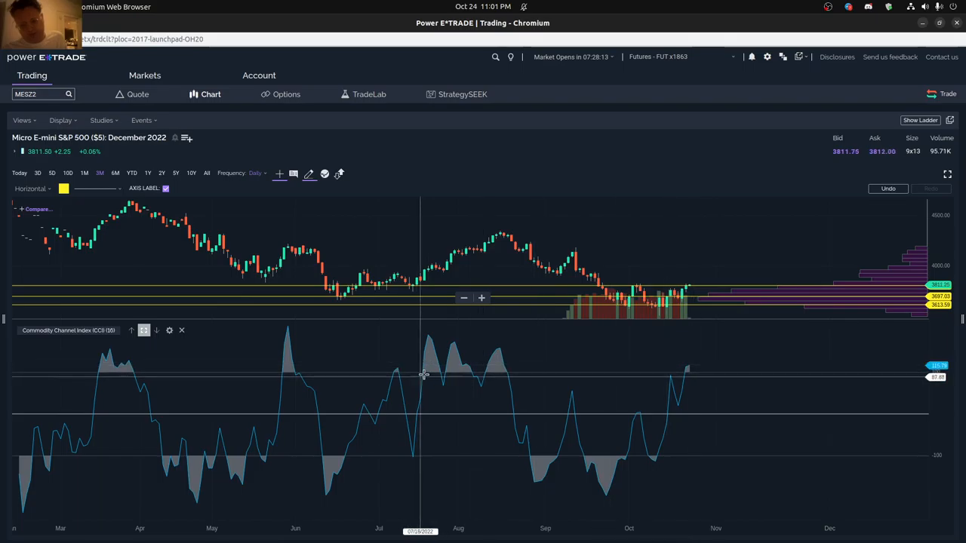
mouse_move(609, 367)
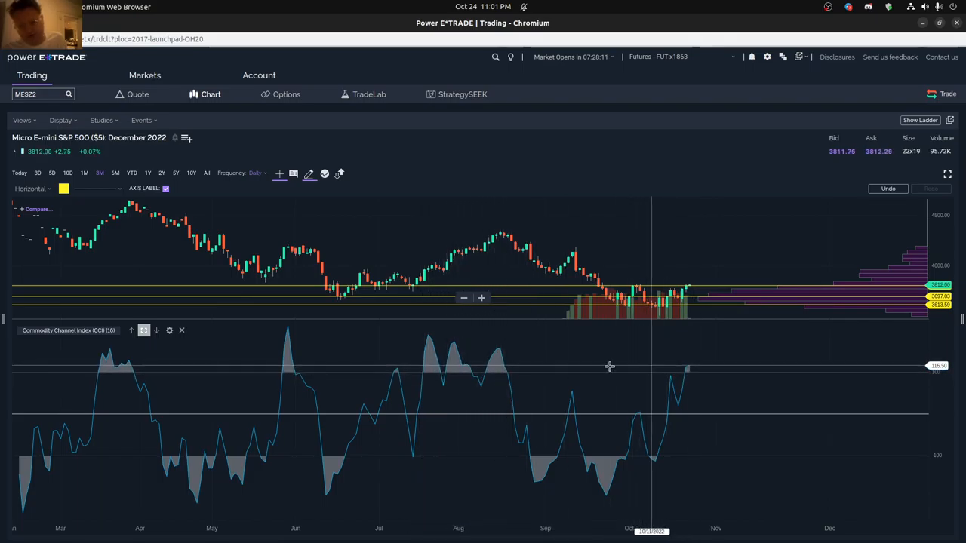
mouse_move(426, 368)
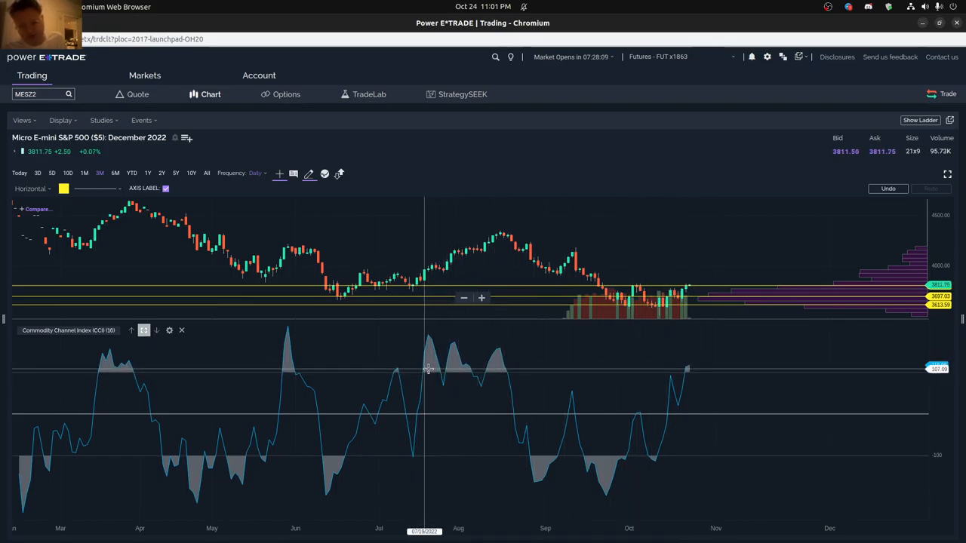
mouse_move(694, 367)
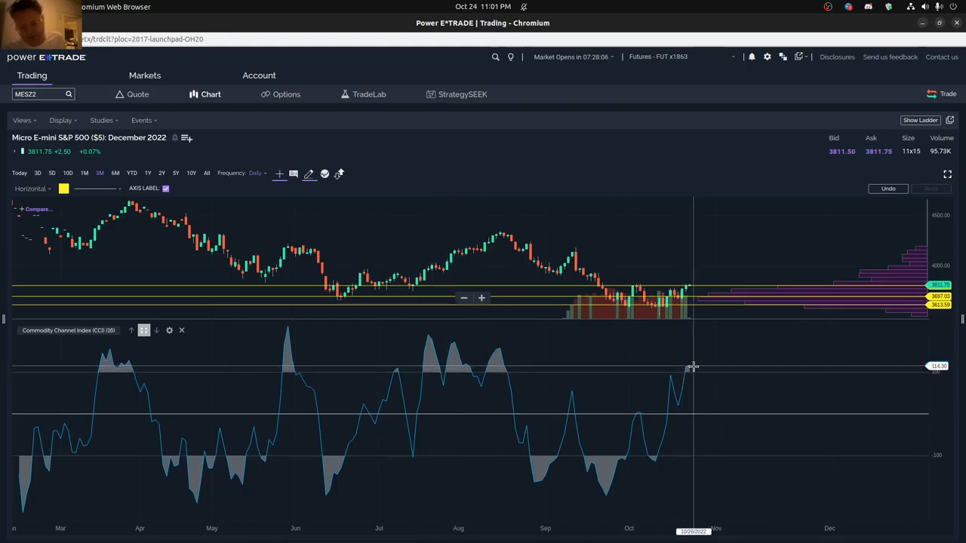
mouse_move(525, 369)
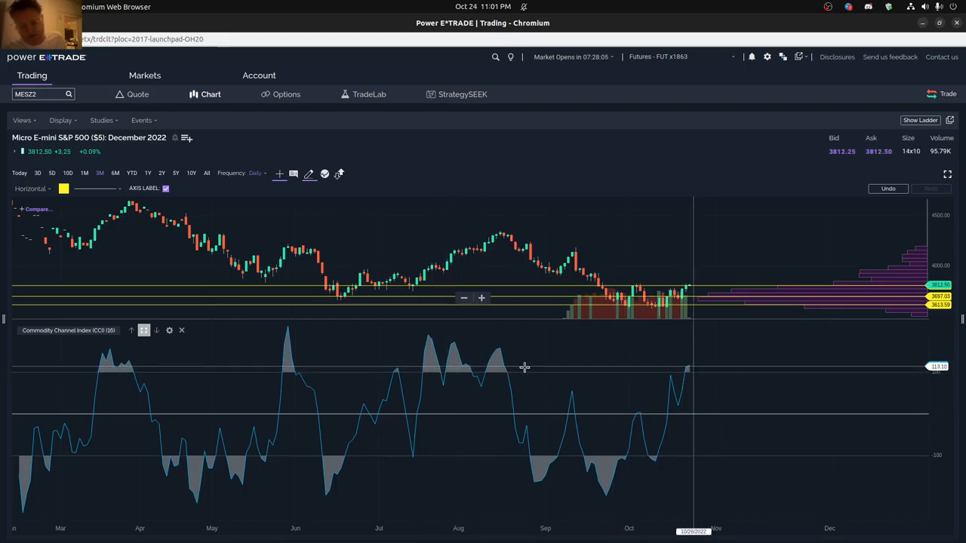
mouse_move(111, 293)
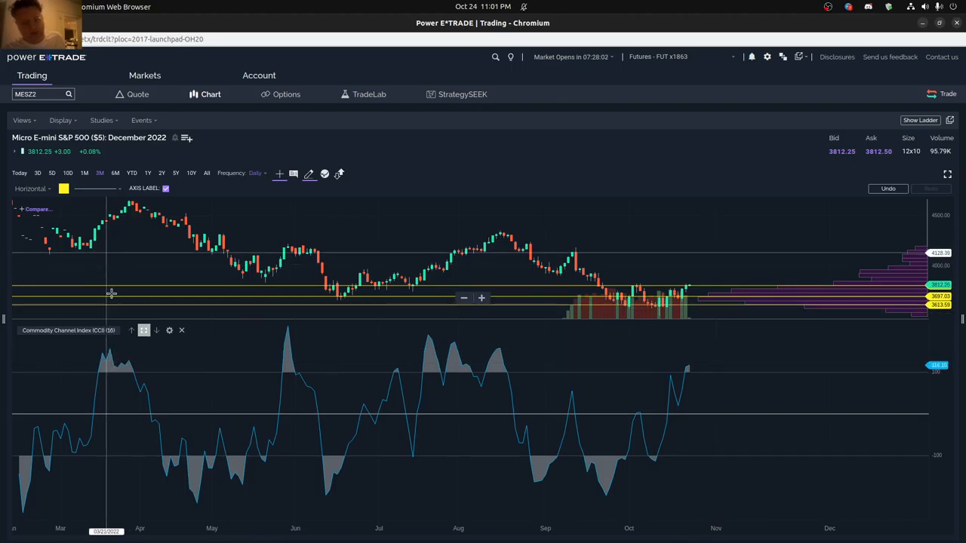
mouse_move(128, 370)
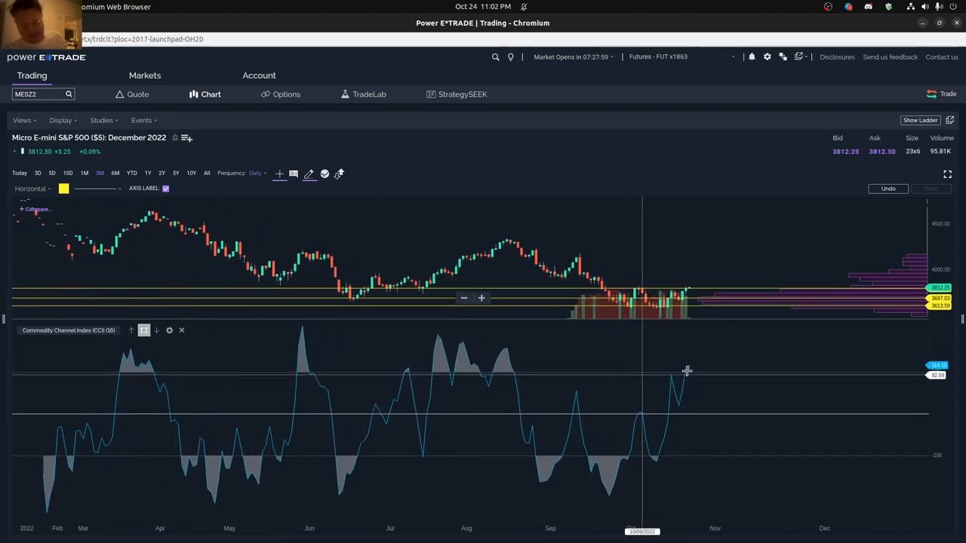
mouse_move(687, 369)
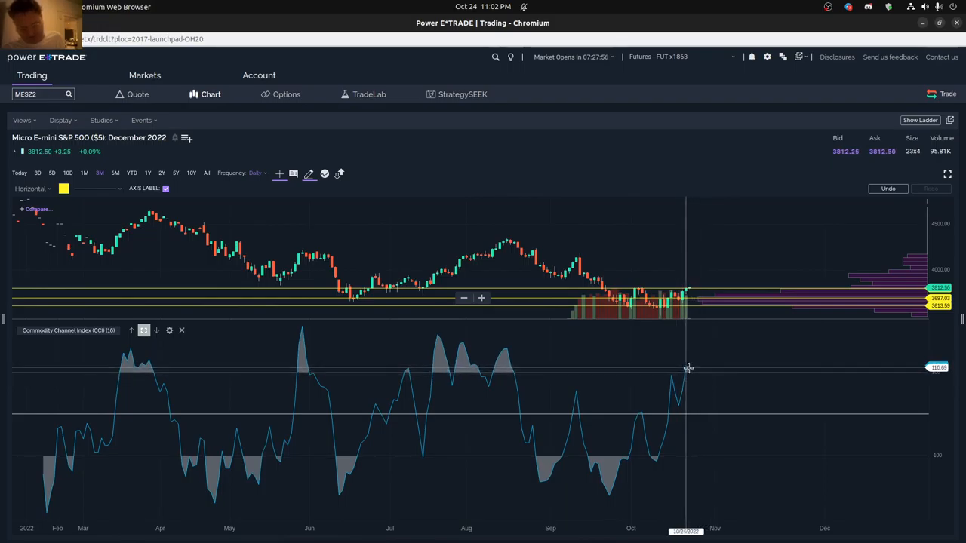
mouse_move(643, 441)
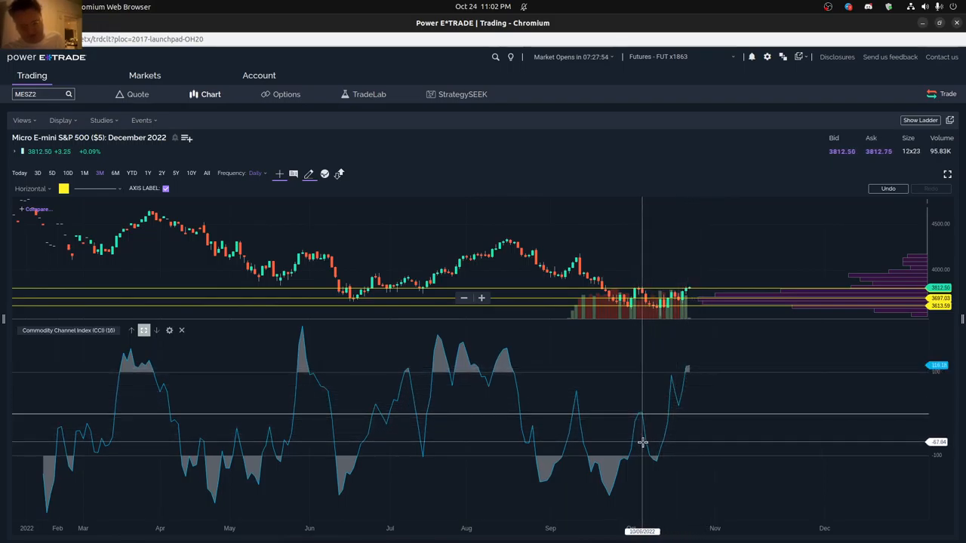
mouse_move(416, 420)
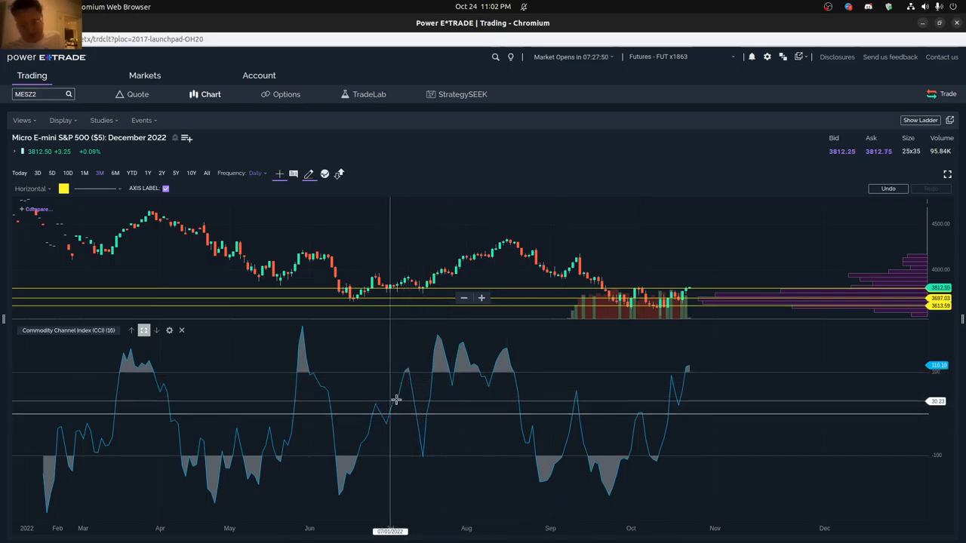
mouse_move(426, 450)
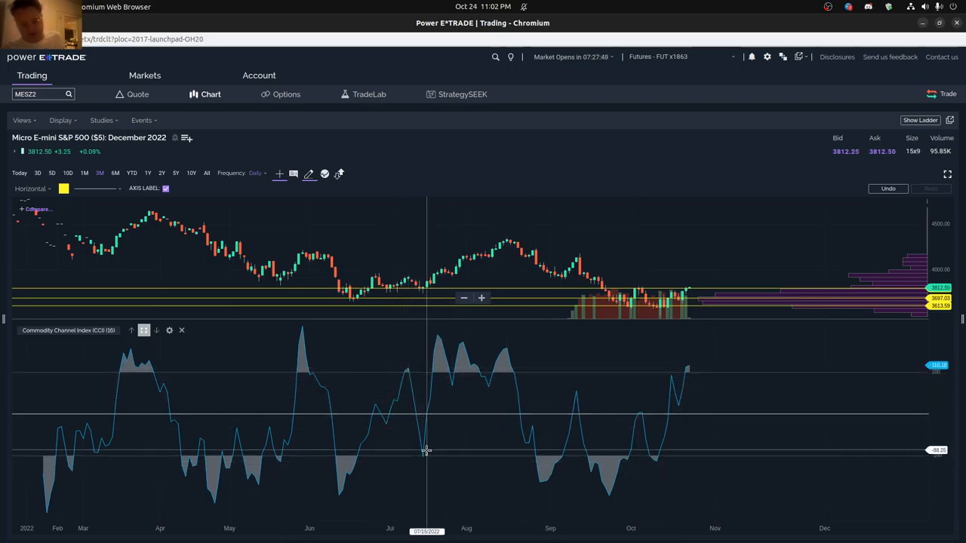
mouse_move(435, 324)
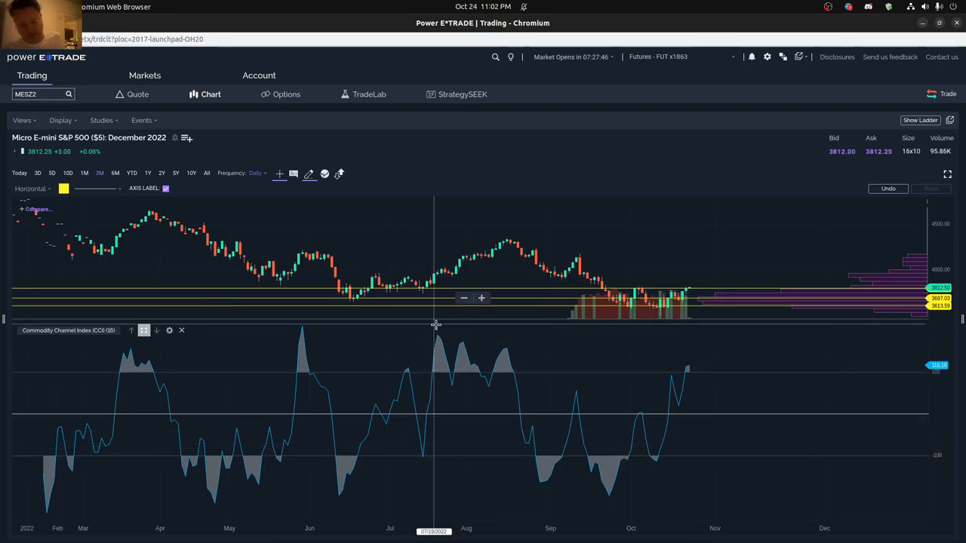
mouse_move(688, 367)
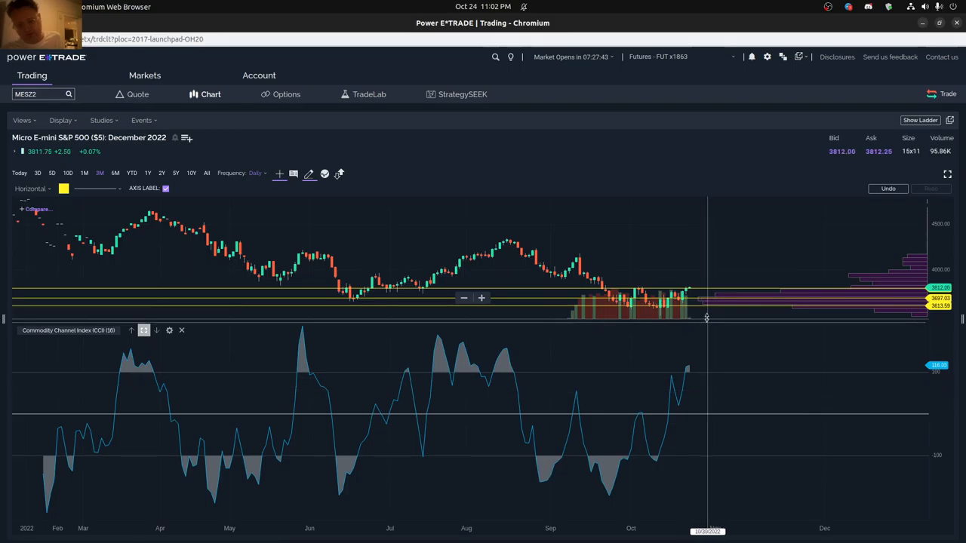
mouse_move(408, 453)
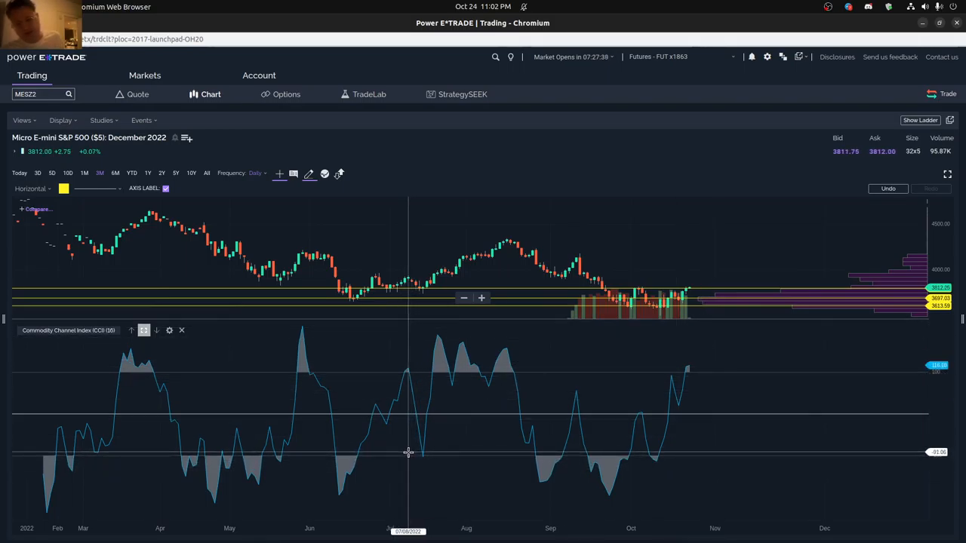
mouse_move(689, 368)
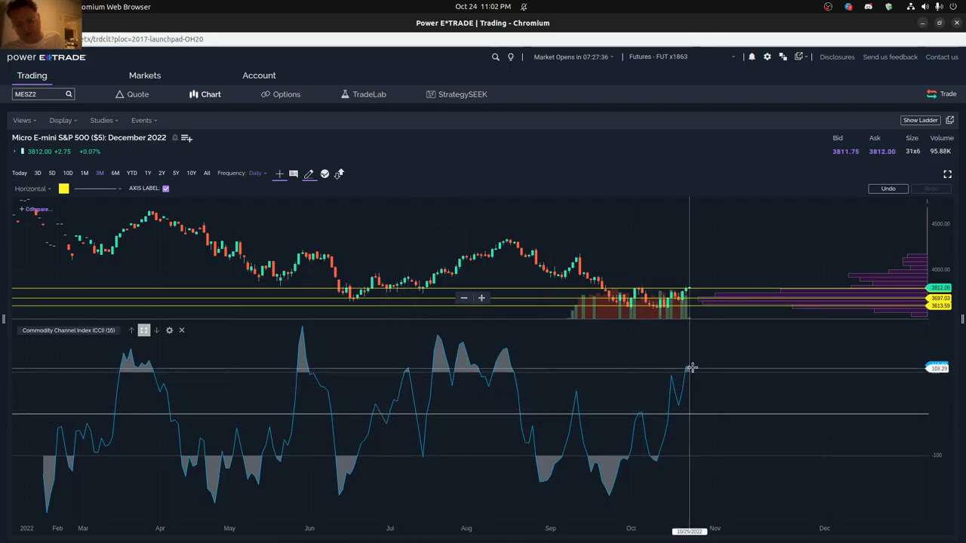
mouse_move(408, 364)
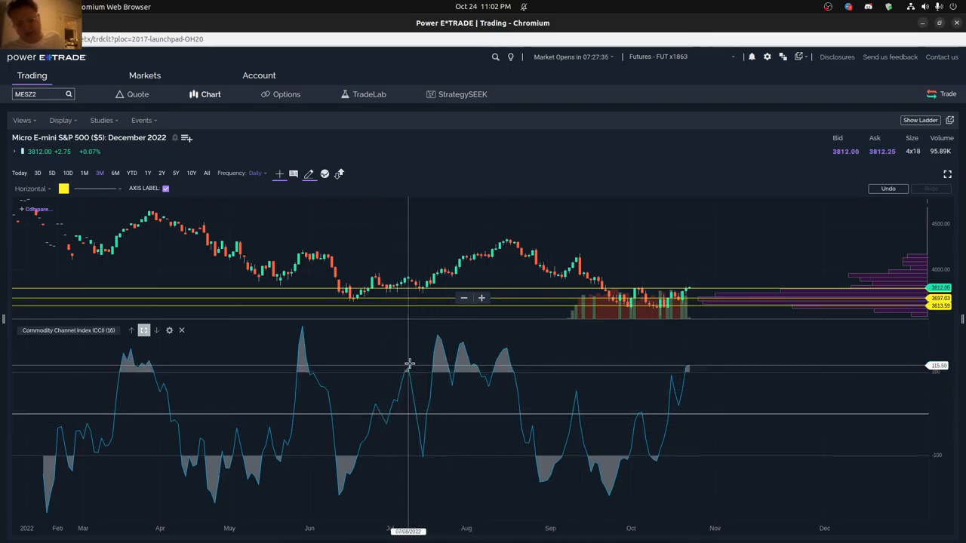
mouse_move(694, 369)
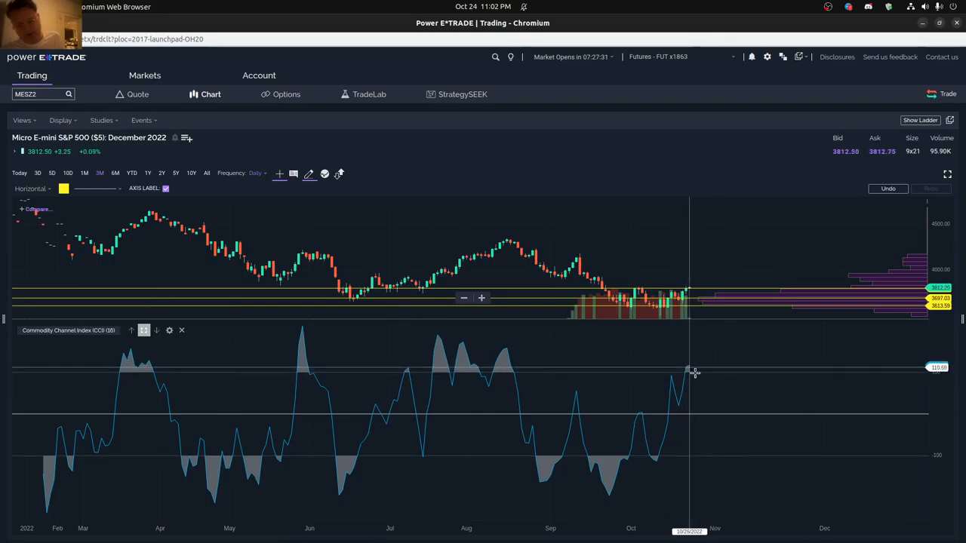
mouse_move(701, 389)
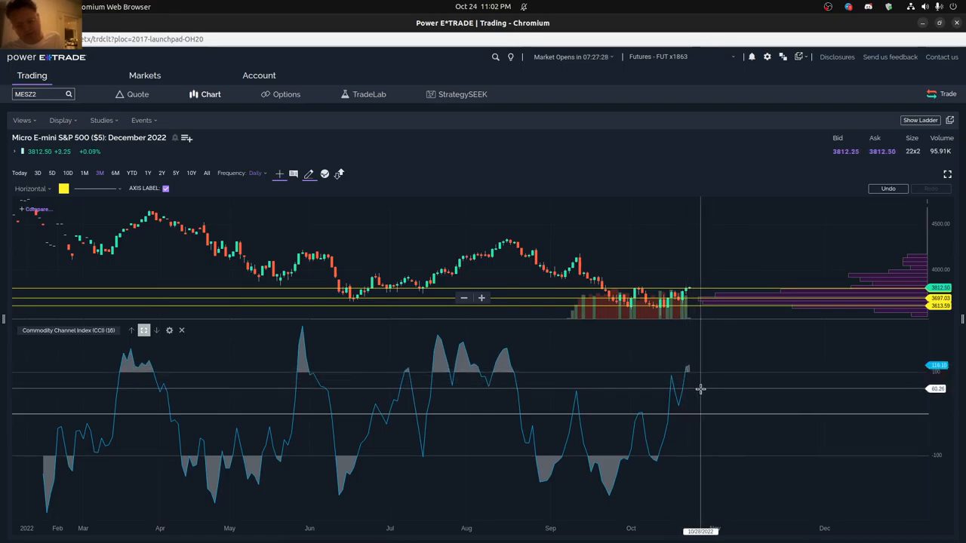
mouse_move(507, 364)
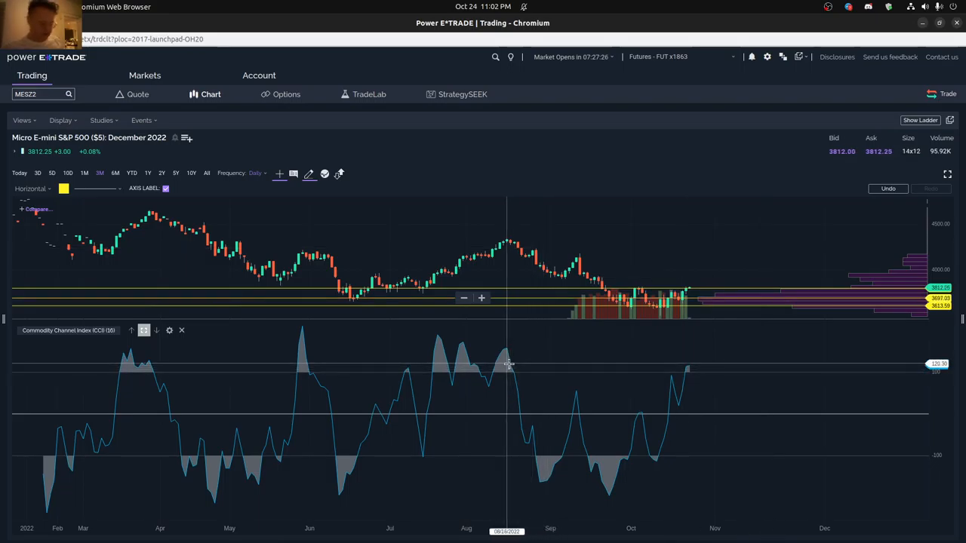
mouse_move(604, 506)
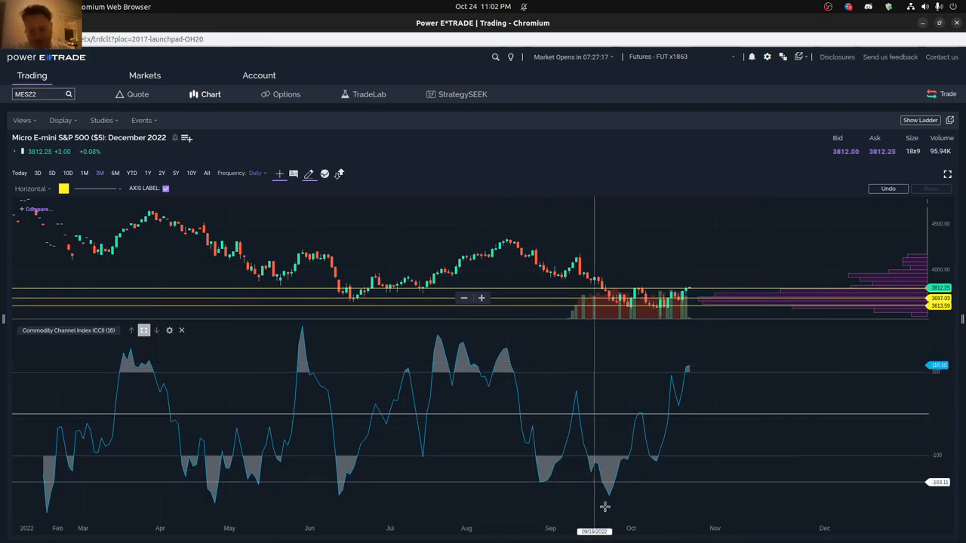
mouse_move(616, 464)
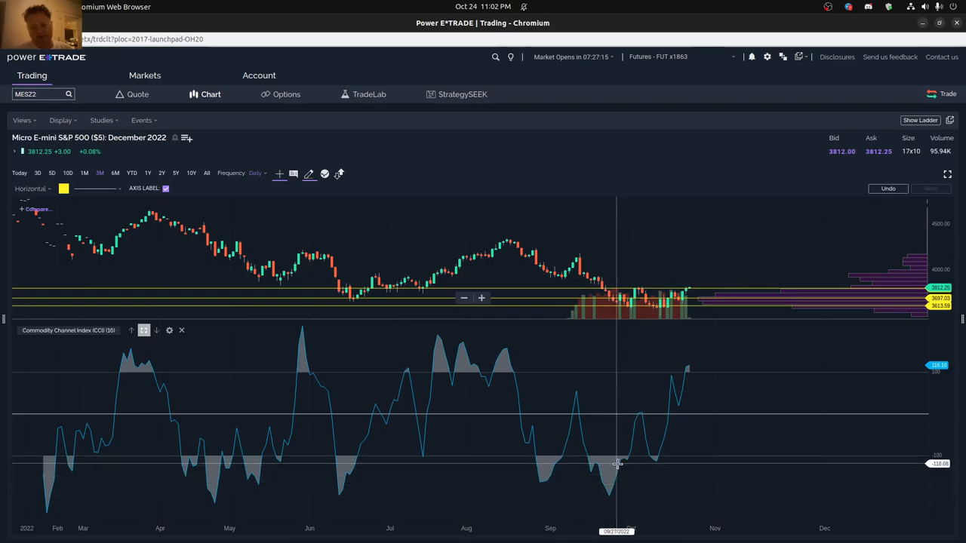
mouse_move(616, 459)
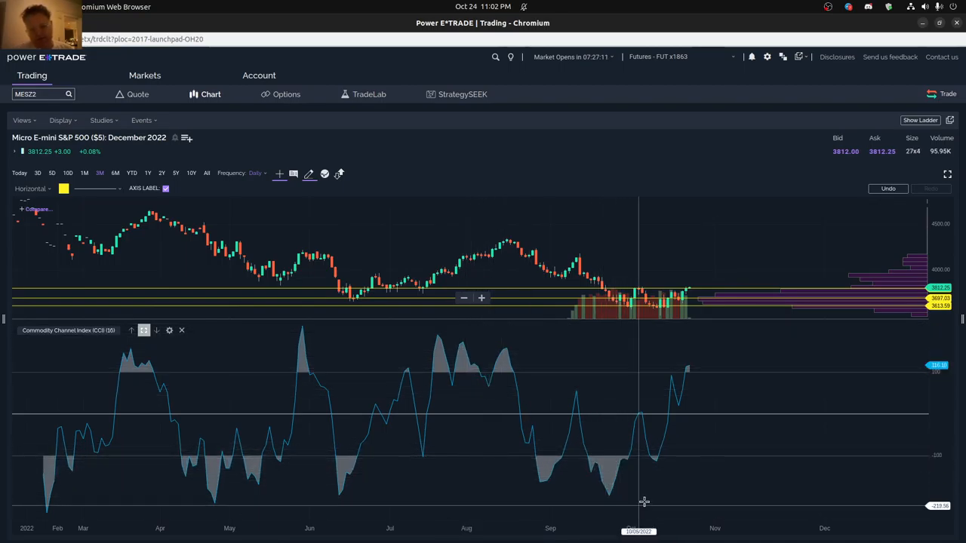
mouse_move(491, 370)
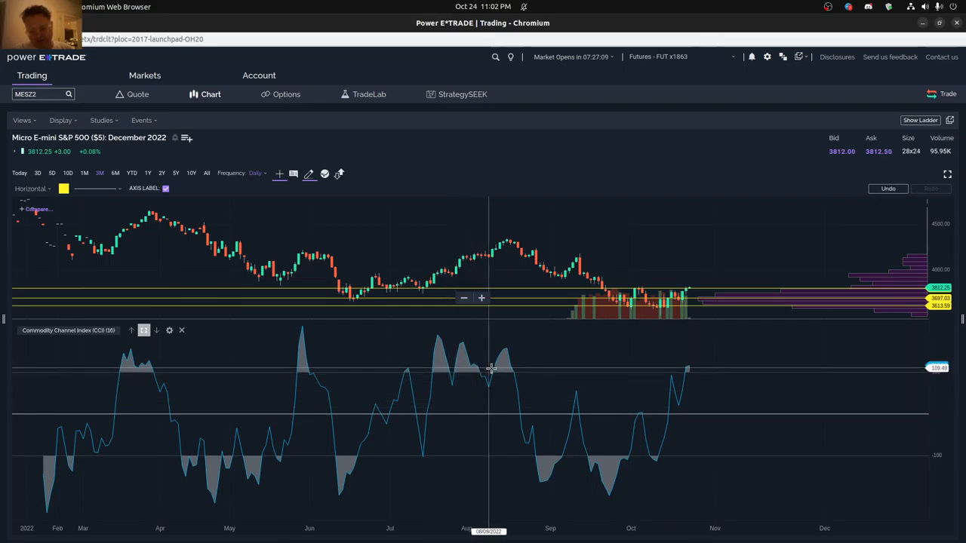
mouse_move(726, 468)
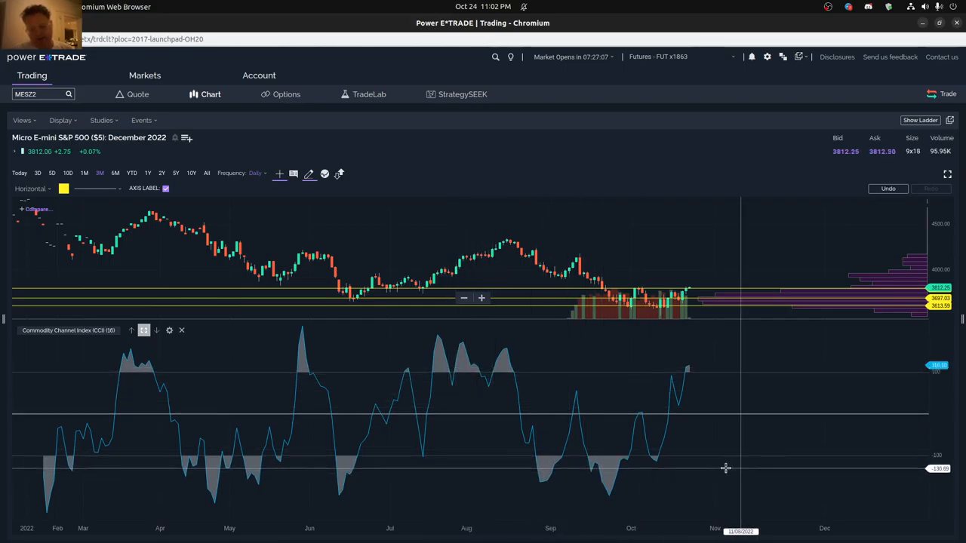
mouse_move(656, 459)
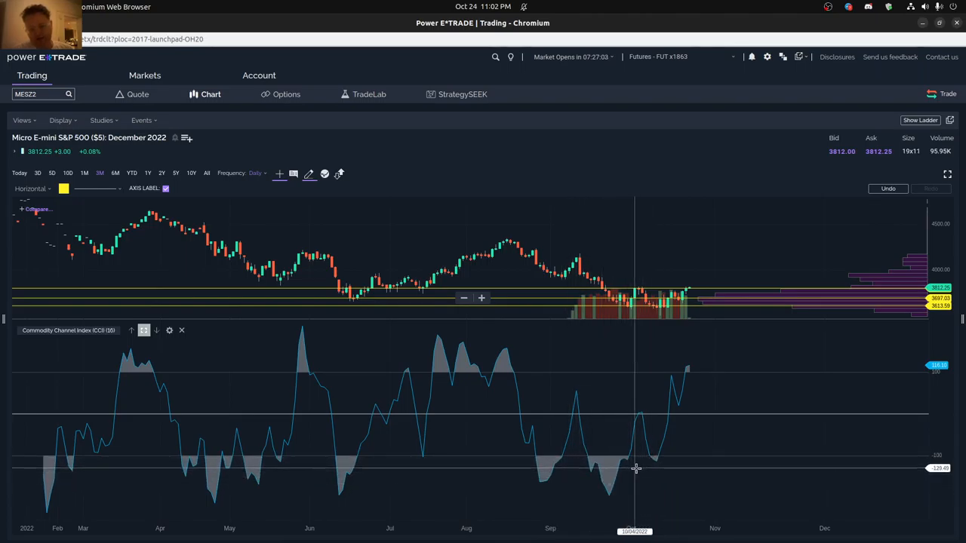
mouse_move(471, 353)
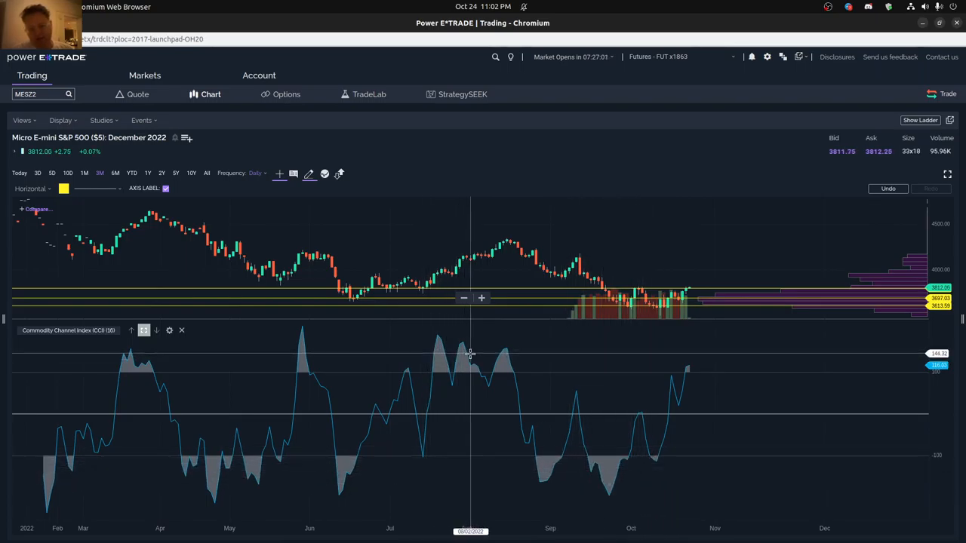
mouse_move(717, 277)
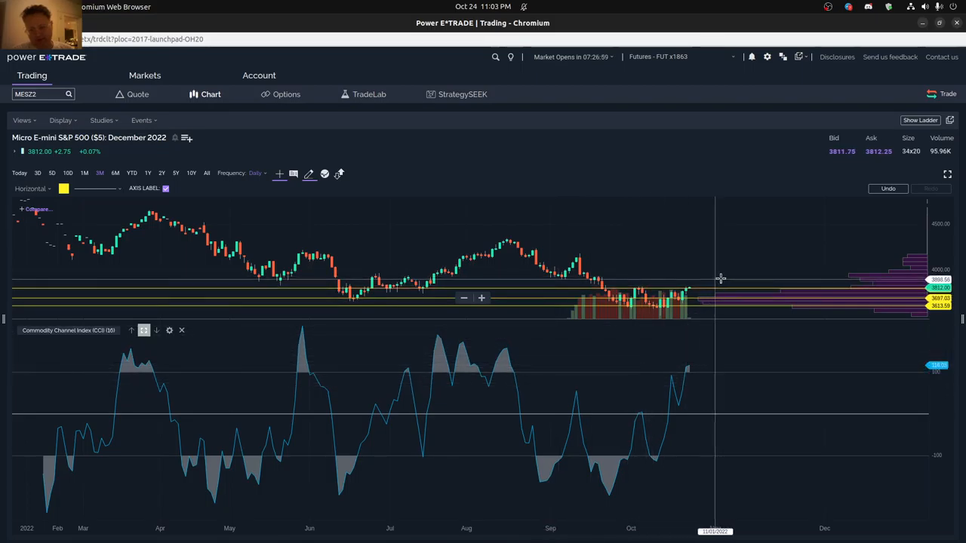
mouse_move(731, 272)
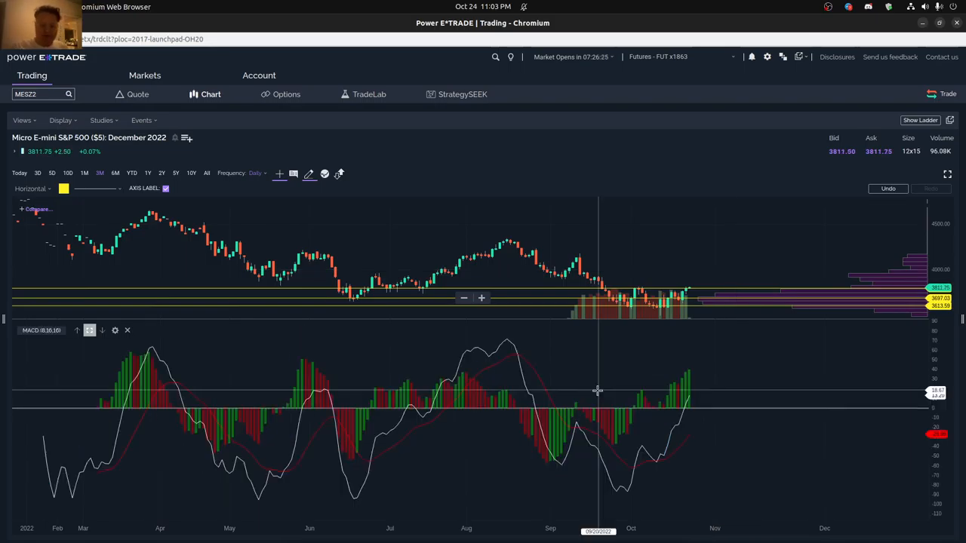
mouse_move(551, 474)
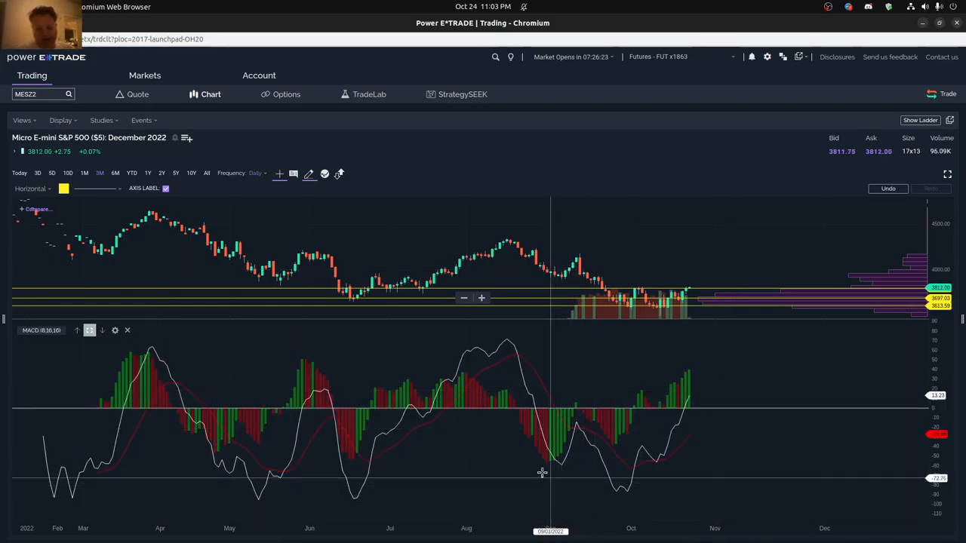
mouse_move(400, 449)
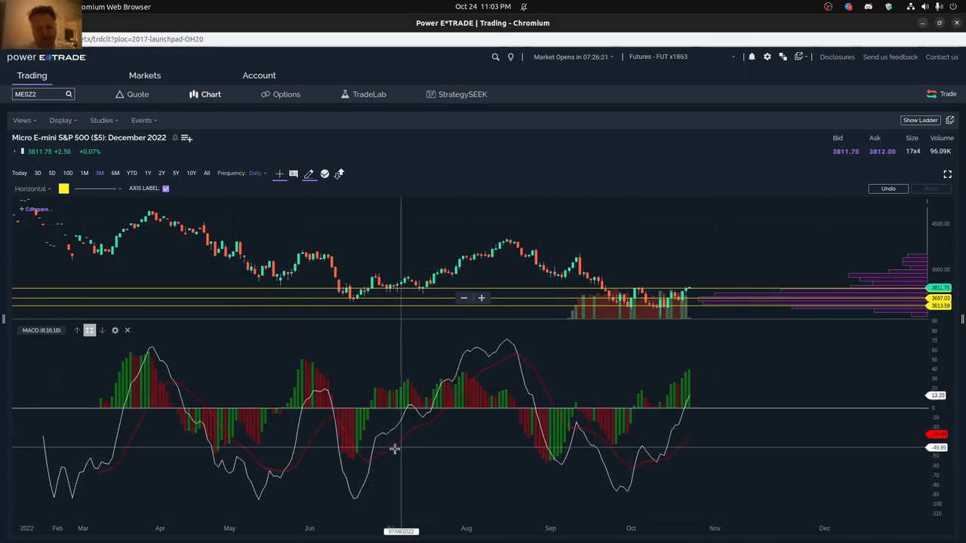
mouse_move(384, 459)
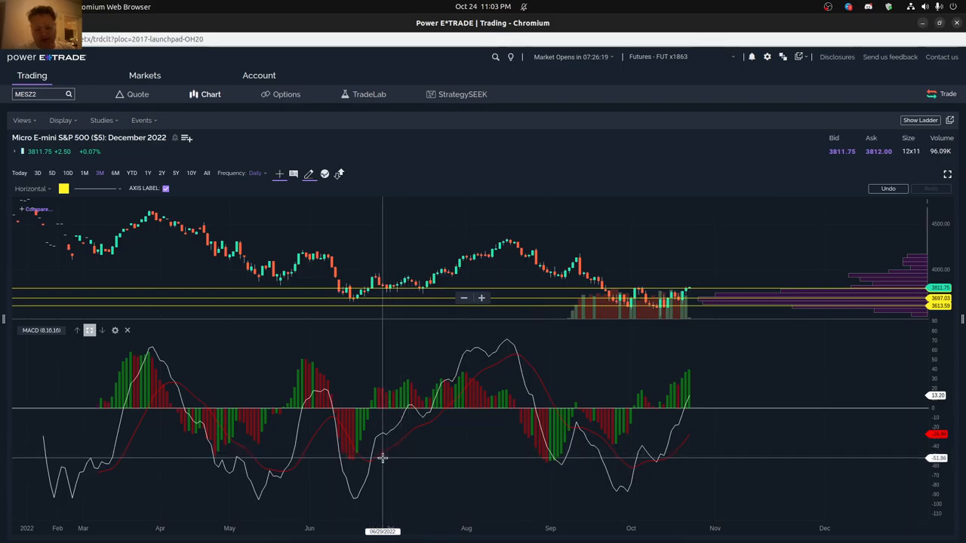
mouse_move(370, 459)
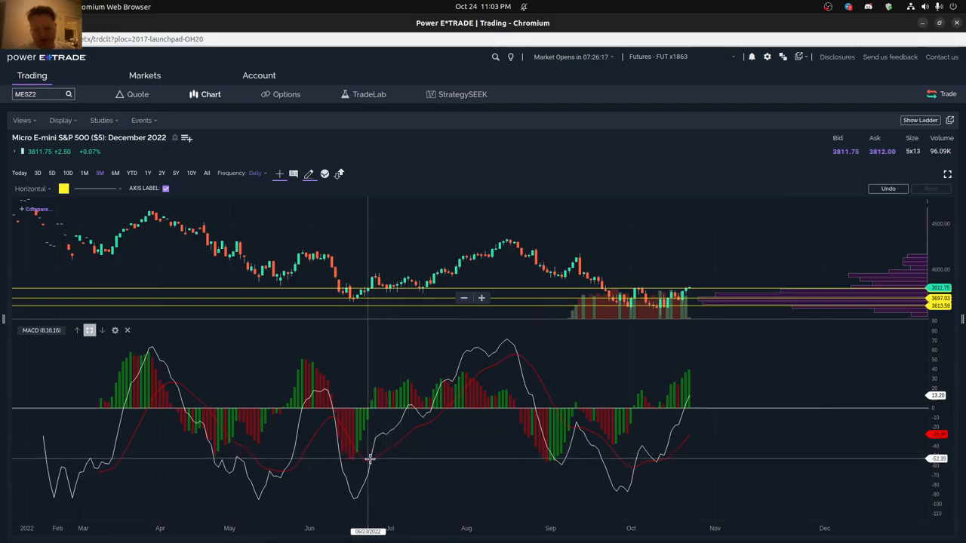
mouse_move(637, 465)
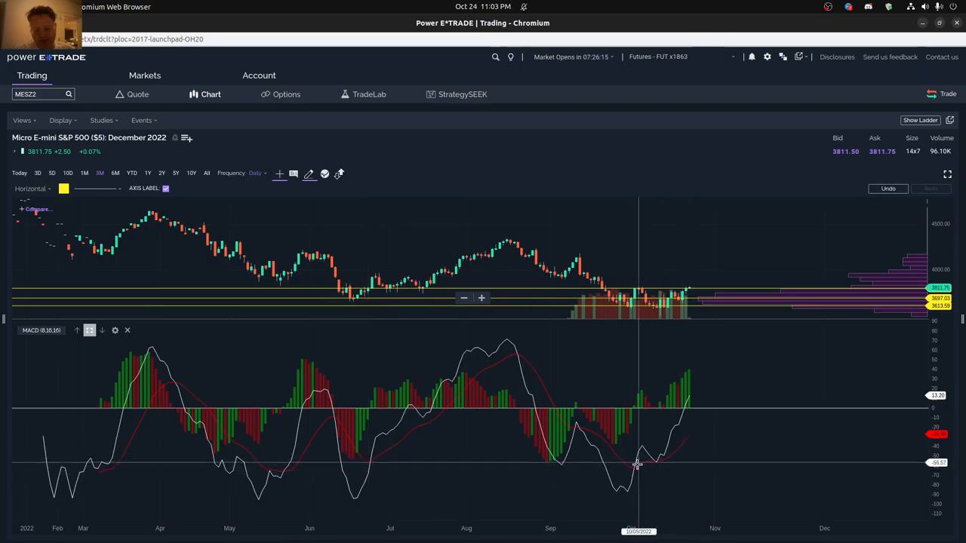
mouse_move(647, 378)
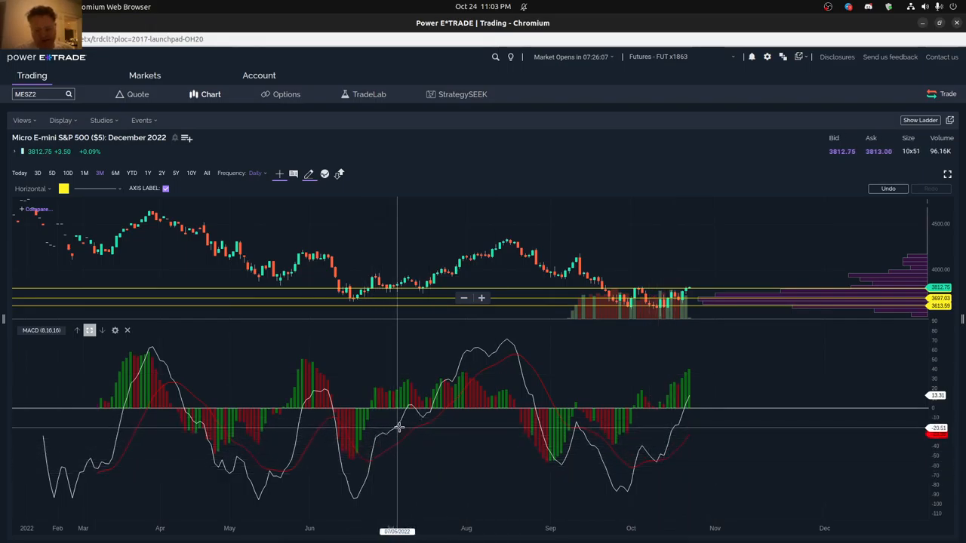
mouse_move(456, 431)
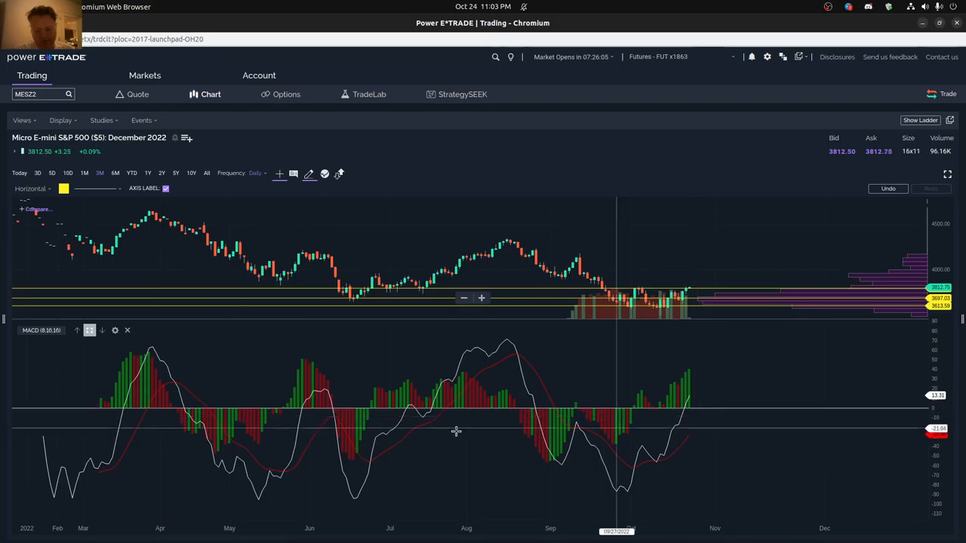
mouse_move(661, 444)
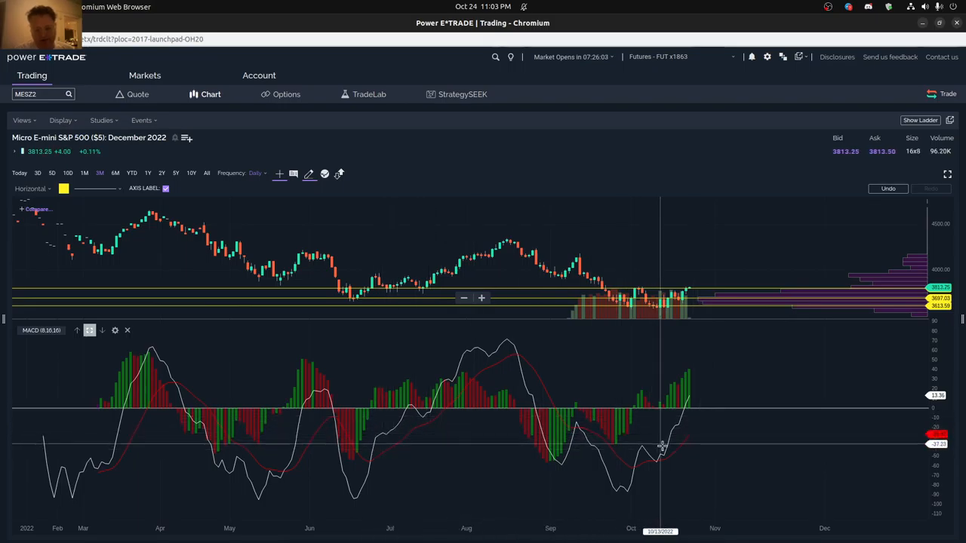
mouse_move(390, 420)
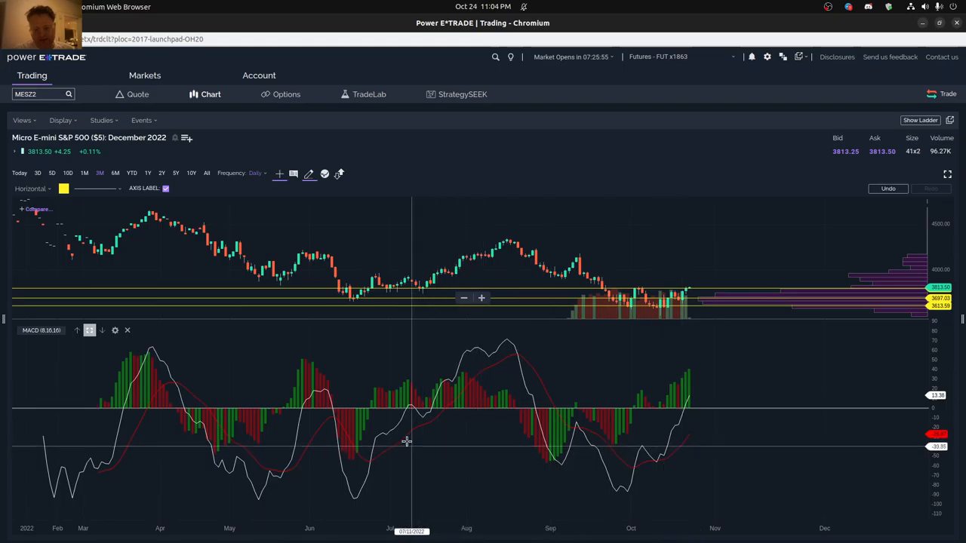
mouse_move(414, 405)
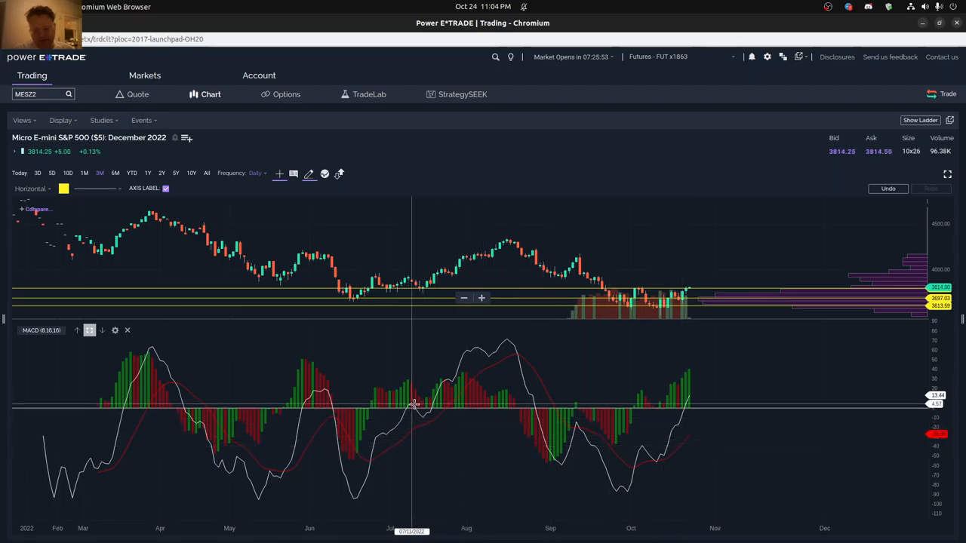
mouse_move(702, 399)
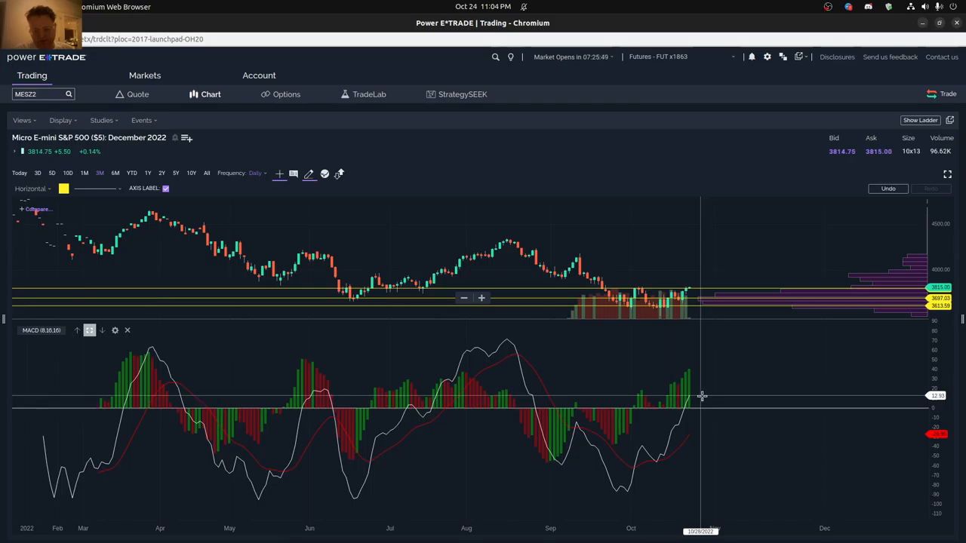
mouse_move(415, 405)
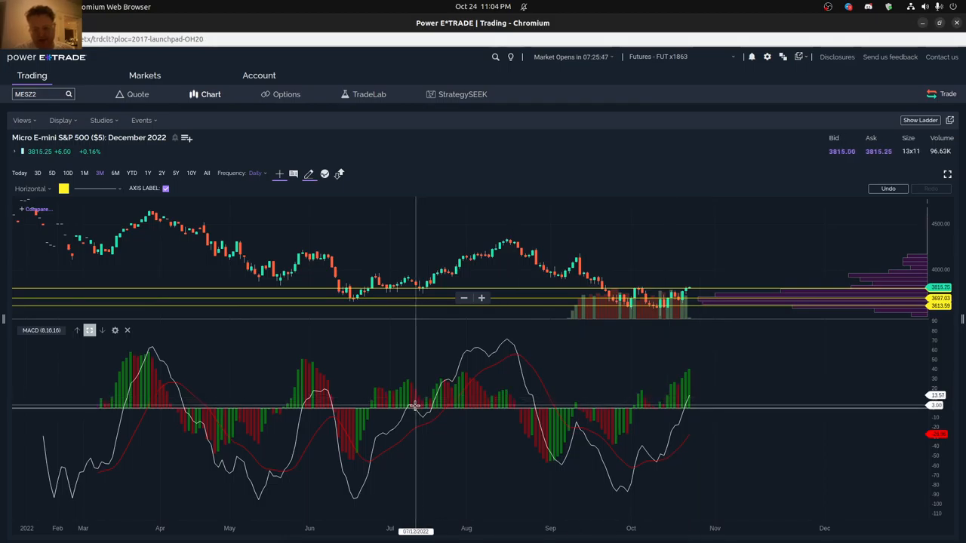
mouse_move(450, 408)
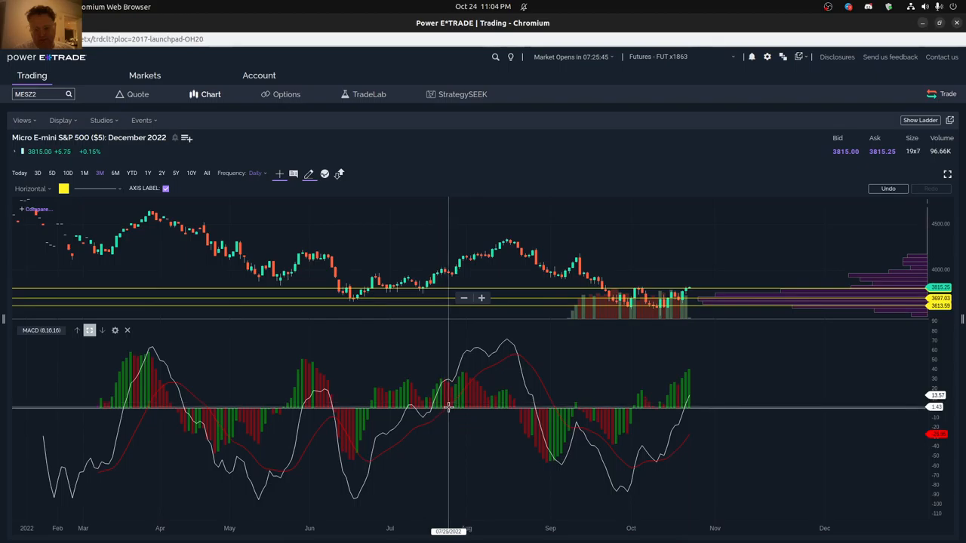
mouse_move(495, 341)
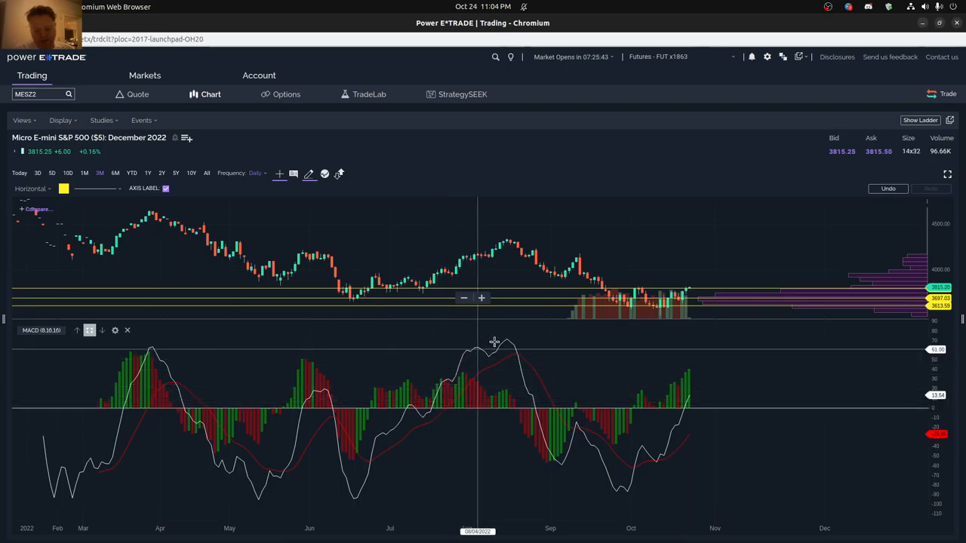
mouse_move(450, 393)
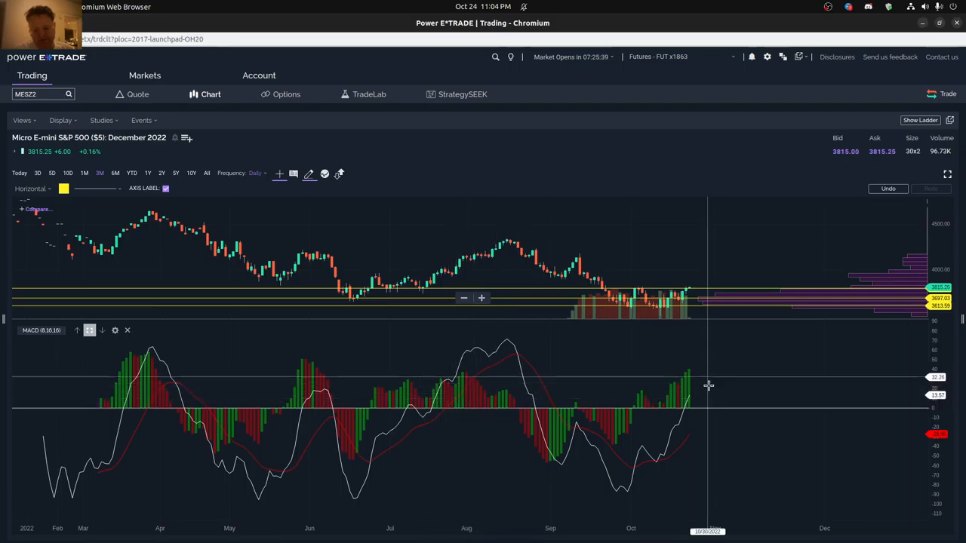
mouse_move(688, 399)
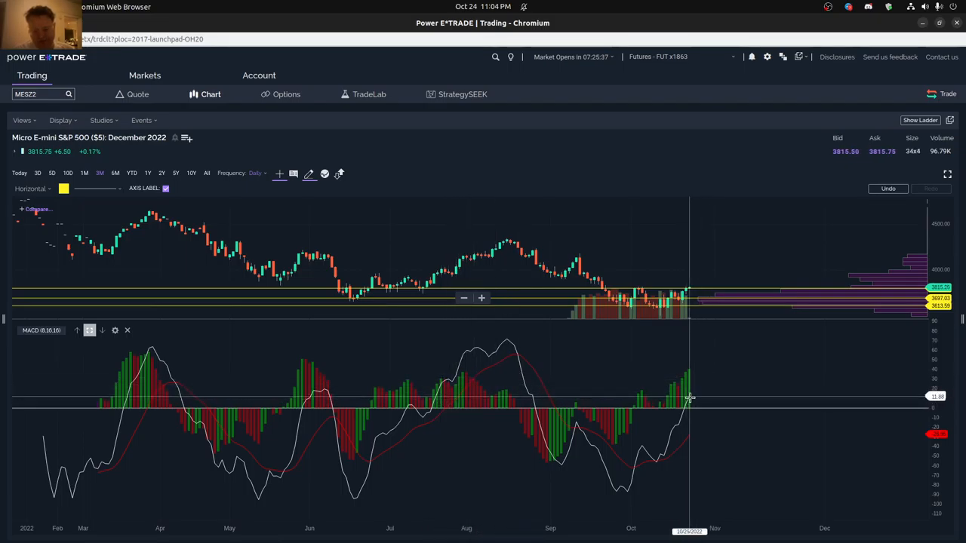
mouse_move(676, 405)
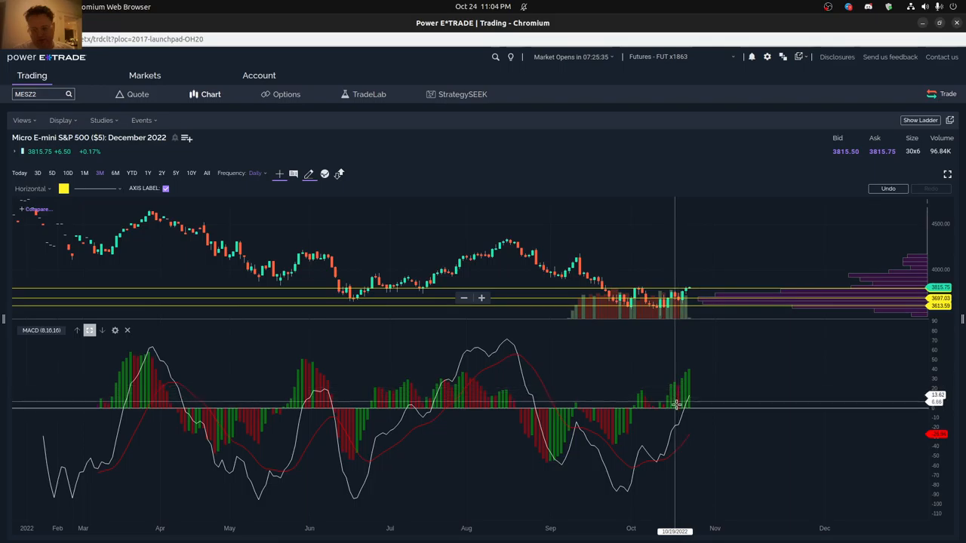
mouse_move(680, 399)
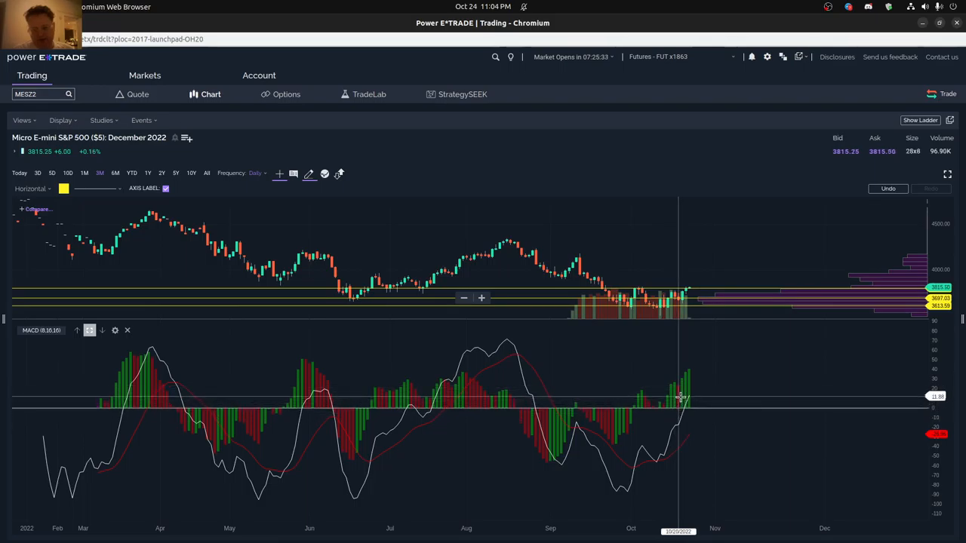
mouse_move(431, 450)
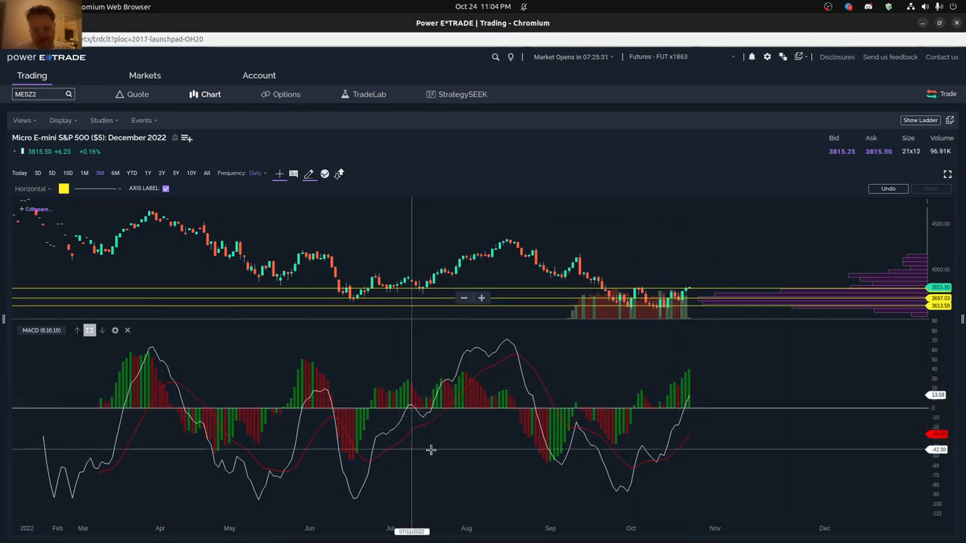
mouse_move(678, 437)
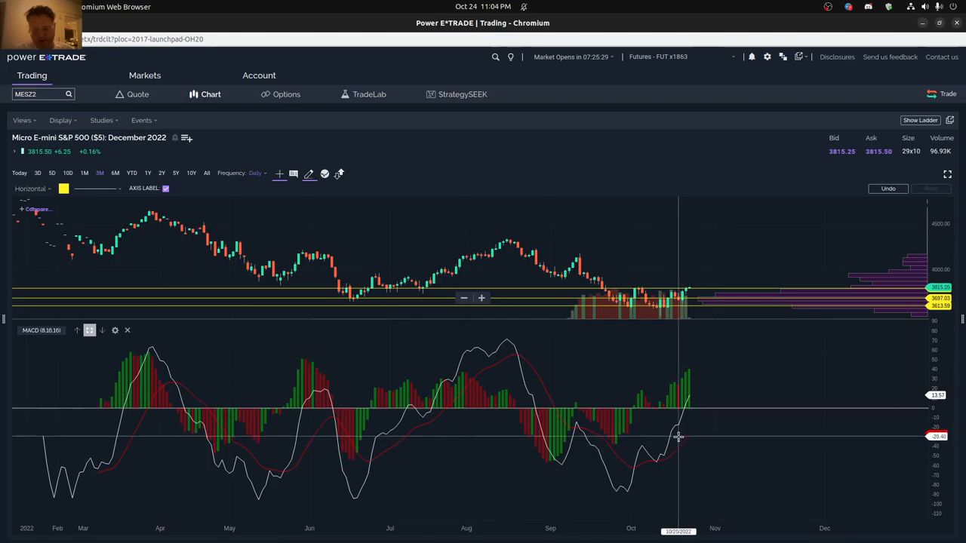
mouse_move(407, 432)
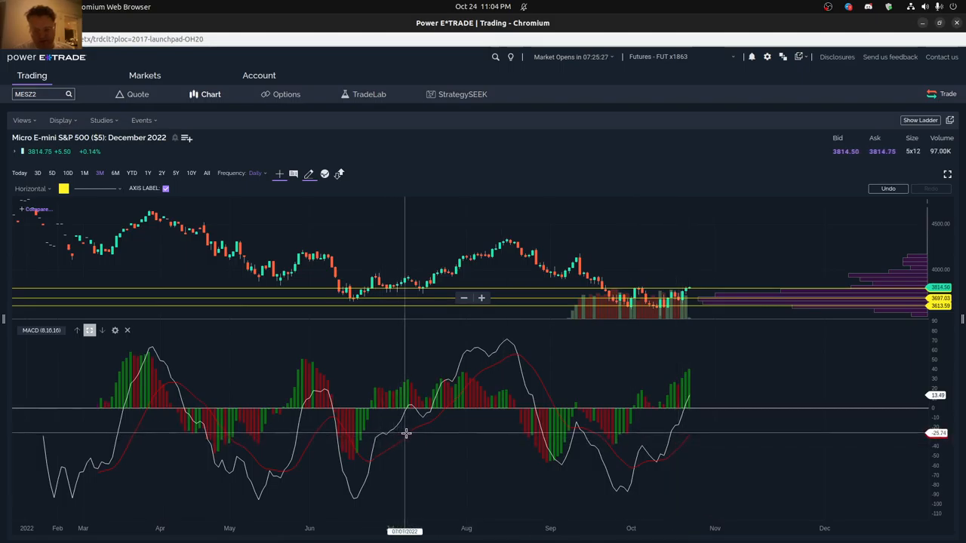
mouse_move(407, 433)
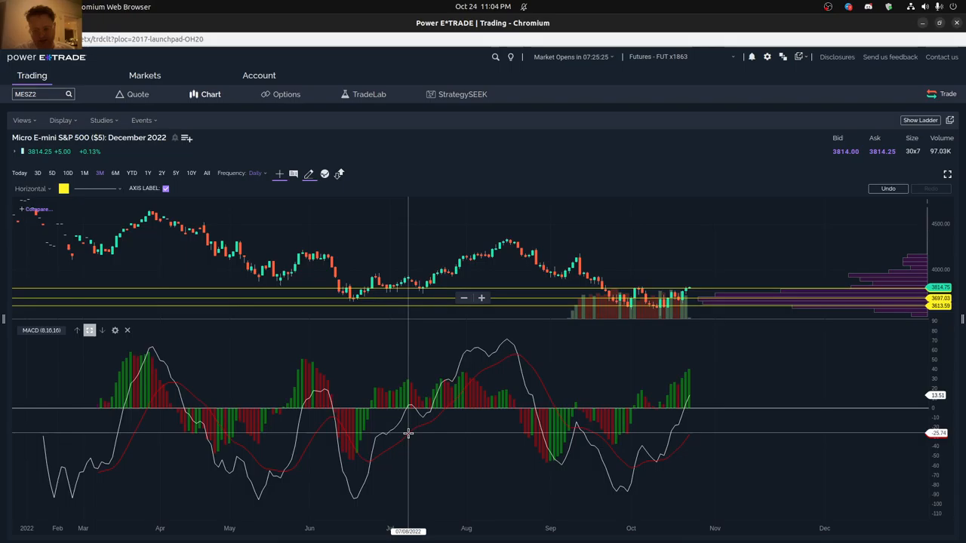
mouse_move(392, 408)
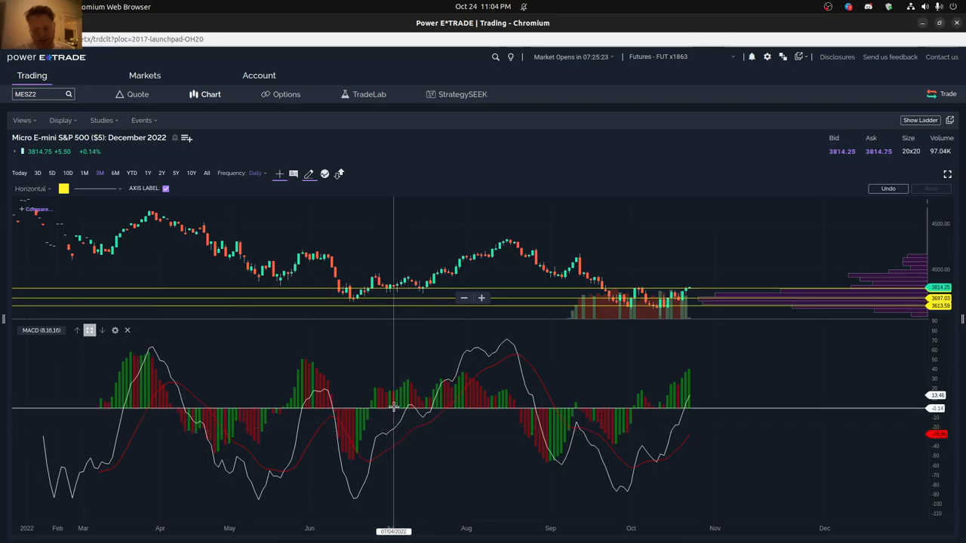
mouse_move(640, 446)
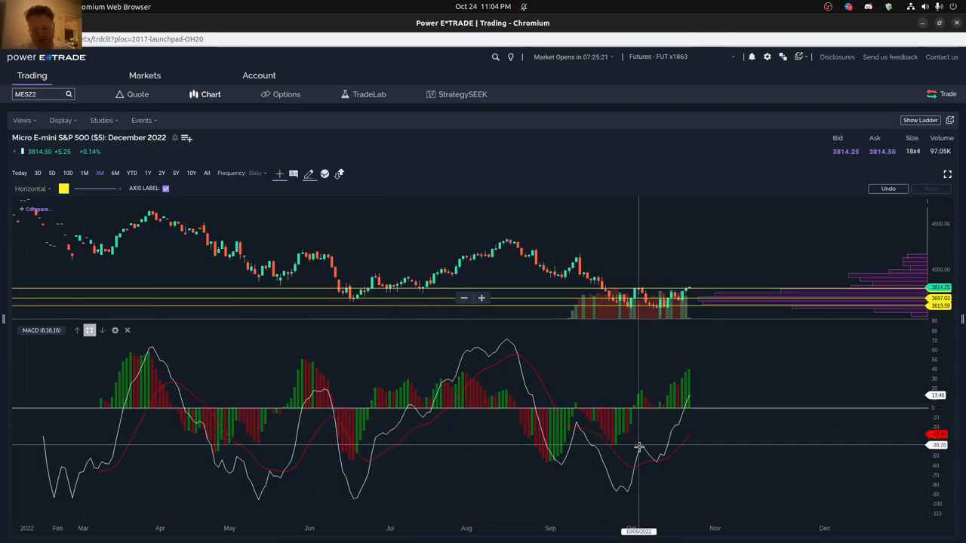
mouse_move(652, 449)
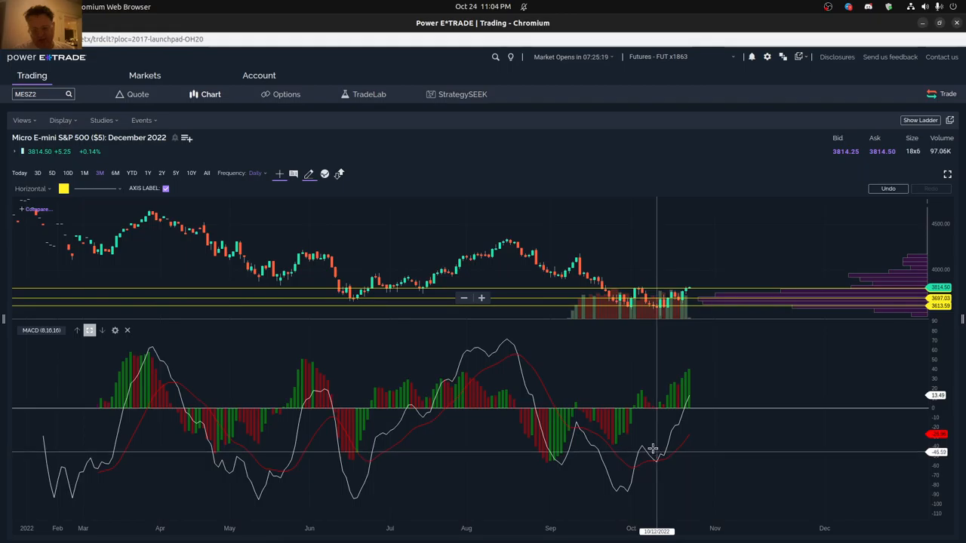
mouse_move(386, 400)
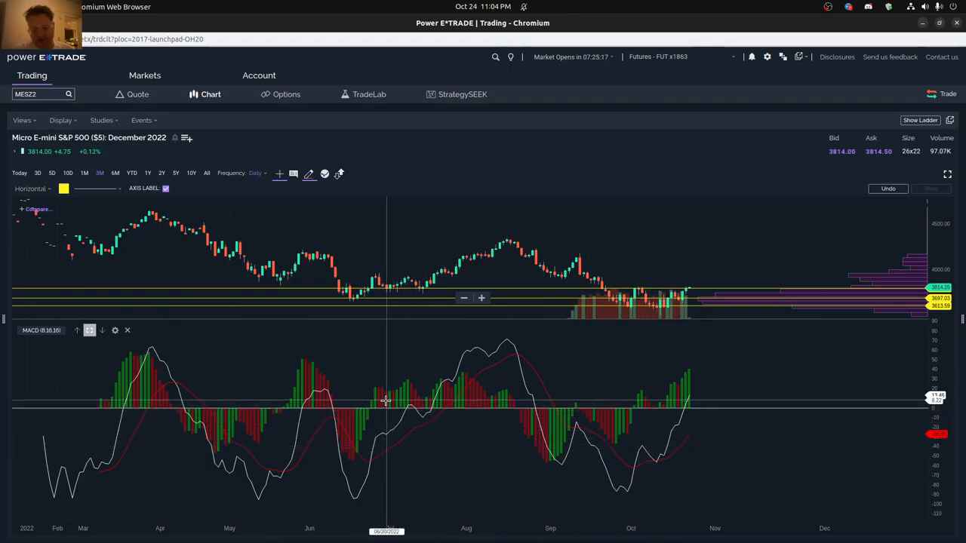
mouse_move(383, 400)
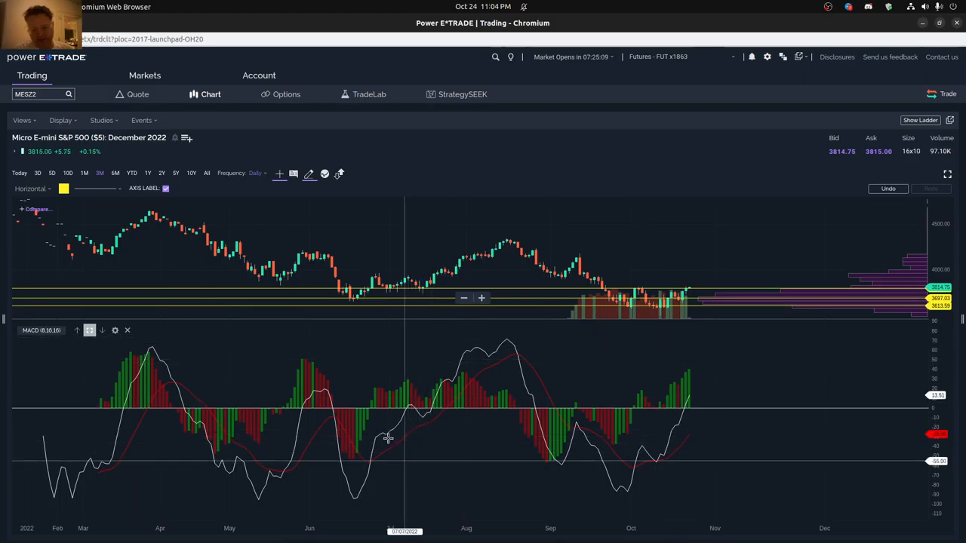
mouse_move(378, 400)
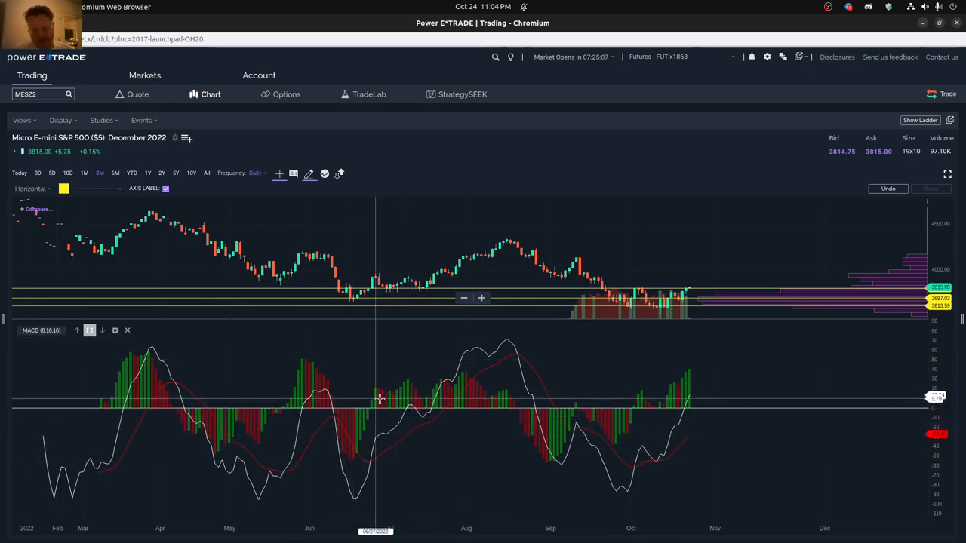
mouse_move(700, 395)
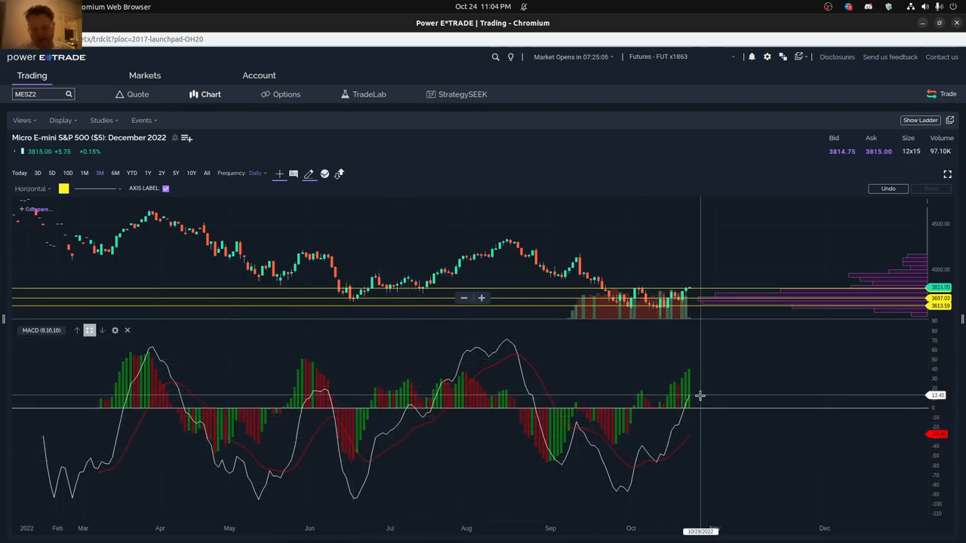
mouse_move(434, 410)
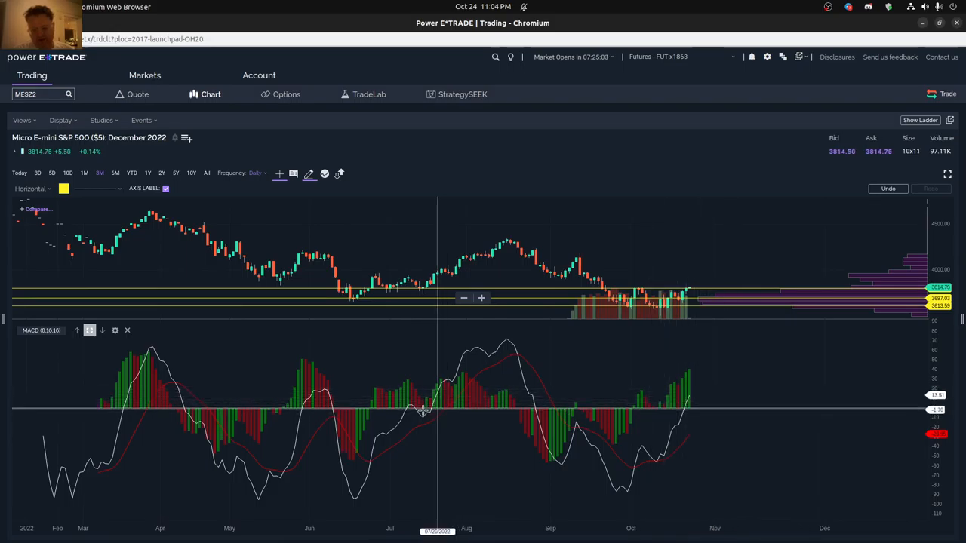
mouse_move(411, 407)
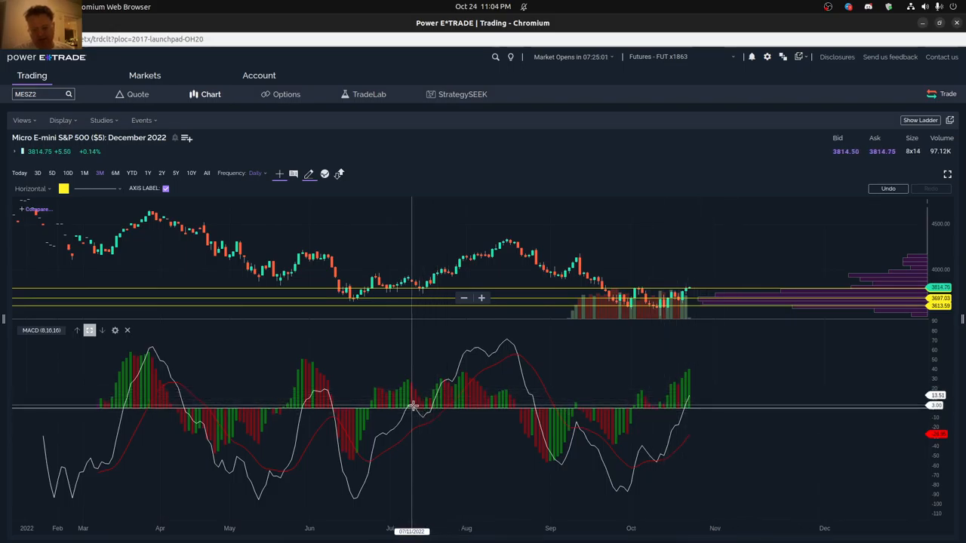
mouse_move(727, 275)
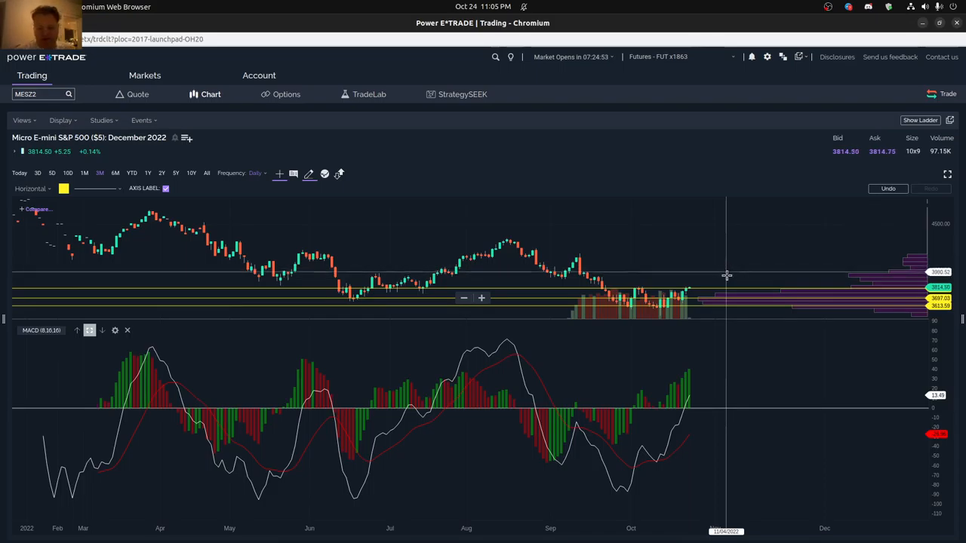
mouse_move(510, 283)
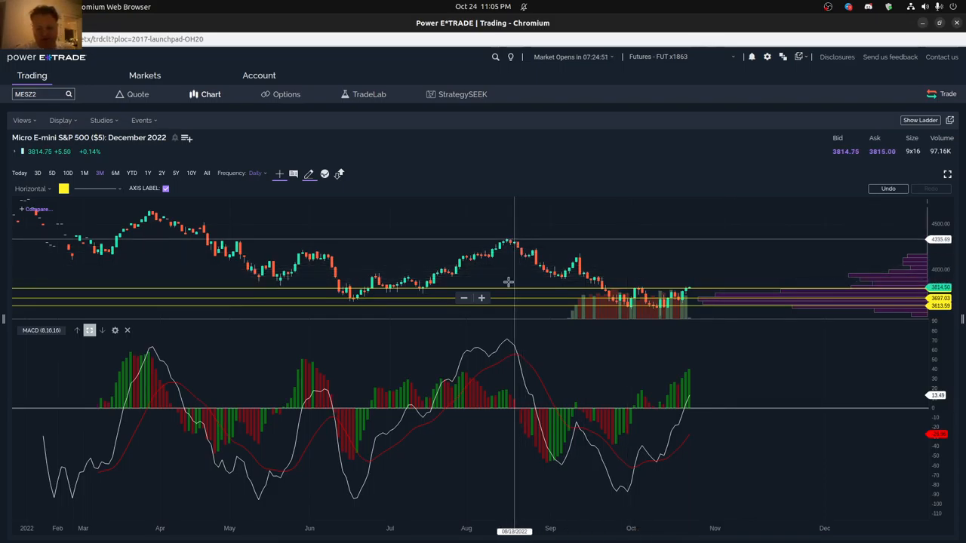
mouse_move(526, 271)
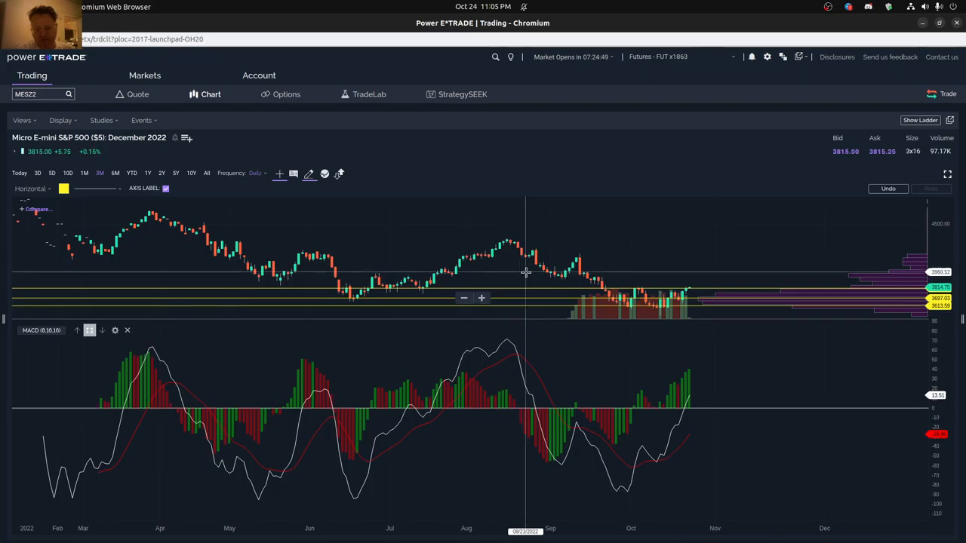
mouse_move(528, 282)
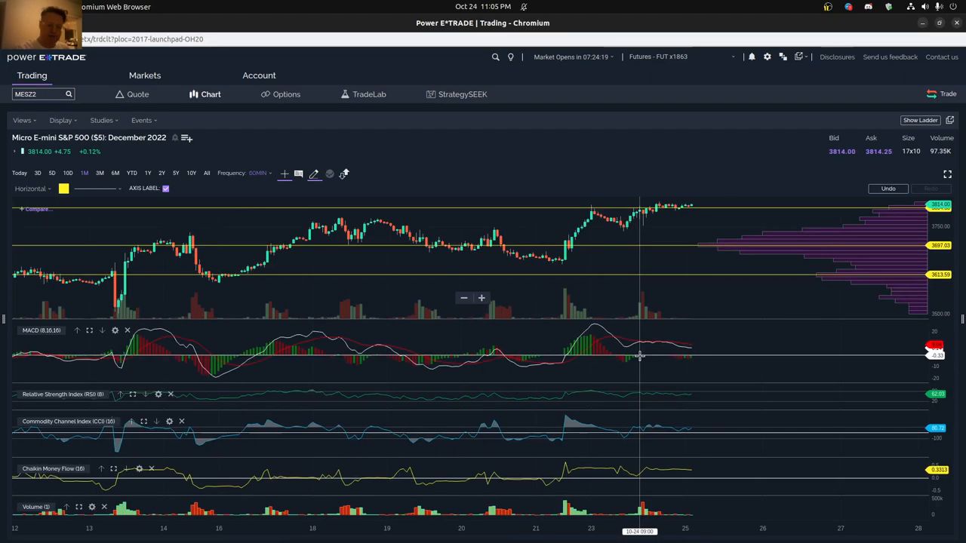
mouse_move(707, 350)
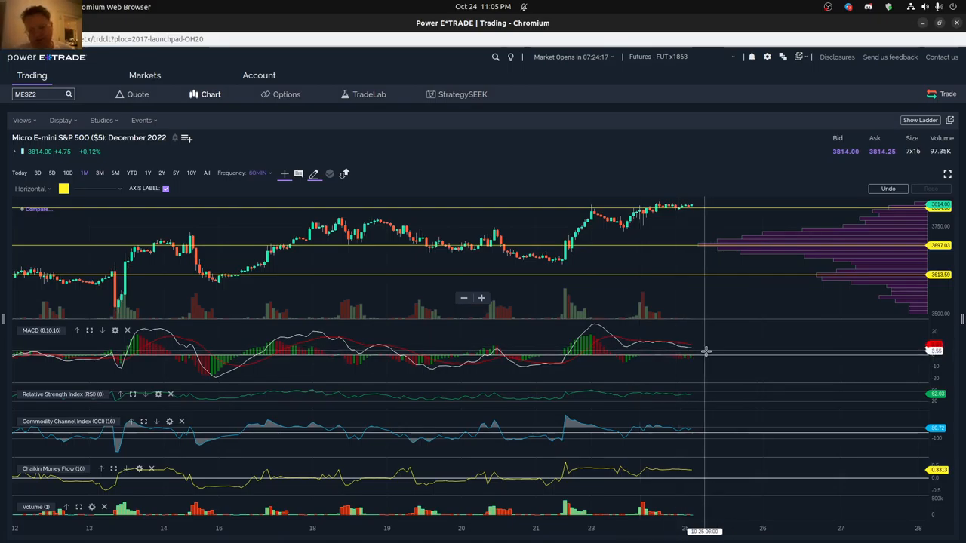
mouse_move(719, 350)
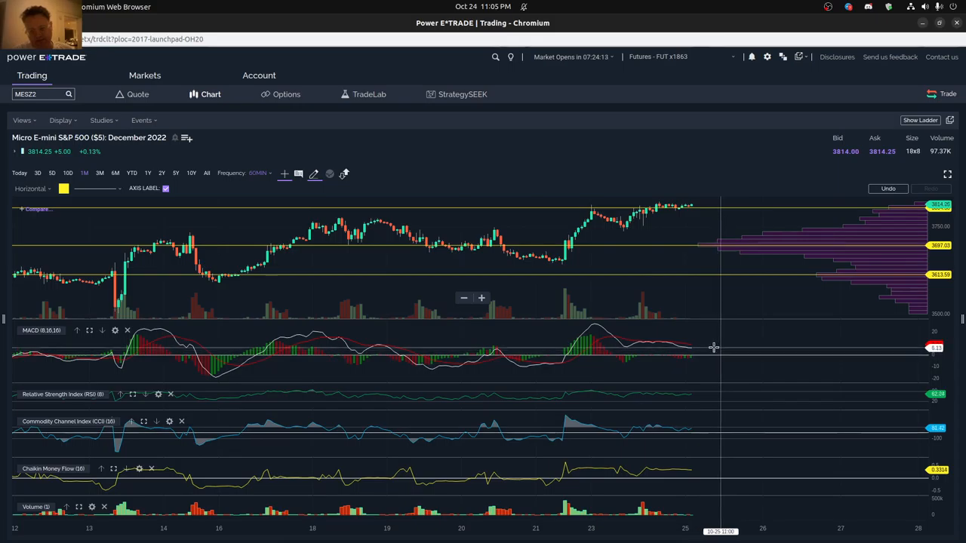
mouse_move(752, 350)
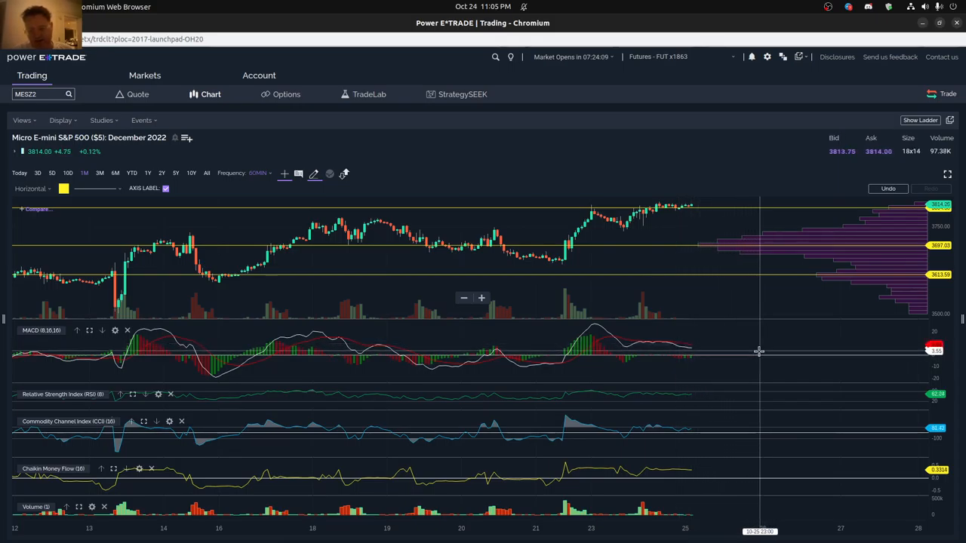
mouse_move(739, 354)
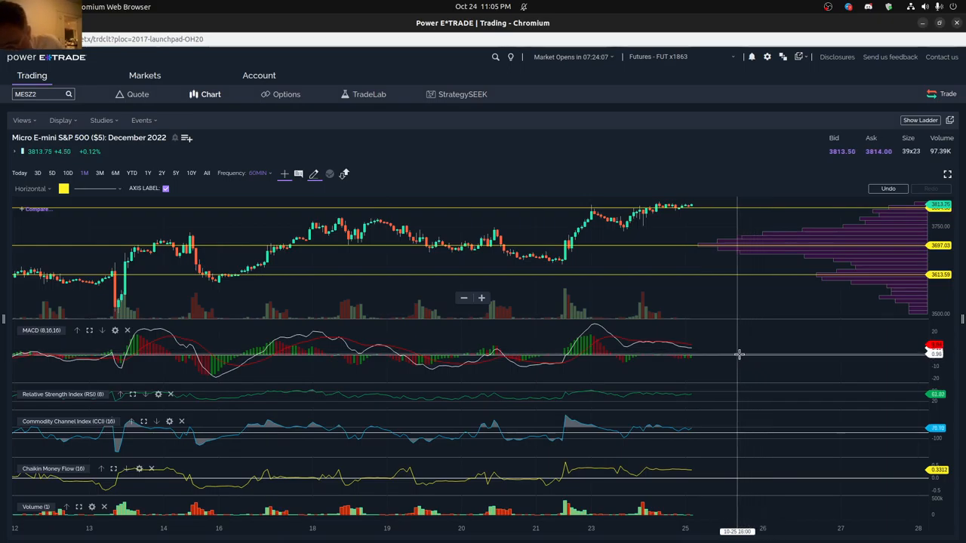
mouse_move(718, 351)
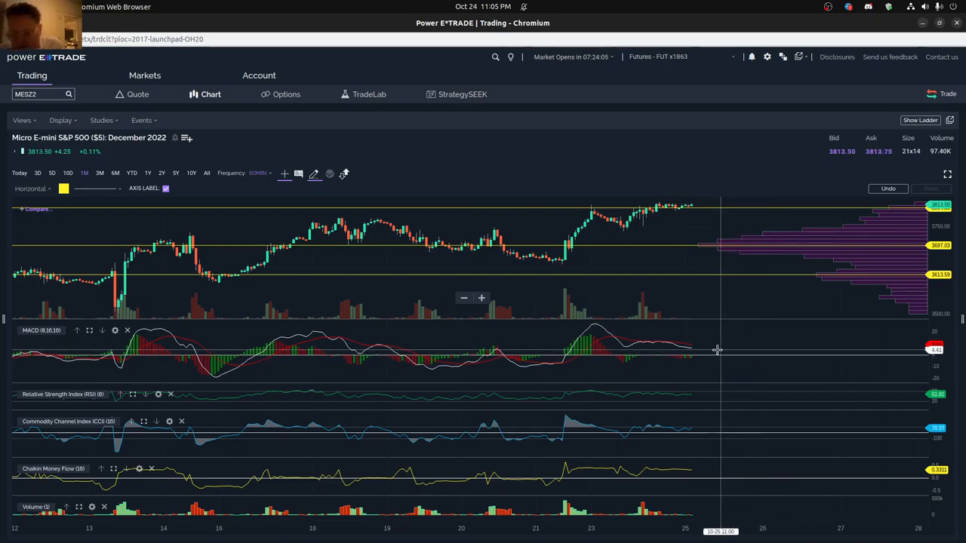
mouse_move(689, 348)
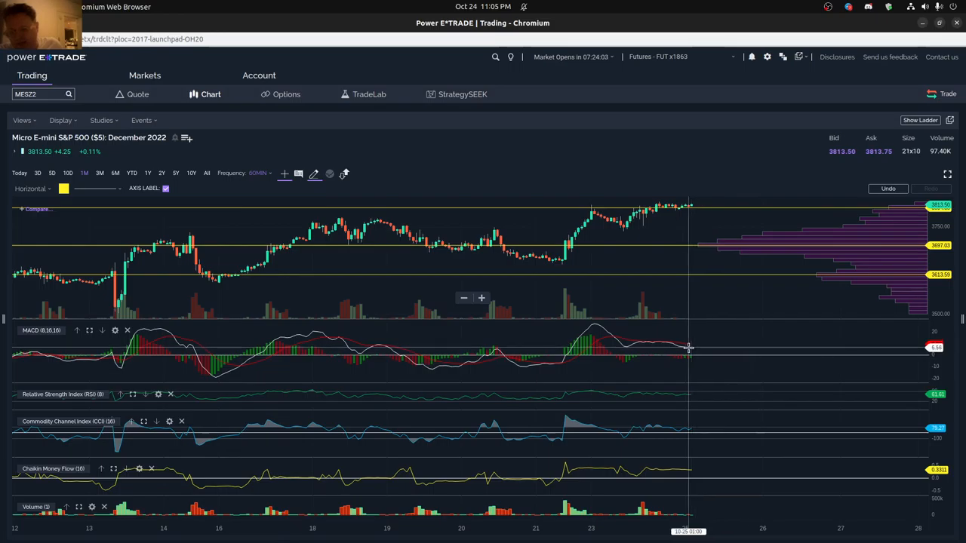
mouse_move(661, 345)
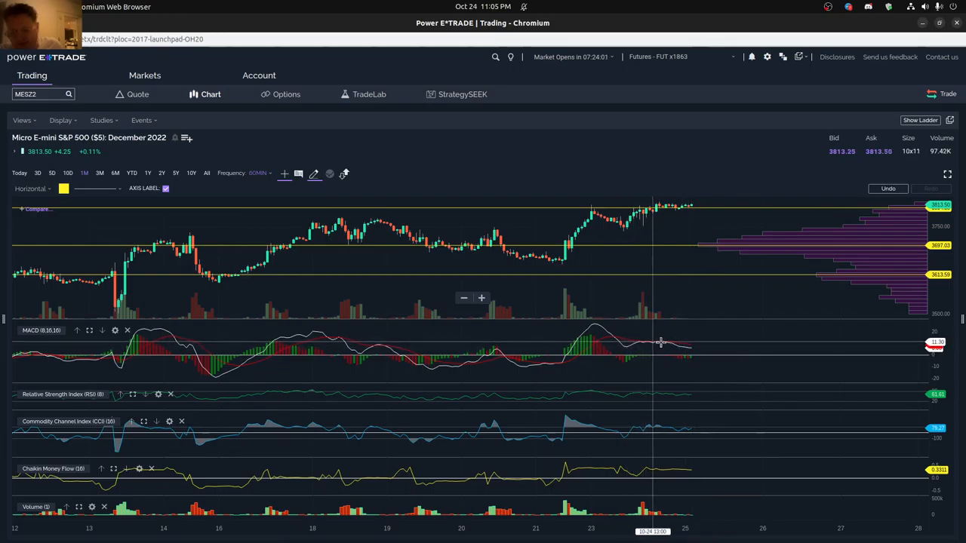
mouse_move(706, 346)
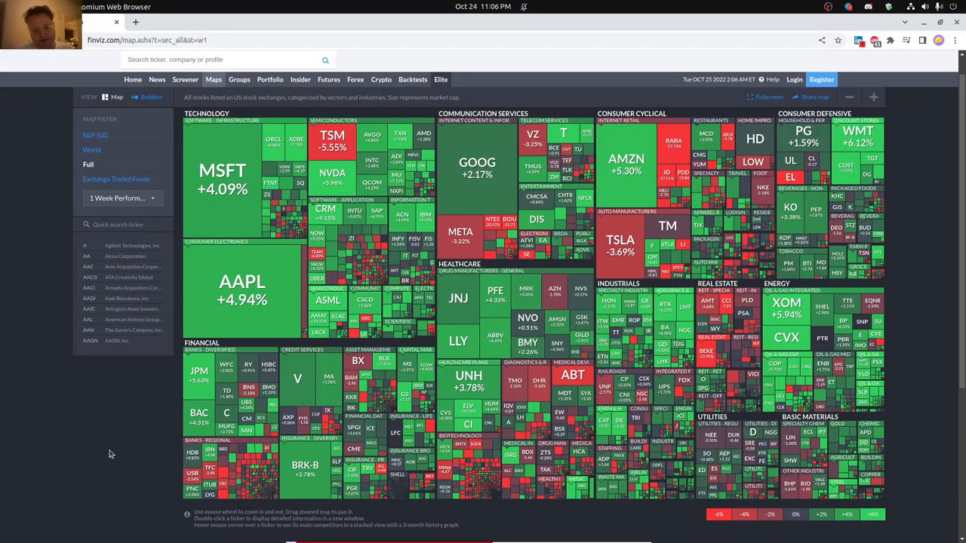
mouse_move(118, 460)
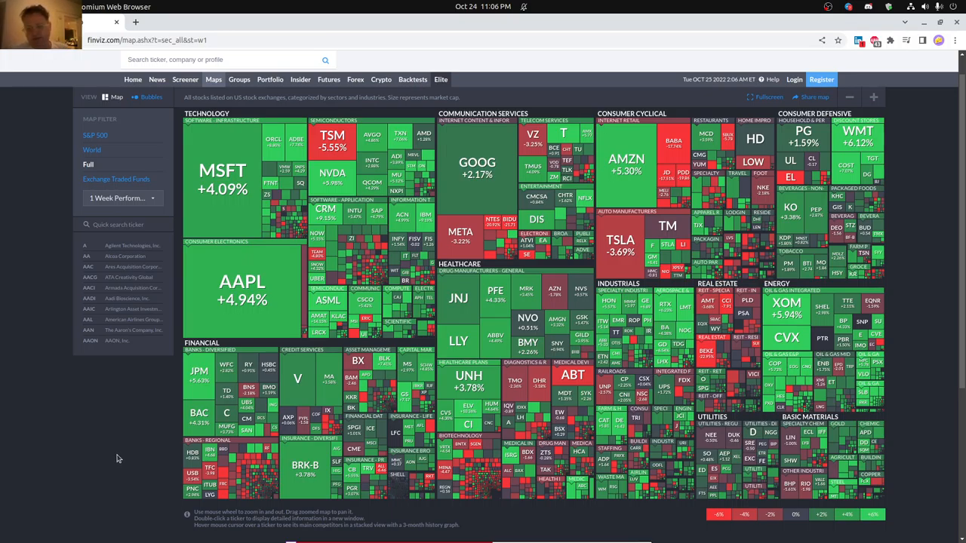
mouse_move(579, 33)
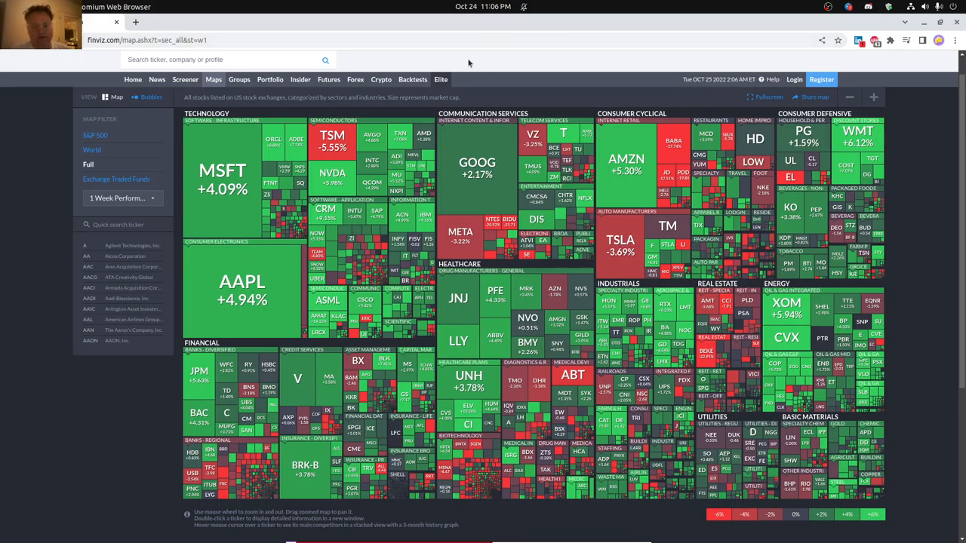
mouse_move(904, 150)
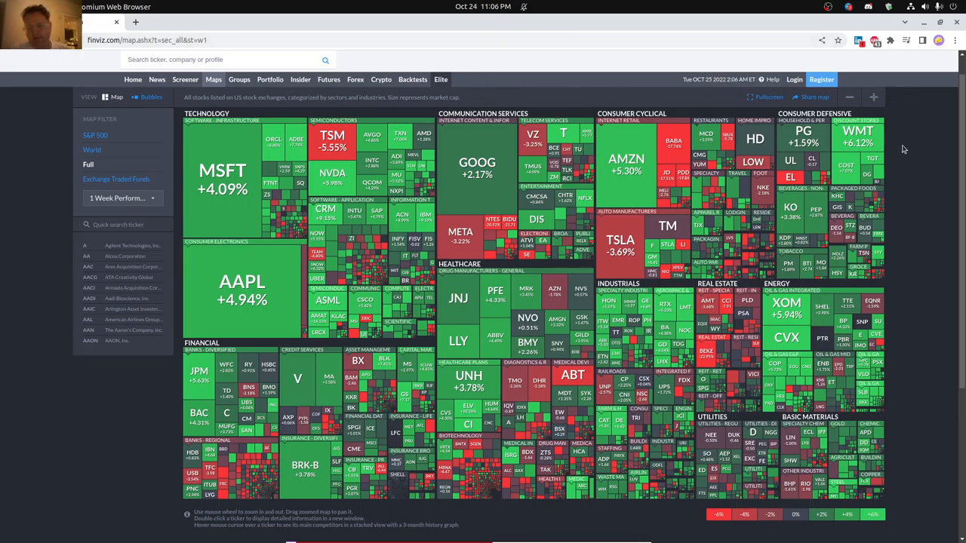
mouse_move(912, 323)
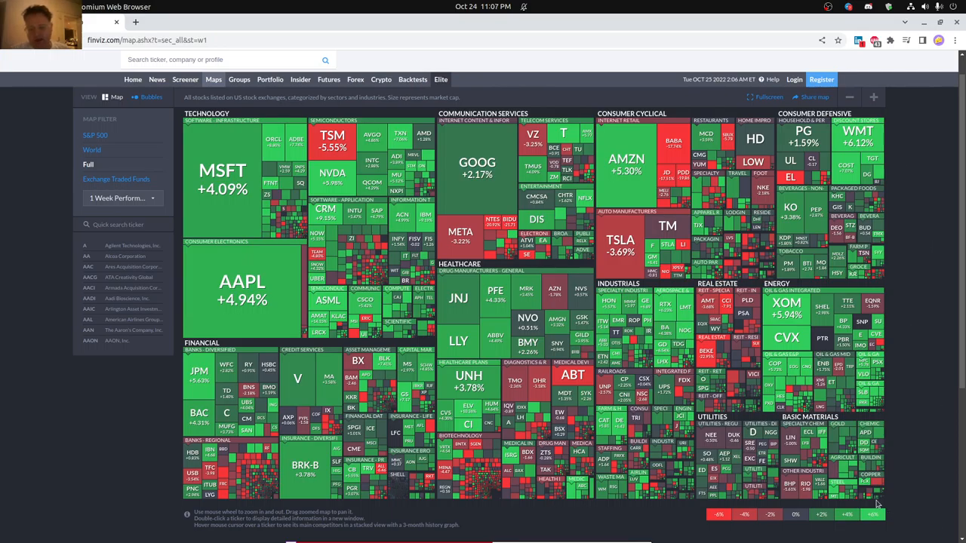
mouse_move(370, 519)
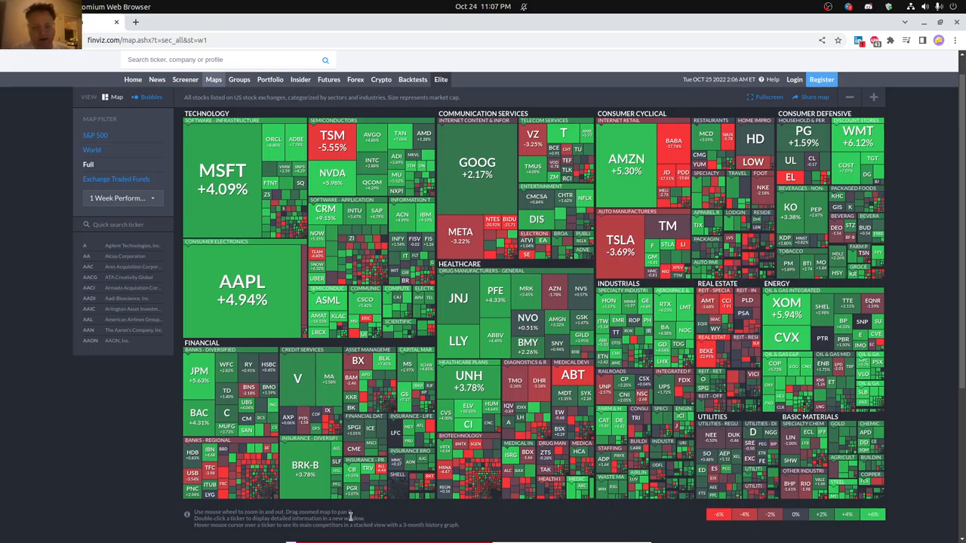
mouse_move(291, 110)
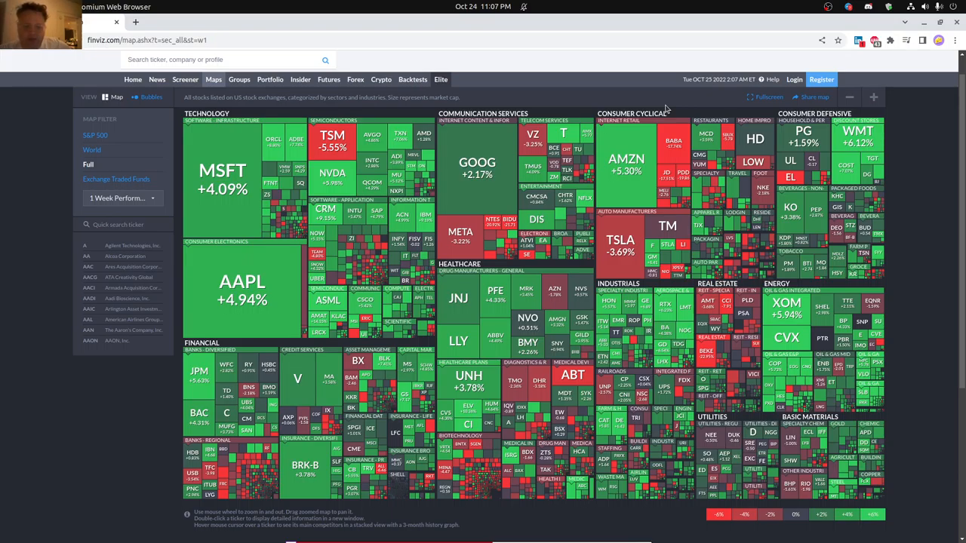
mouse_move(577, 103)
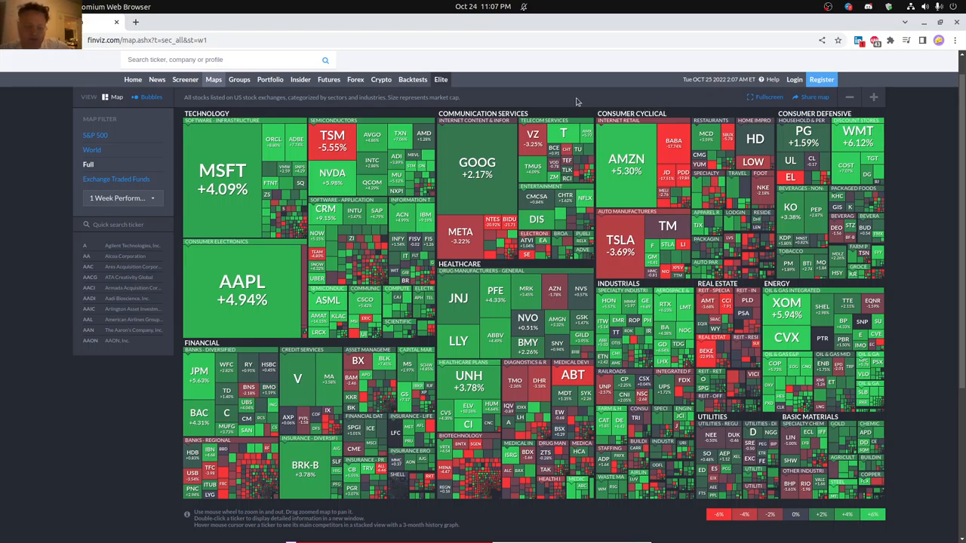
mouse_move(538, 103)
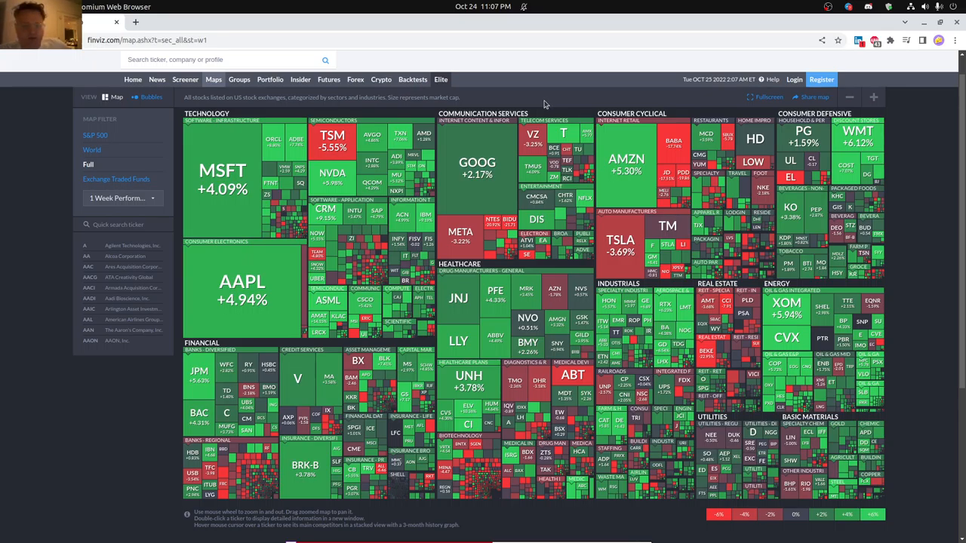
mouse_move(163, 36)
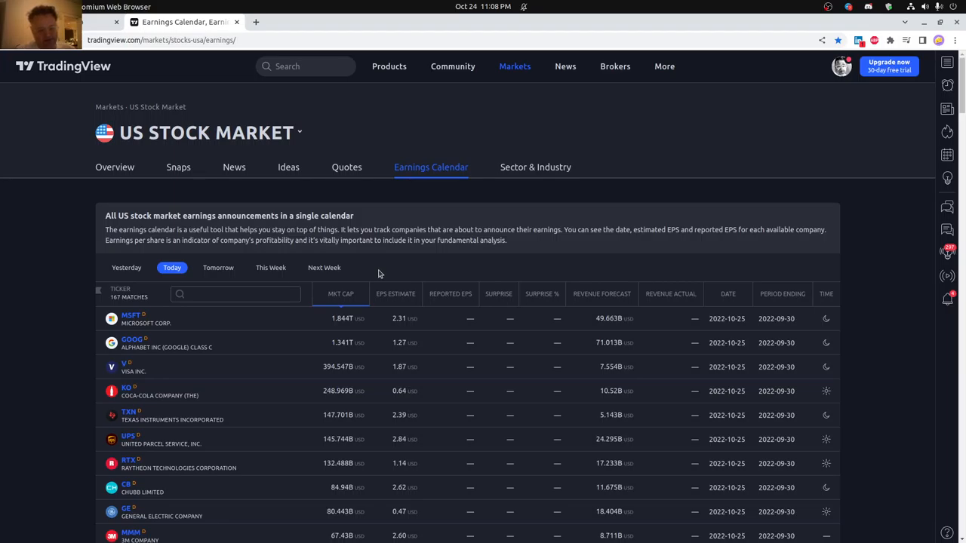
mouse_move(272, 267)
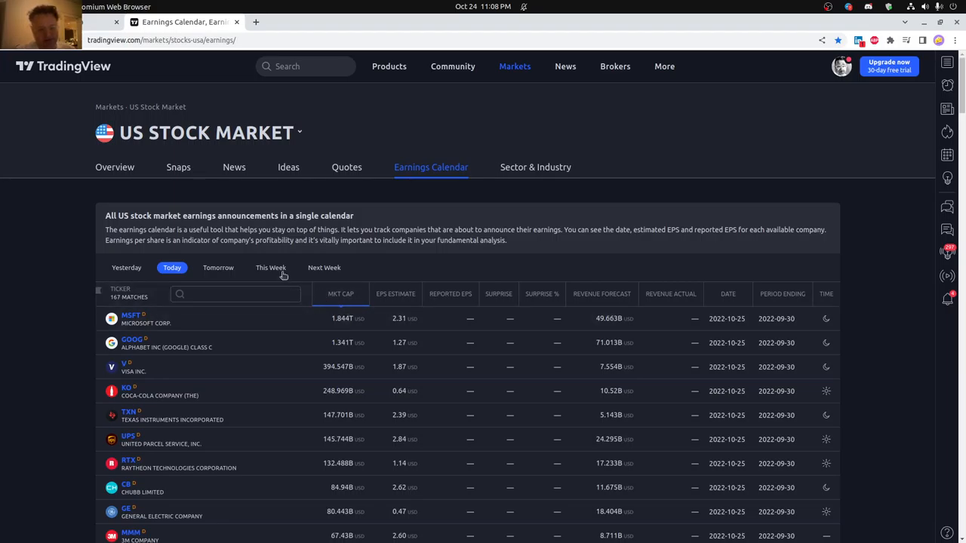
Review this week's earnings list, then switch the calendar to yesterday's reported results.
click(270, 267)
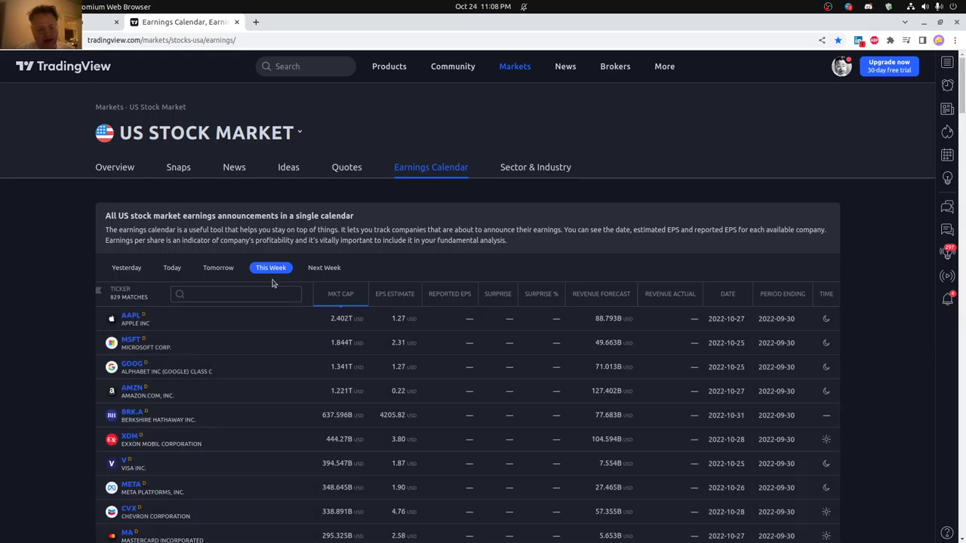
mouse_move(268, 415)
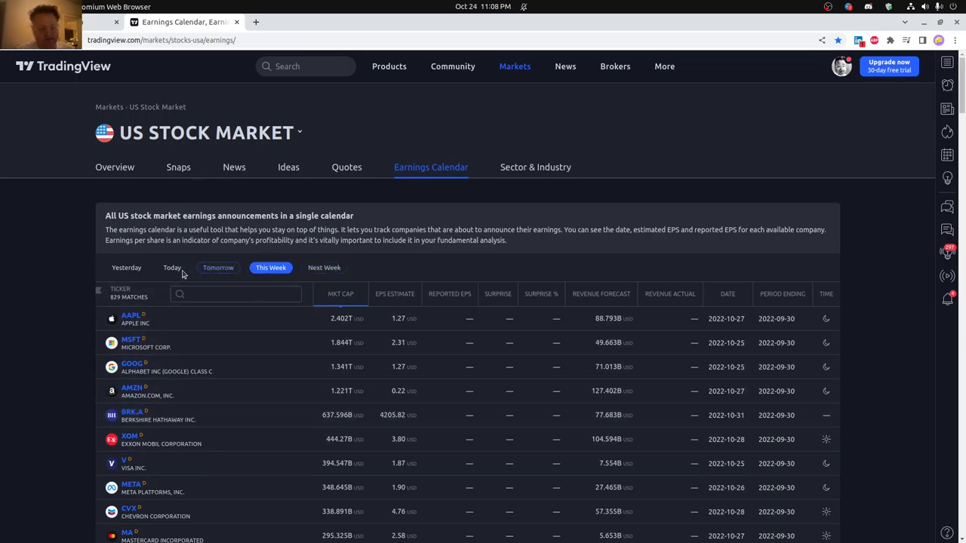
click(127, 267)
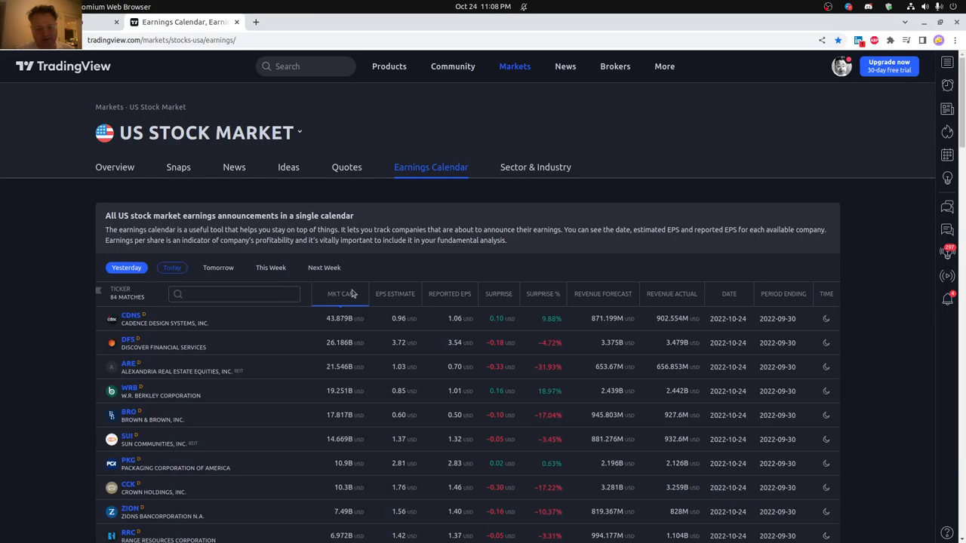
Scroll through yesterday's reported EPS and surprises, then switch the calendar to today's announcements.
scroll(down, 3)
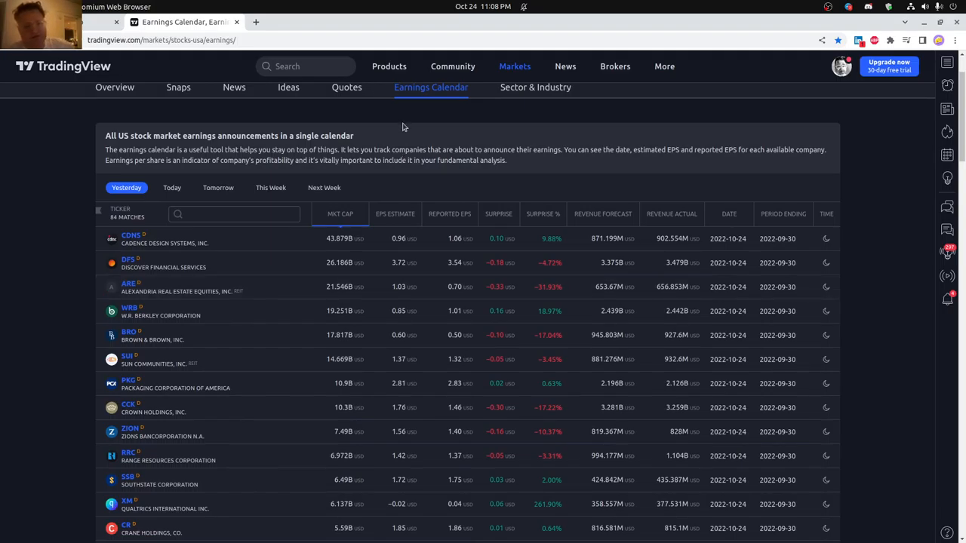
mouse_move(559, 163)
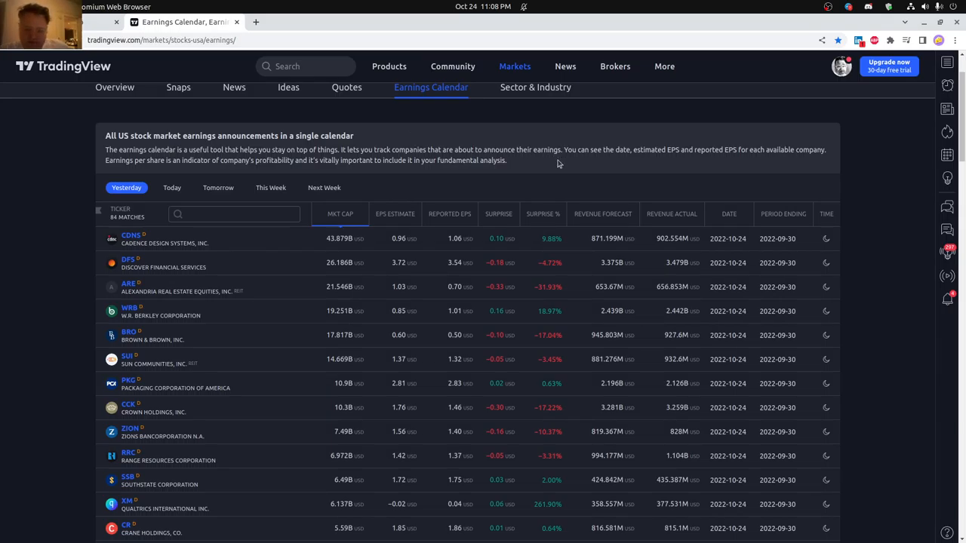
mouse_move(568, 178)
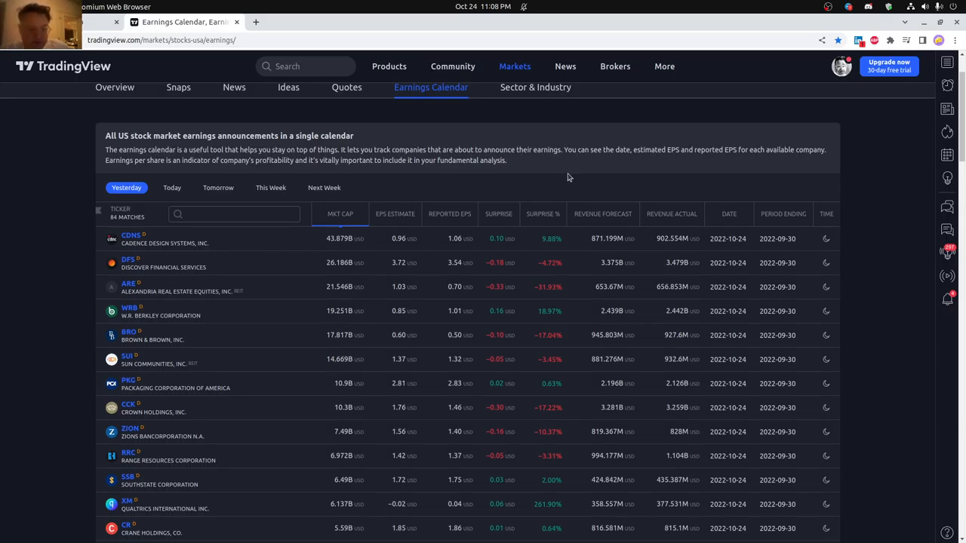
scroll(down, 3)
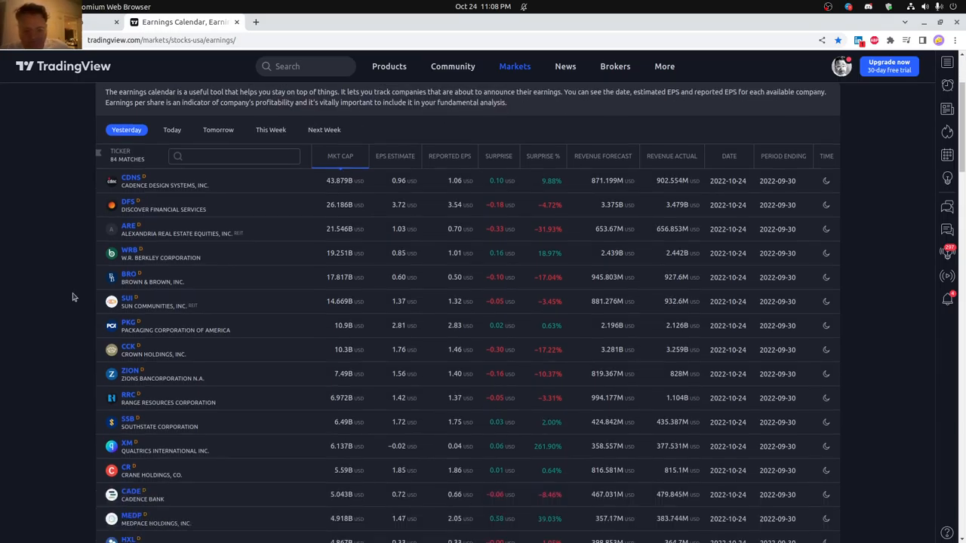
scroll(down, 3)
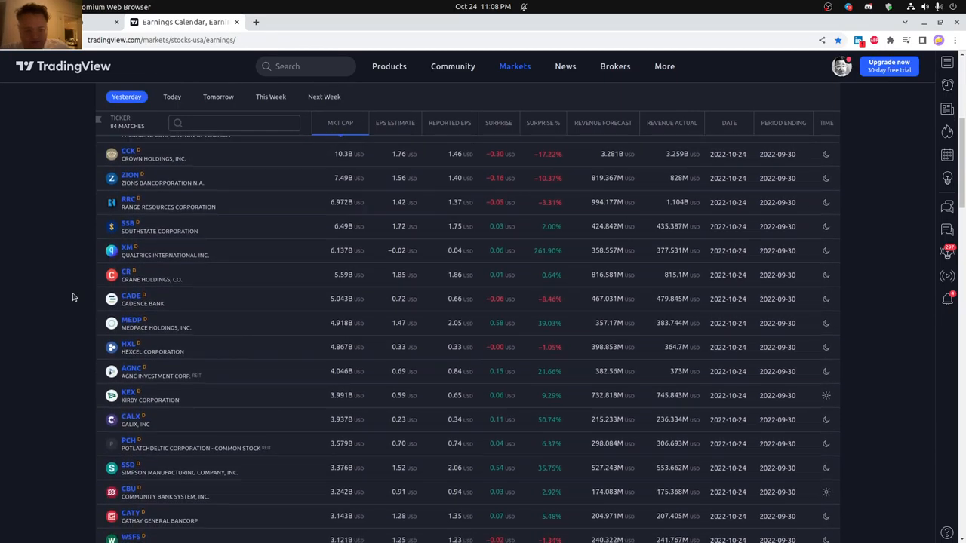
scroll(down, 3)
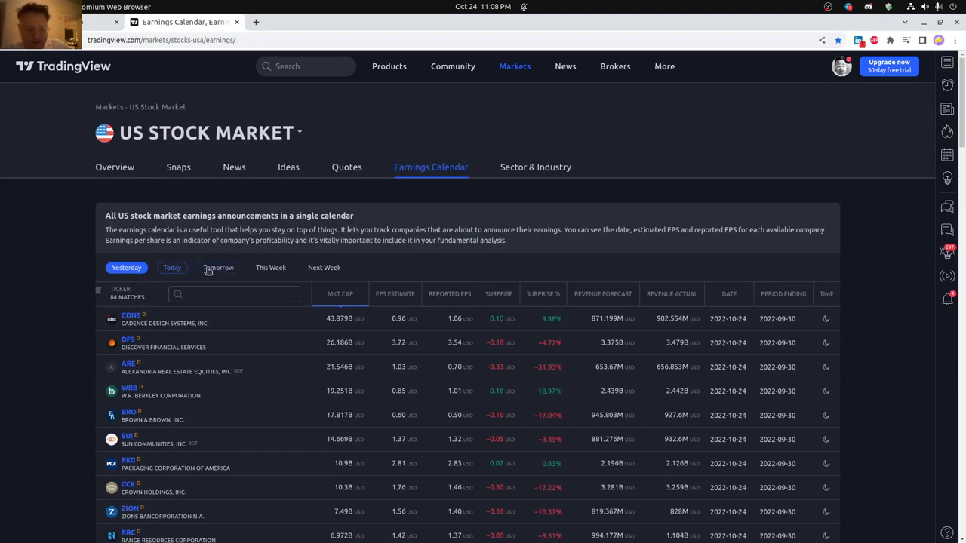
click(172, 267)
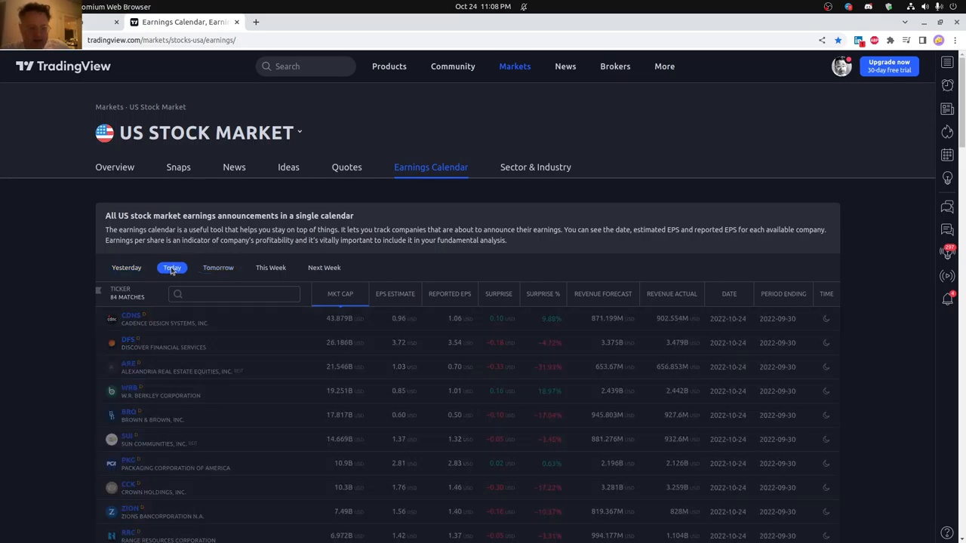
click(217, 268)
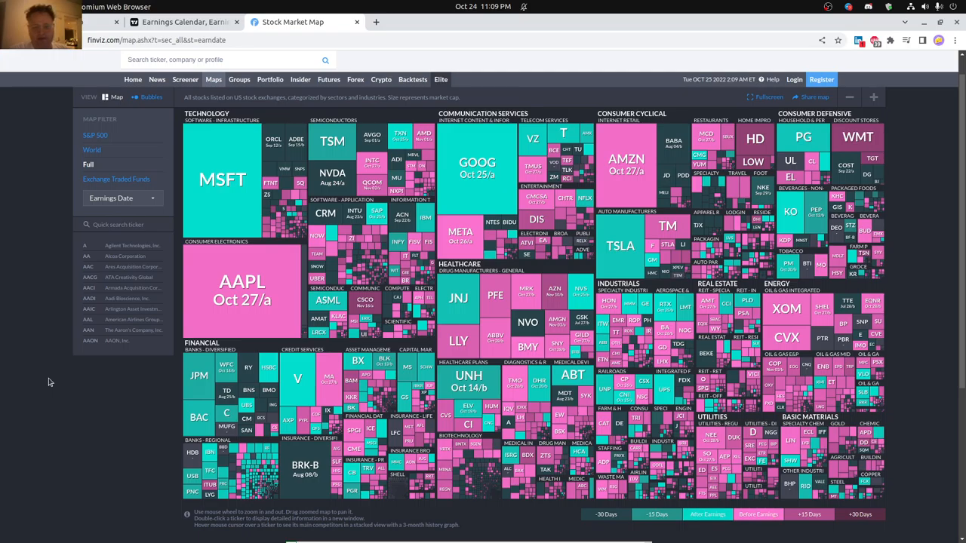
mouse_move(60, 429)
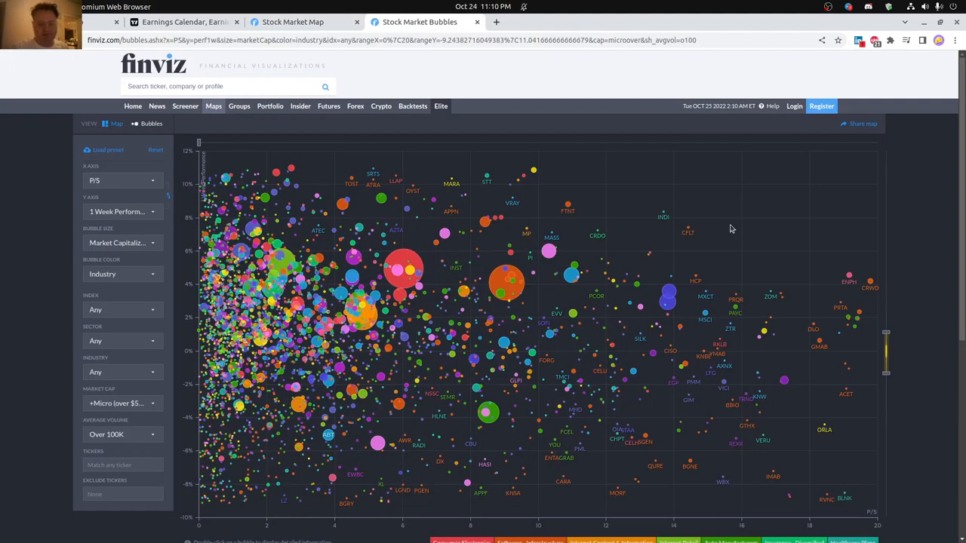
mouse_move(510, 284)
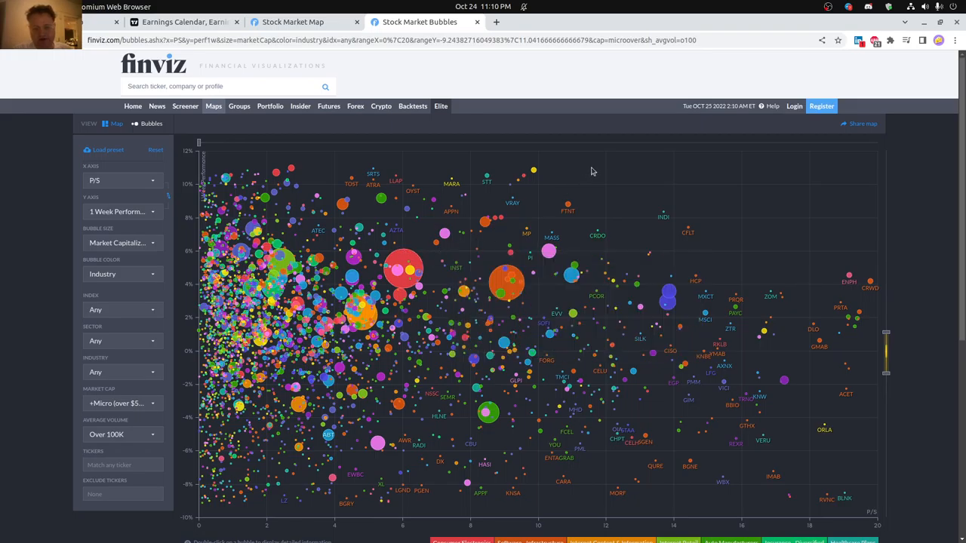
mouse_move(598, 179)
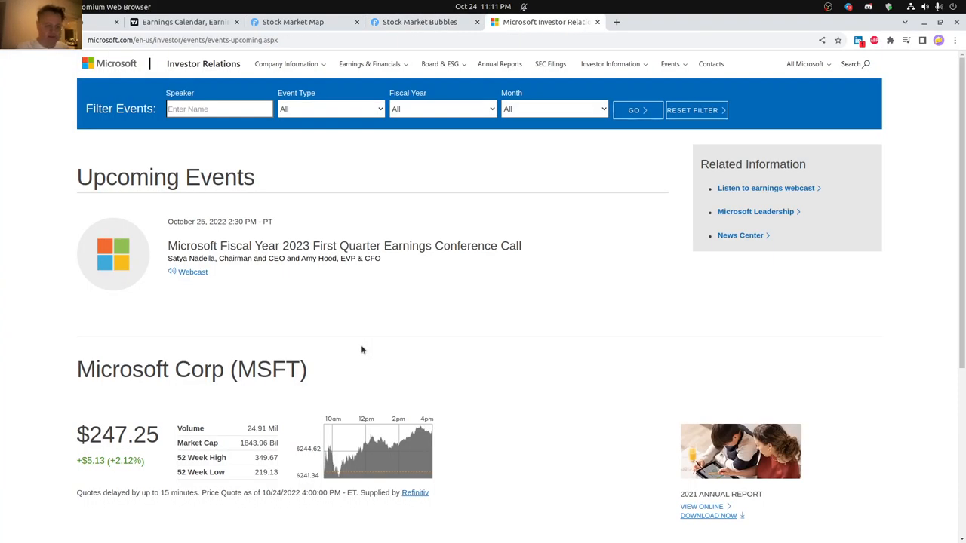
mouse_move(202, 241)
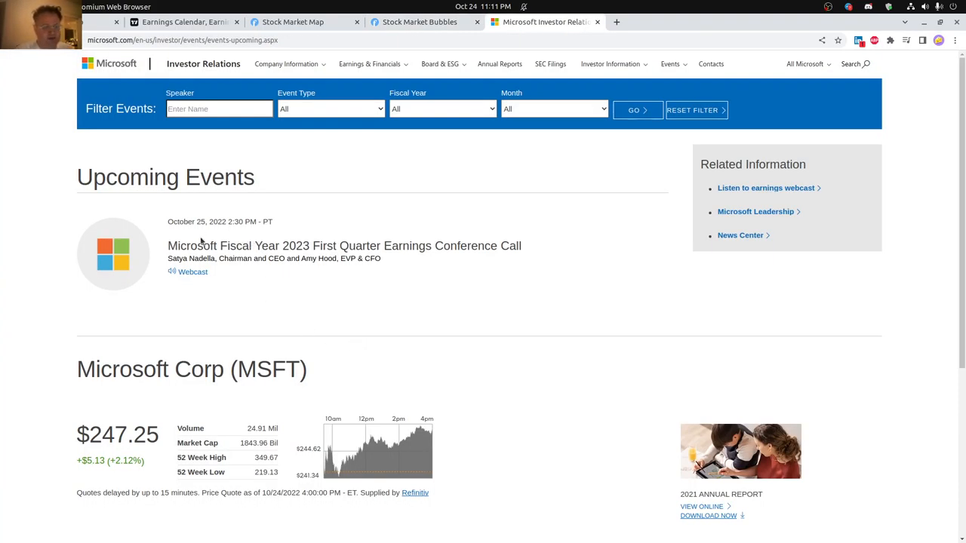
mouse_move(234, 238)
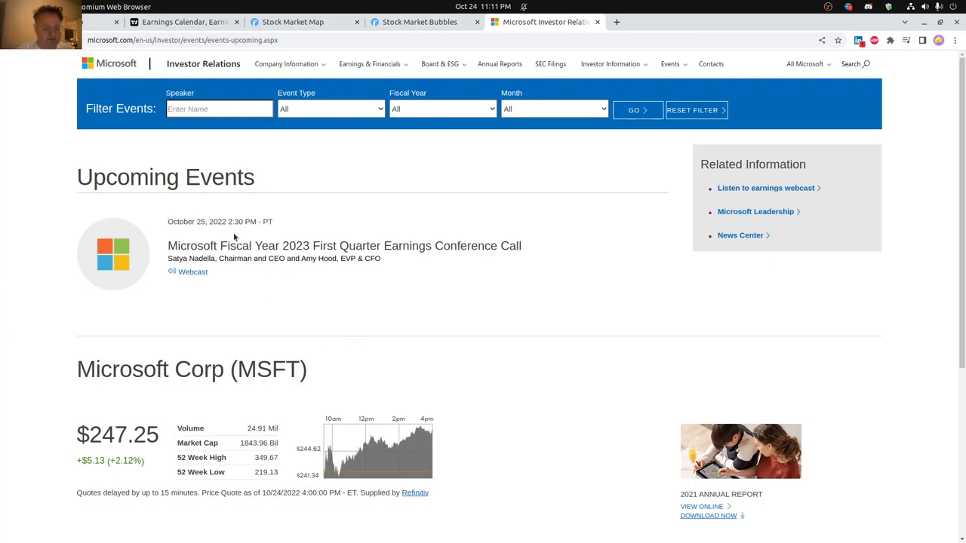
mouse_move(286, 267)
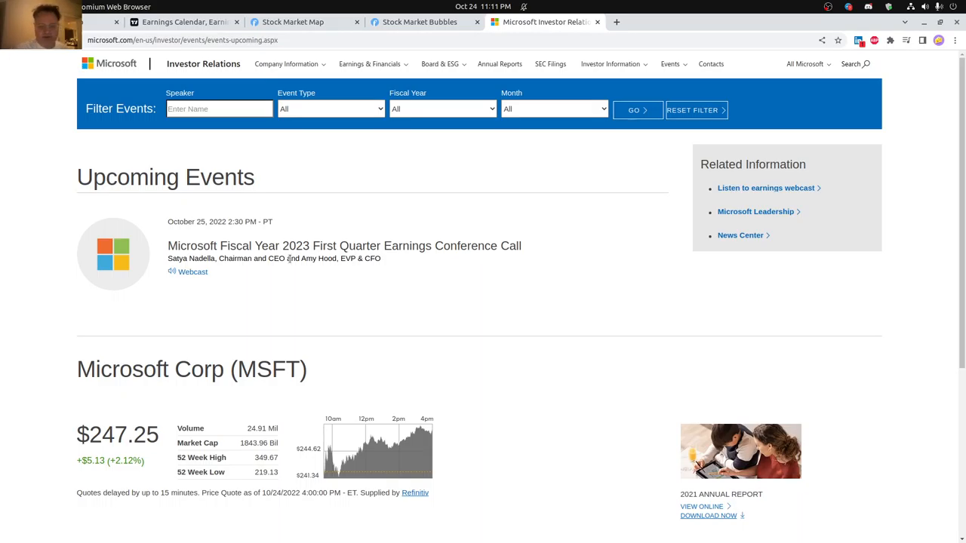
mouse_move(702, 508)
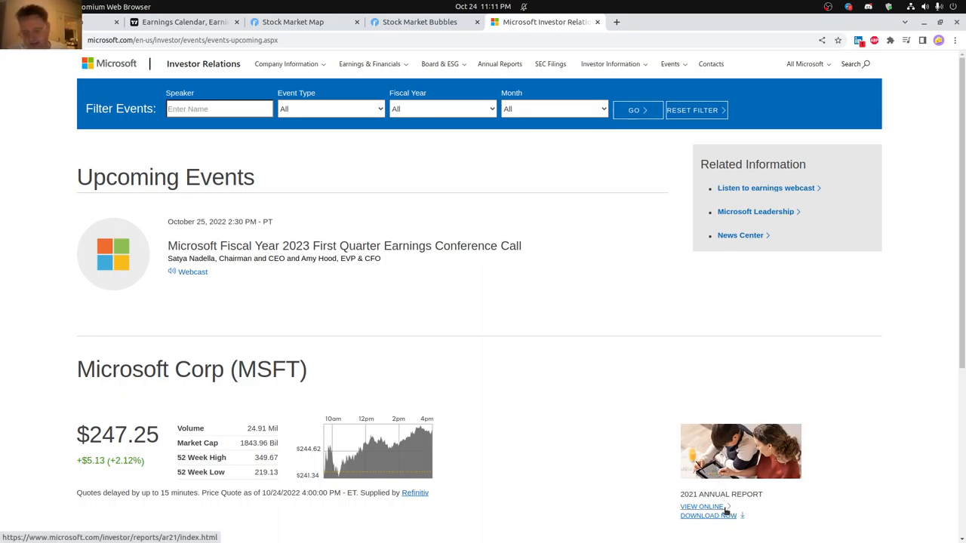
mouse_move(610, 305)
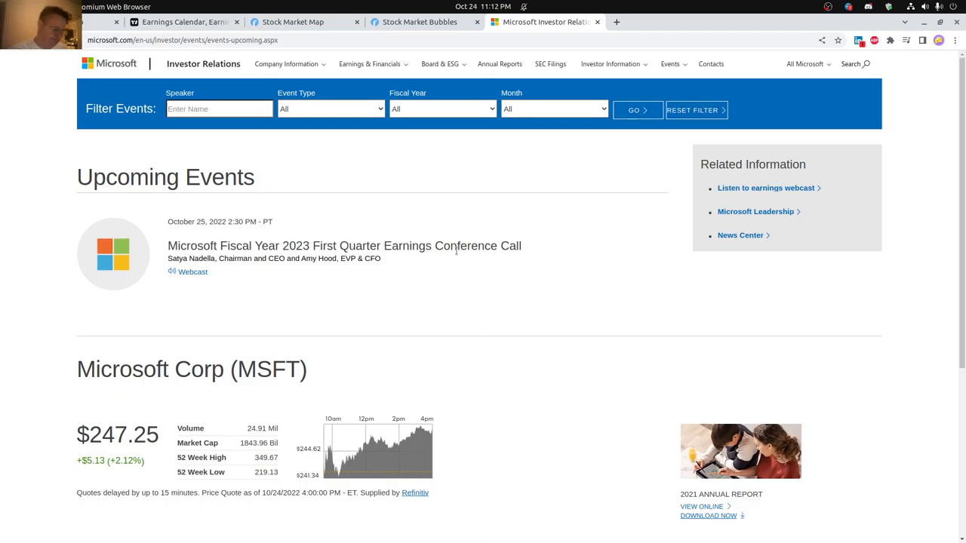
Bring up Alphabet's Q3 2022 earnings call YouTube page and highlight its October 25 date.
click(785, 21)
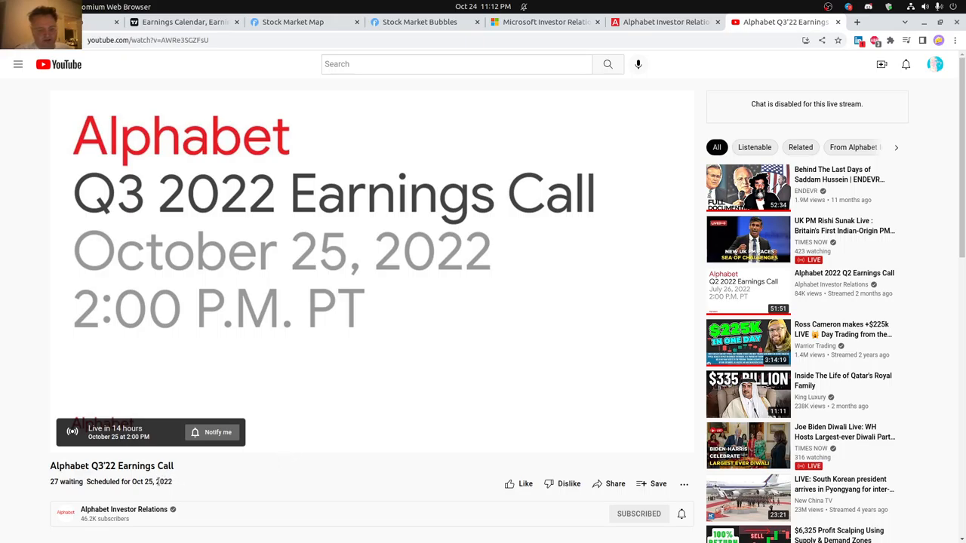
double_click(157, 482)
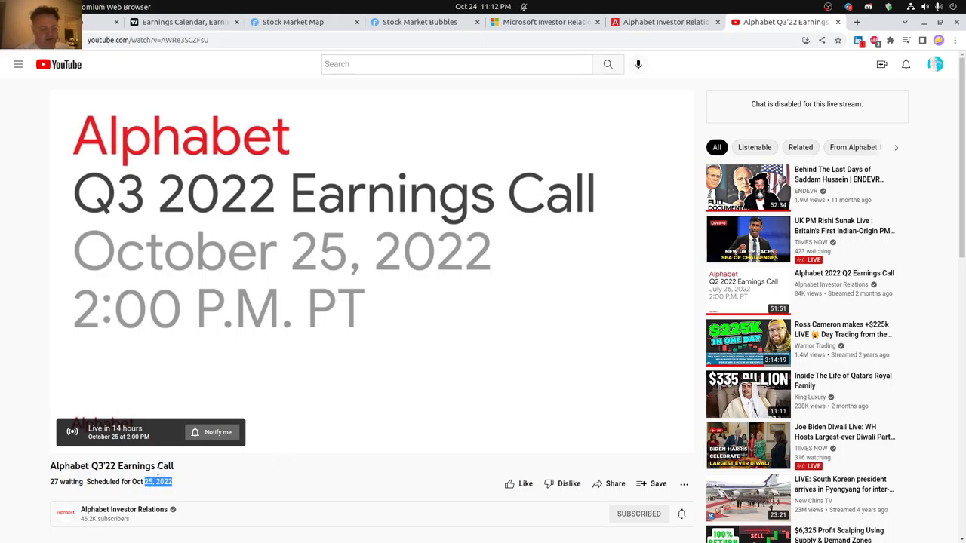
mouse_move(327, 343)
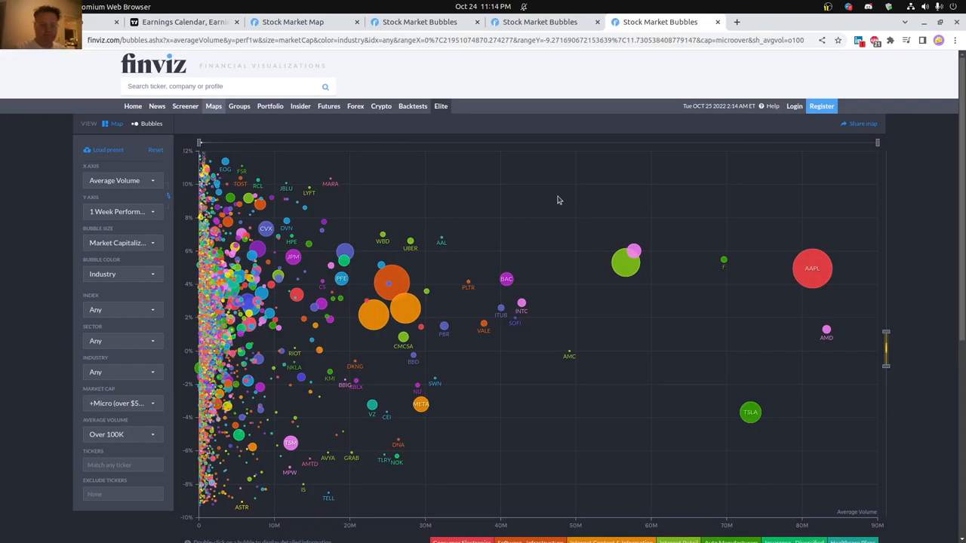
mouse_move(865, 193)
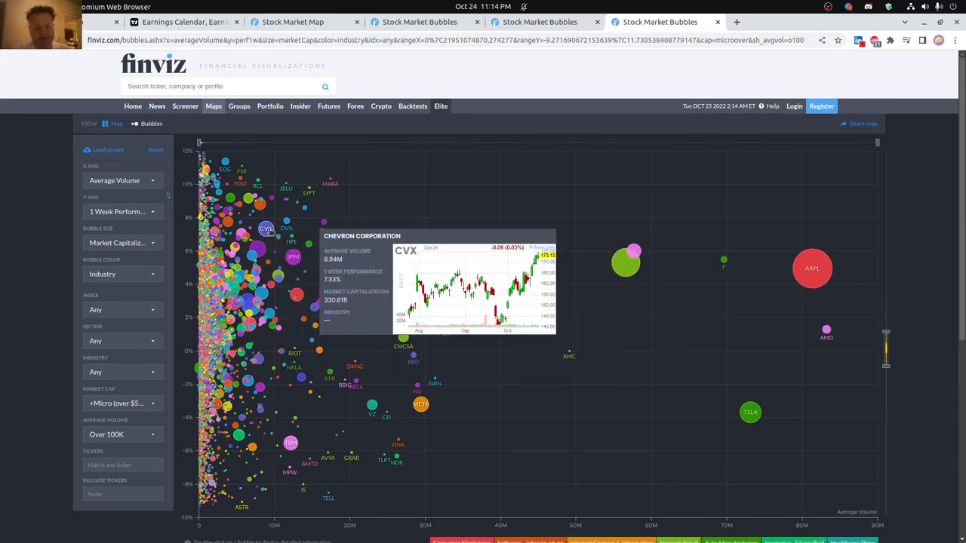
mouse_move(249, 202)
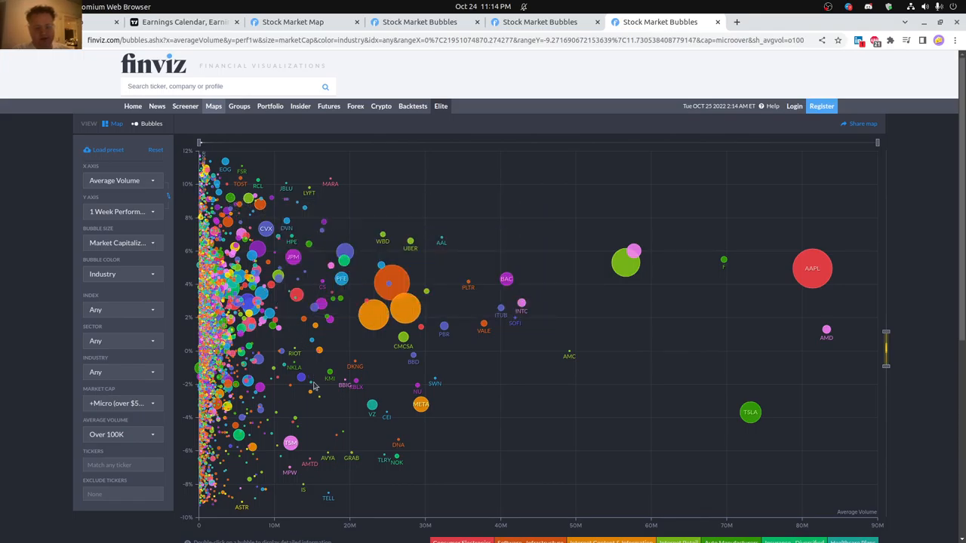
mouse_move(265, 453)
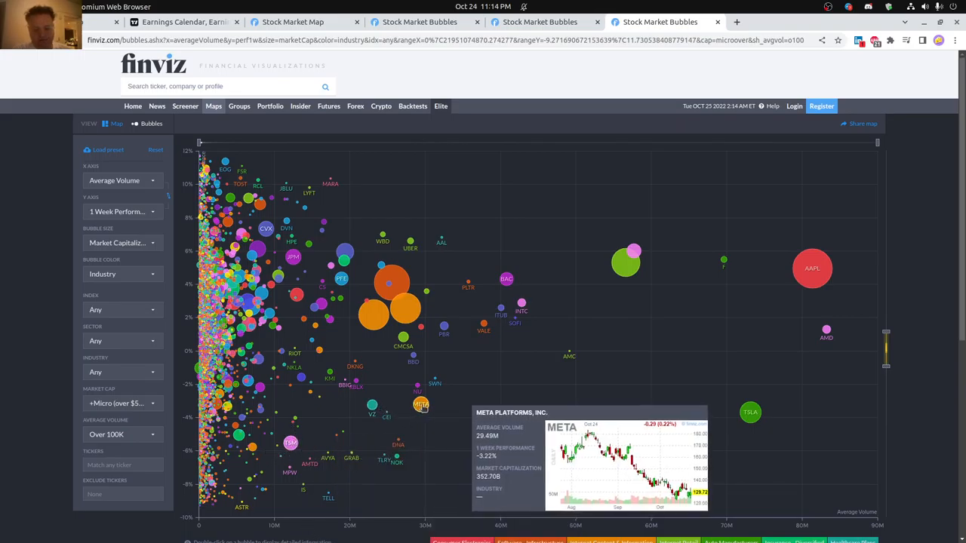
mouse_move(750, 412)
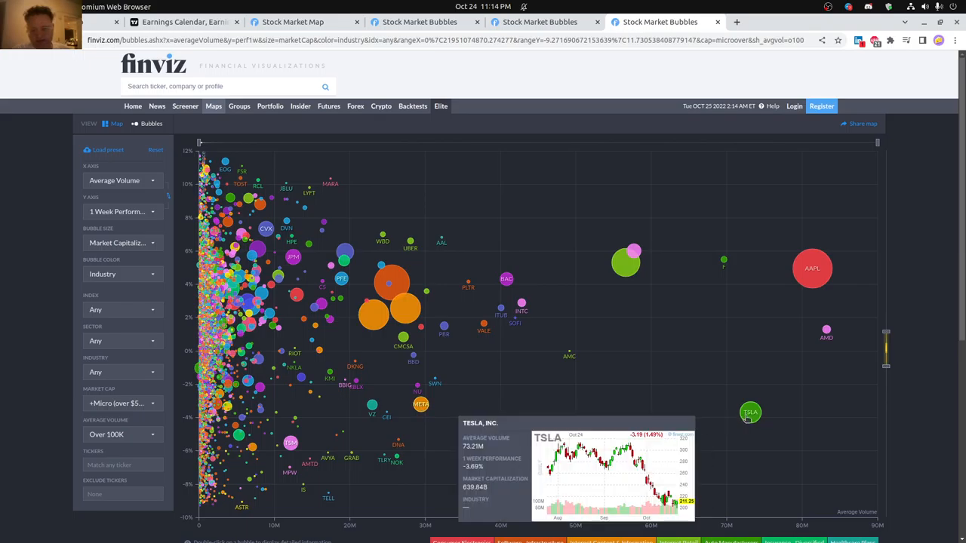
mouse_move(420, 471)
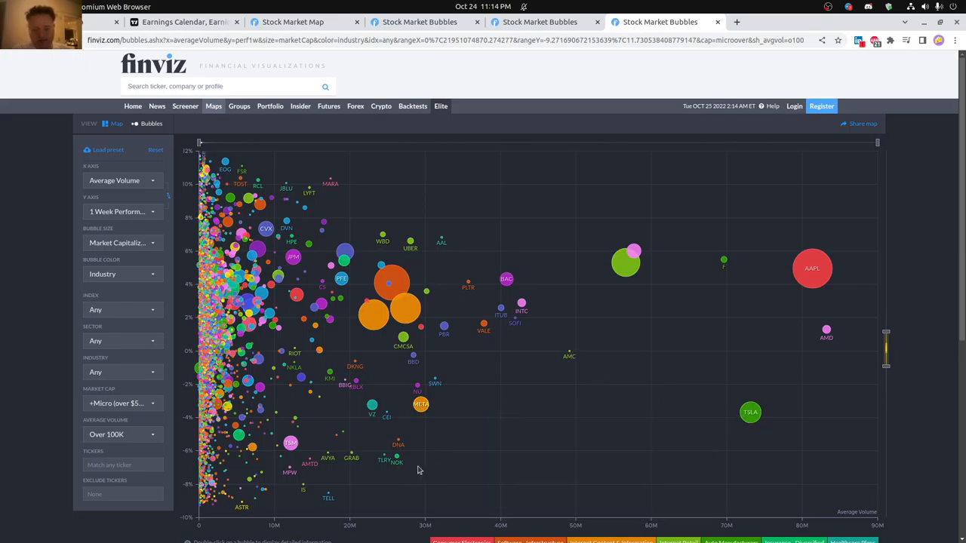
mouse_move(396, 460)
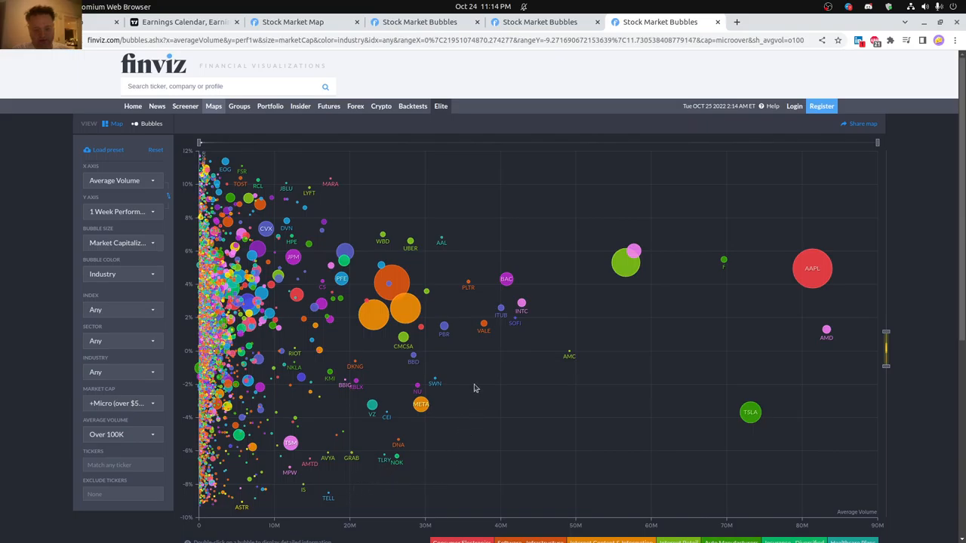
mouse_move(476, 385)
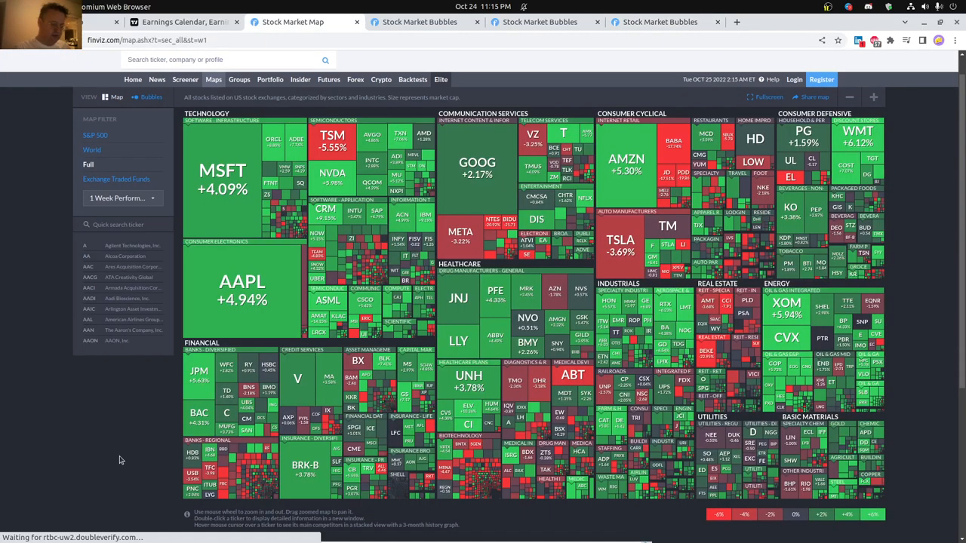
mouse_move(64, 496)
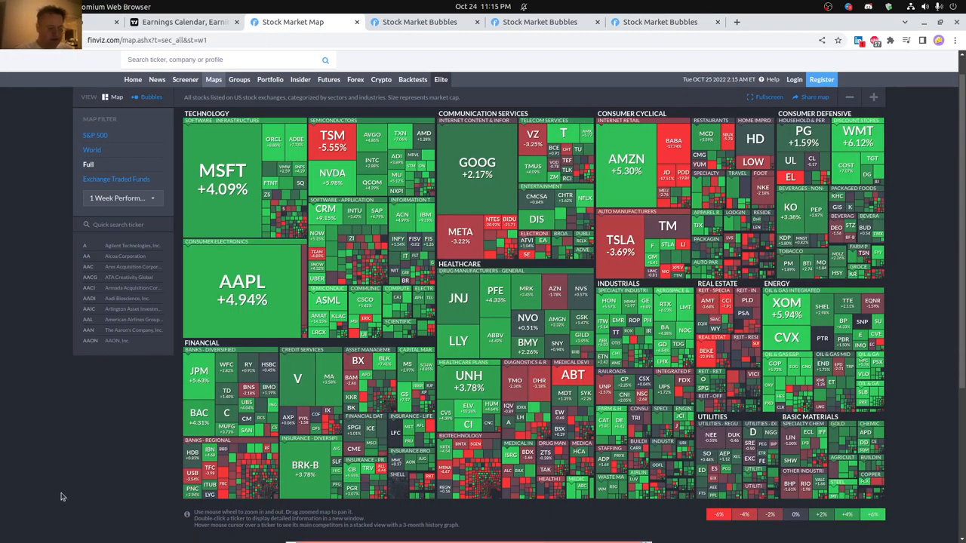